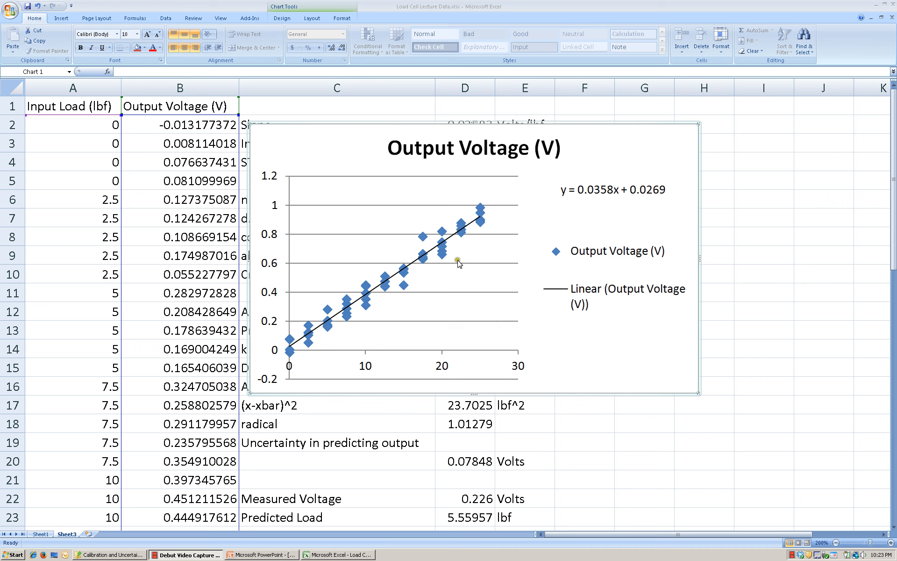
mouse_move(479, 238)
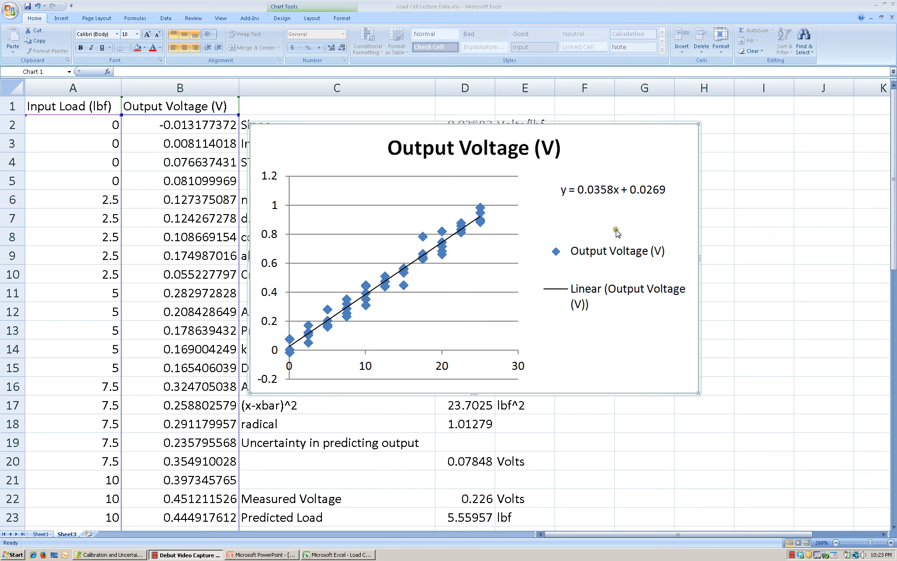
mouse_move(506, 288)
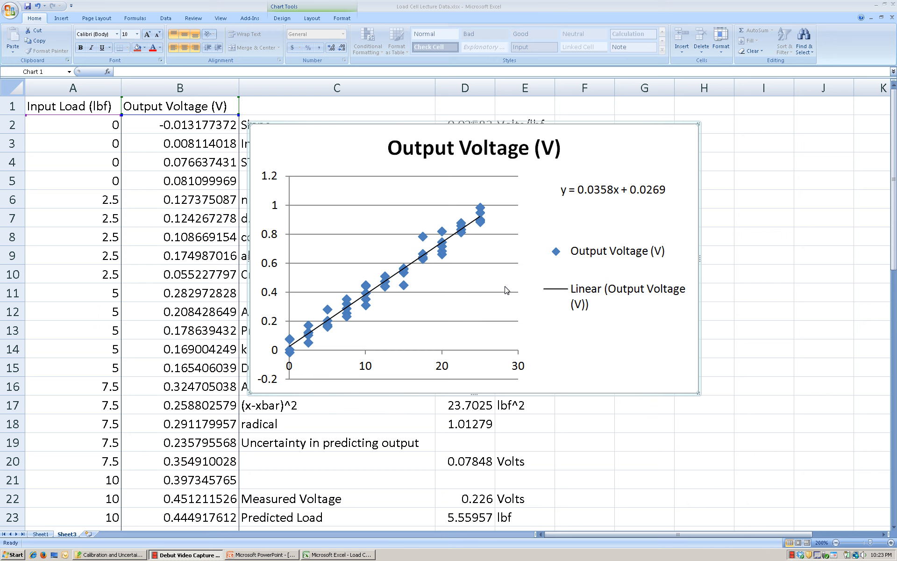
mouse_move(714, 387)
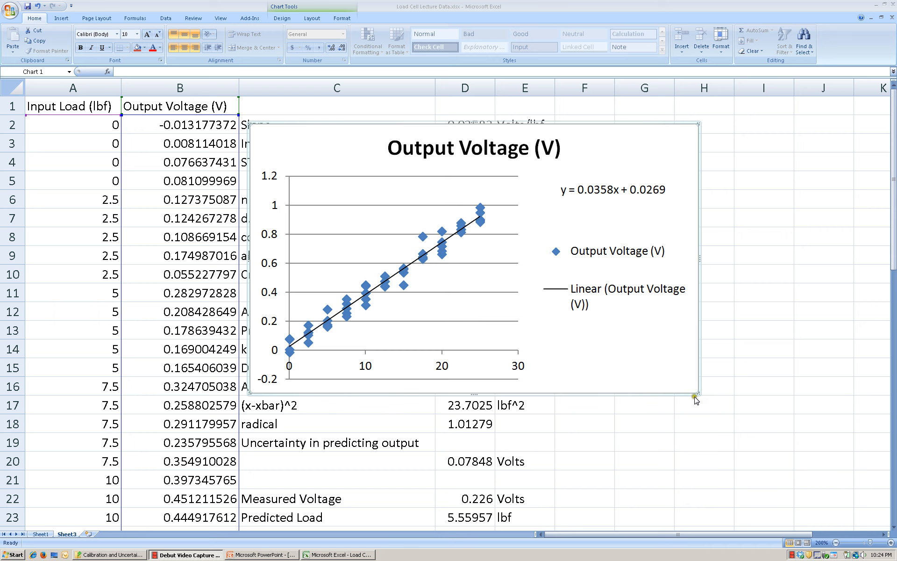
mouse_move(693, 399)
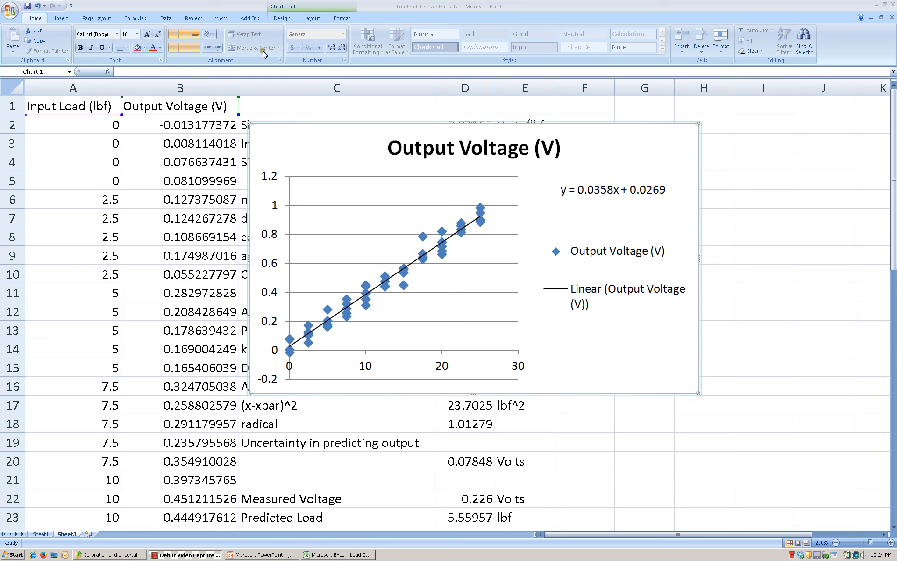
mouse_move(357, 266)
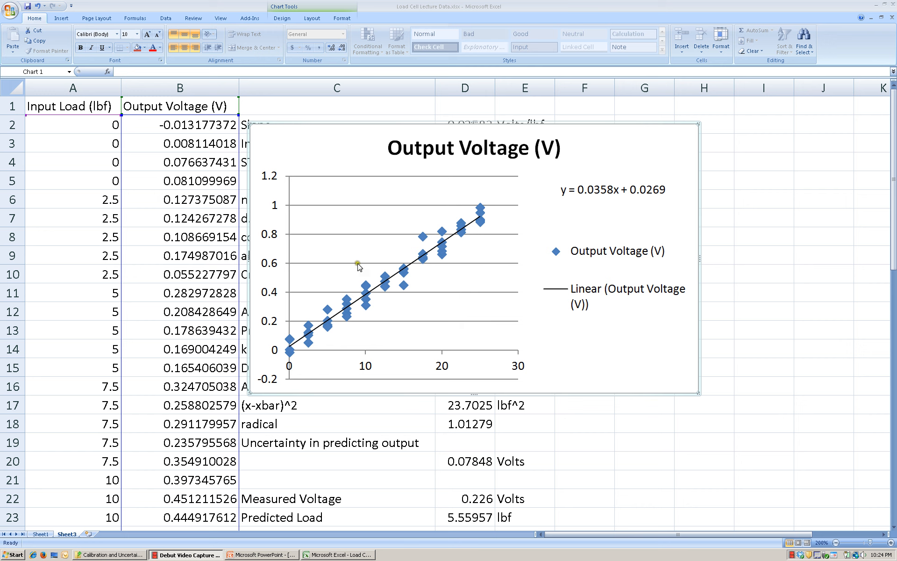
mouse_move(486, 332)
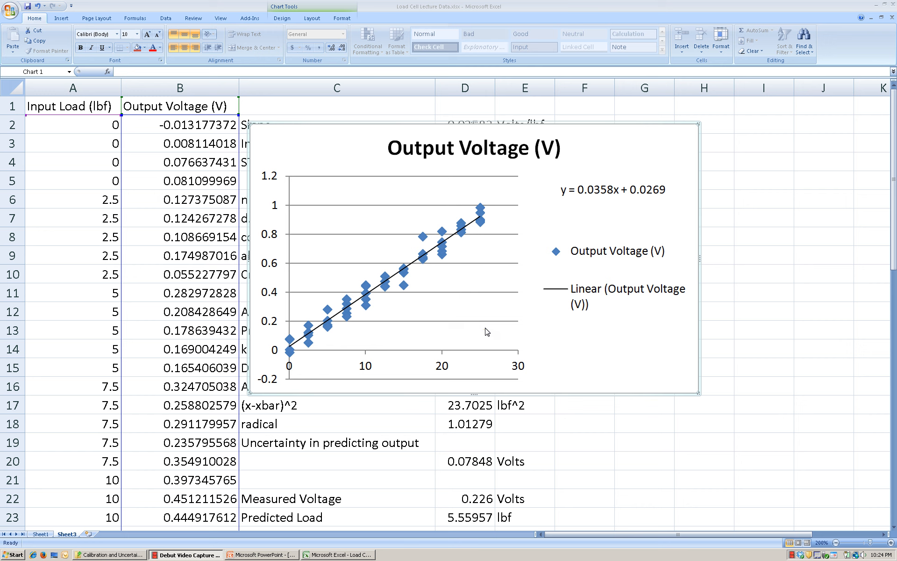
mouse_move(600, 336)
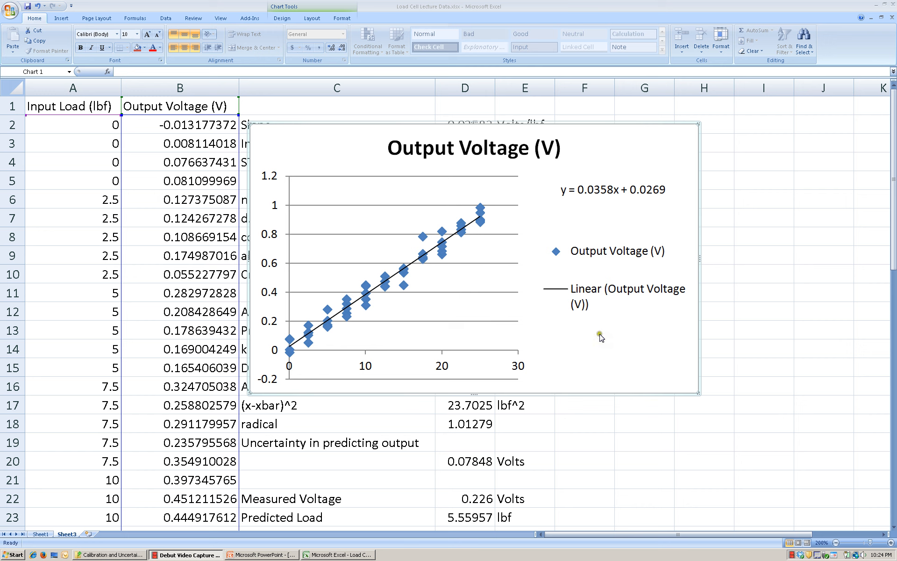
mouse_move(598, 349)
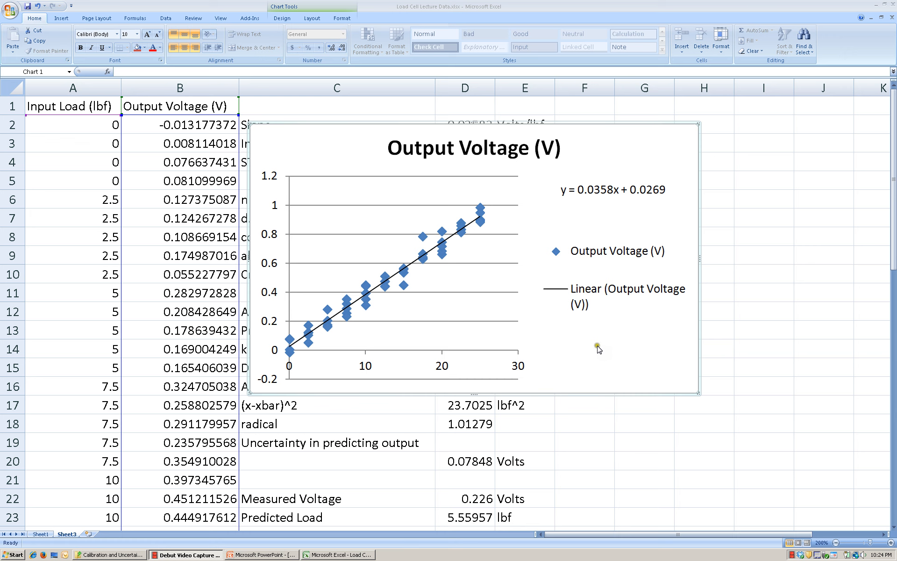
mouse_move(565, 342)
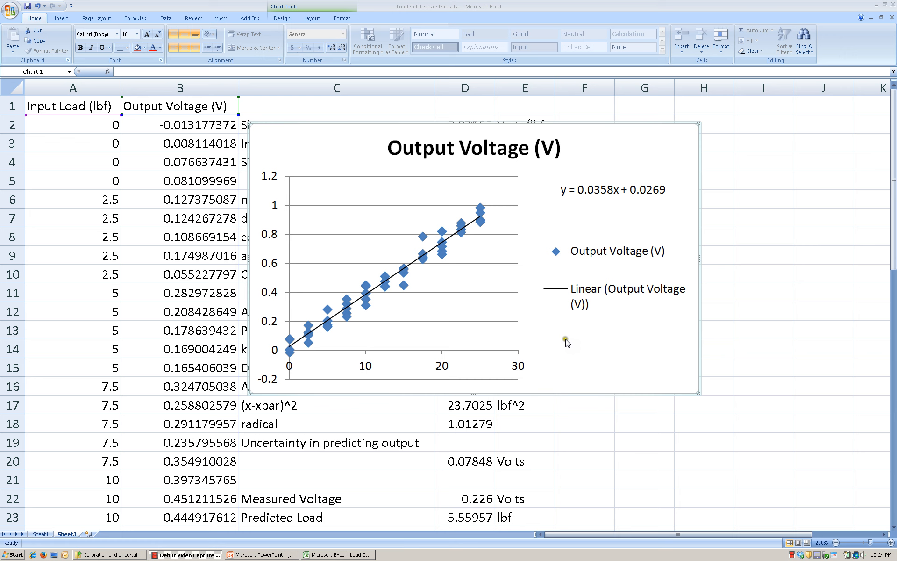
mouse_move(513, 237)
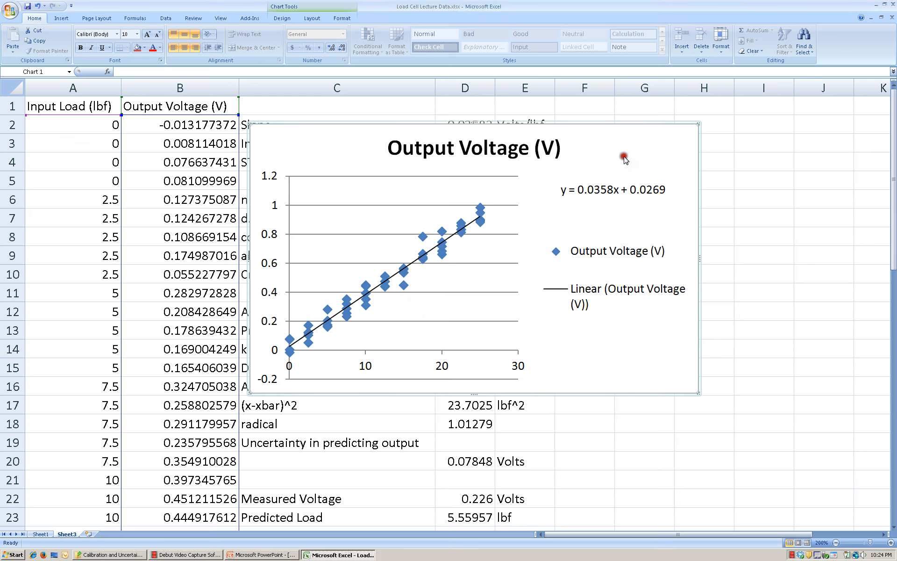
Select the Output Voltage (V) chart title to delete it
click(471, 148)
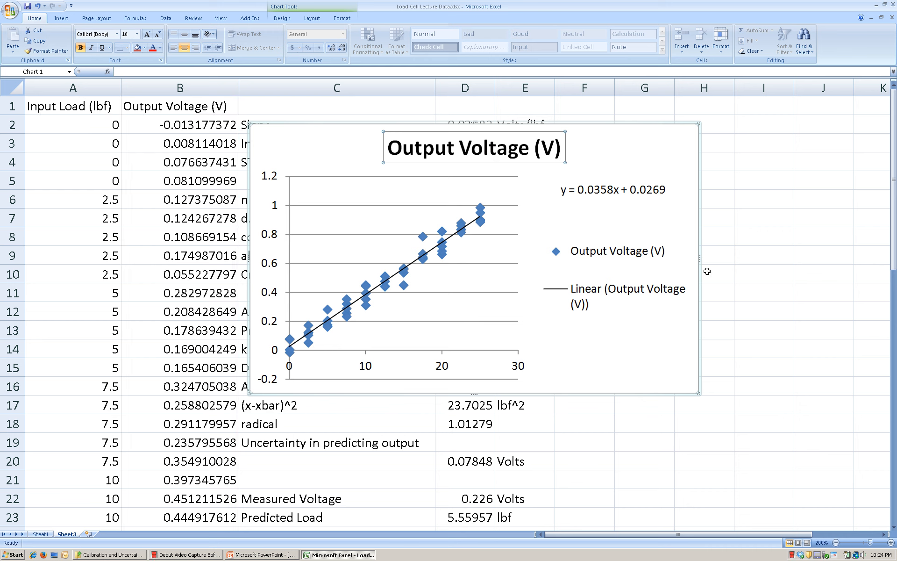
mouse_move(535, 162)
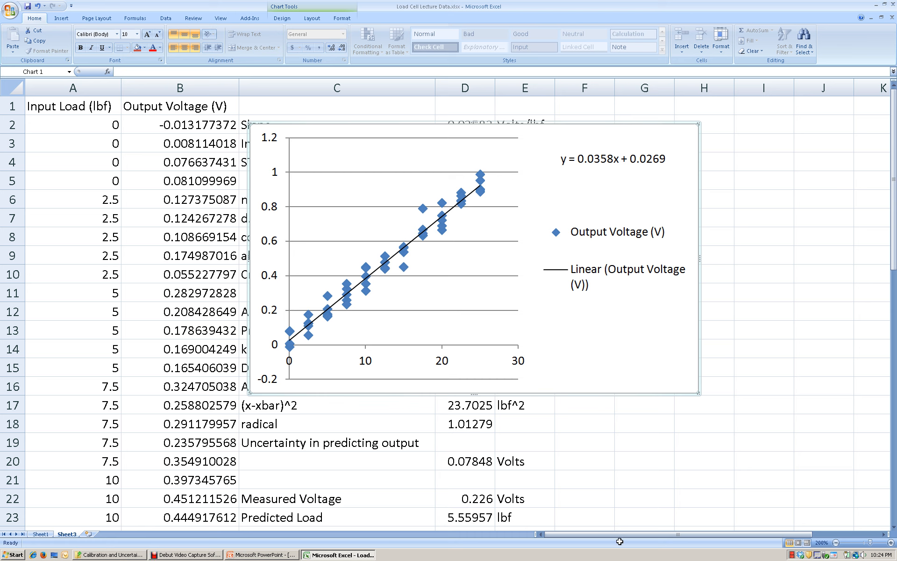
mouse_move(584, 392)
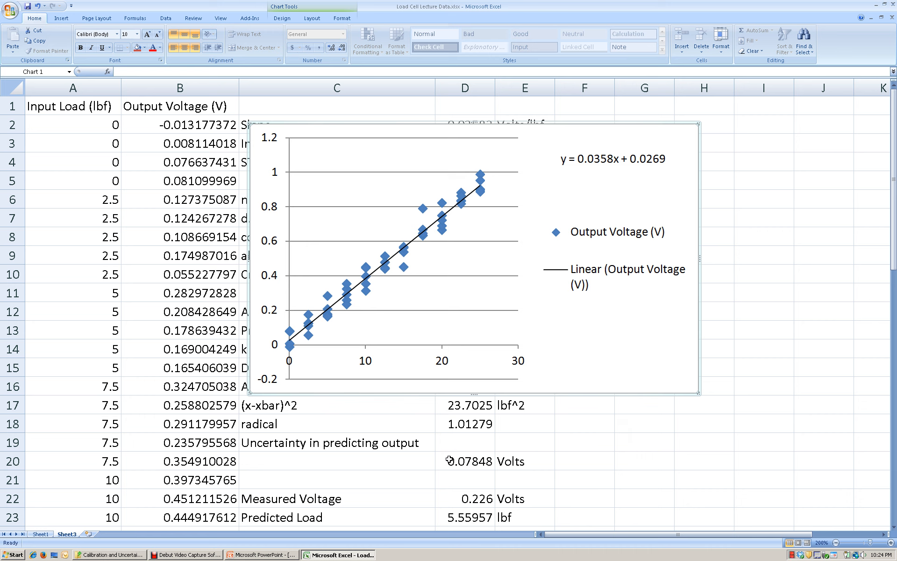
mouse_move(546, 191)
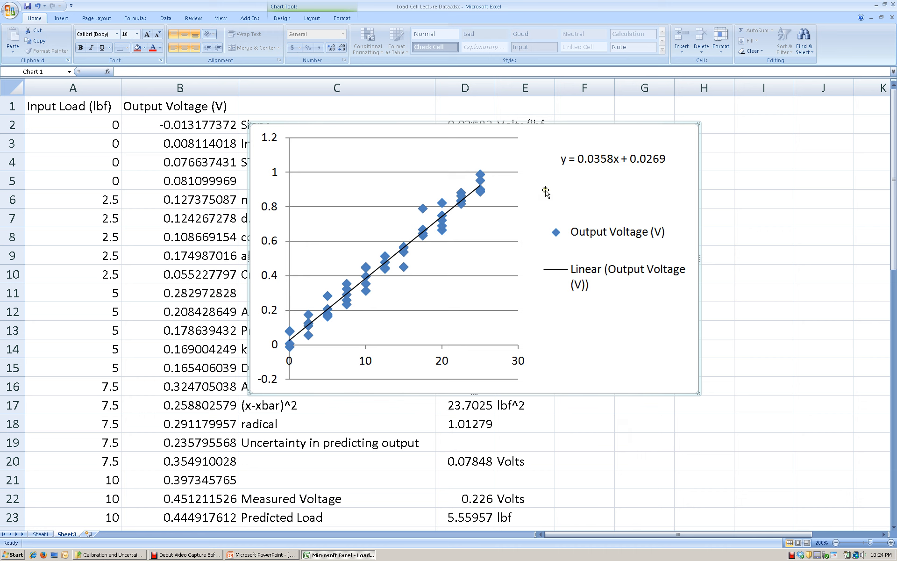
mouse_move(510, 239)
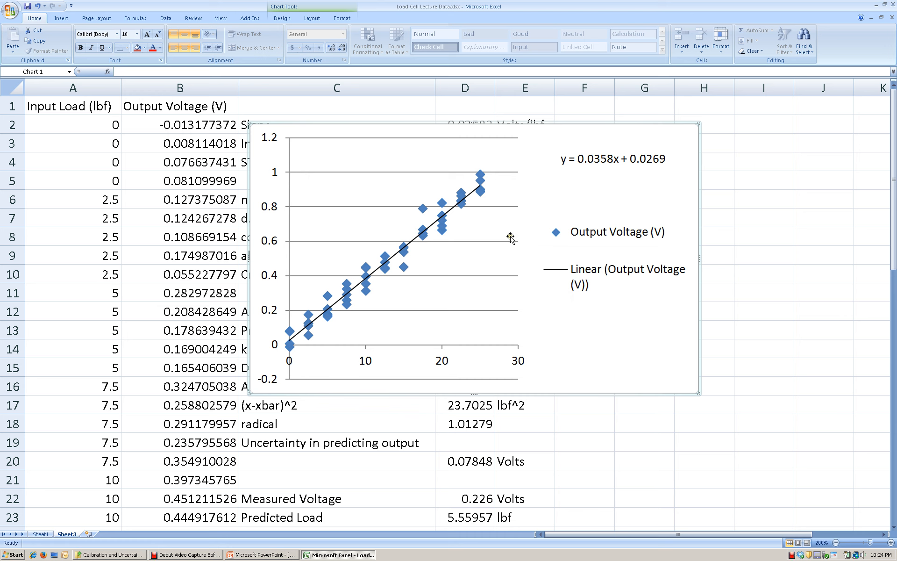
mouse_move(591, 240)
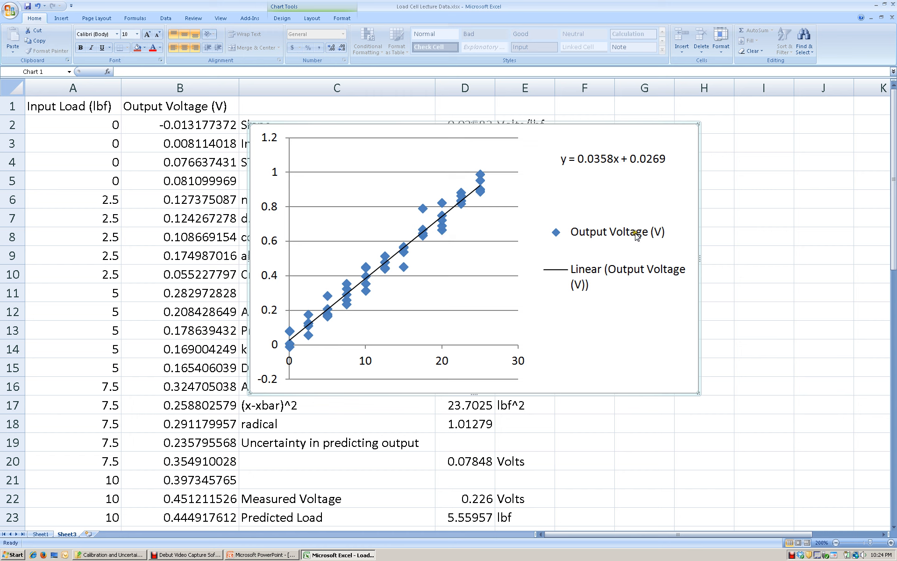
mouse_move(622, 285)
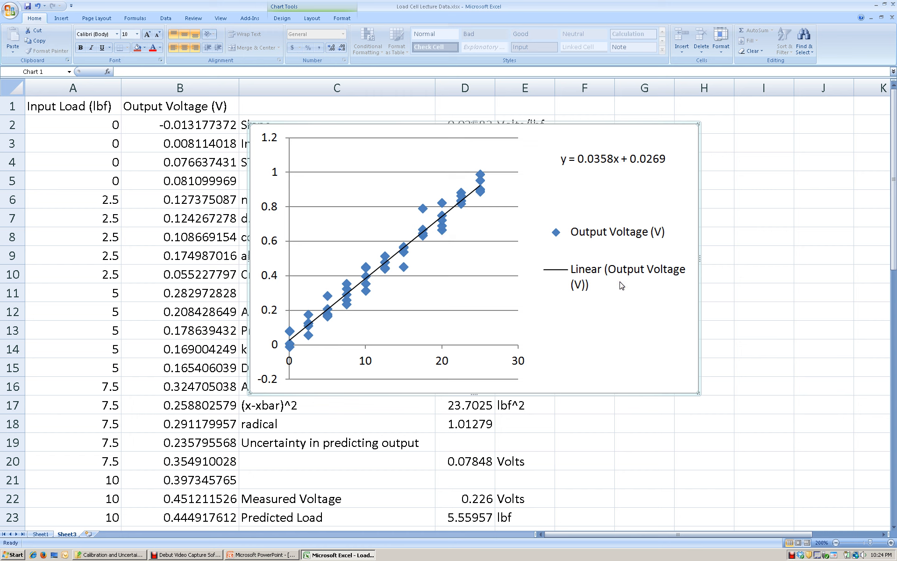
mouse_move(458, 226)
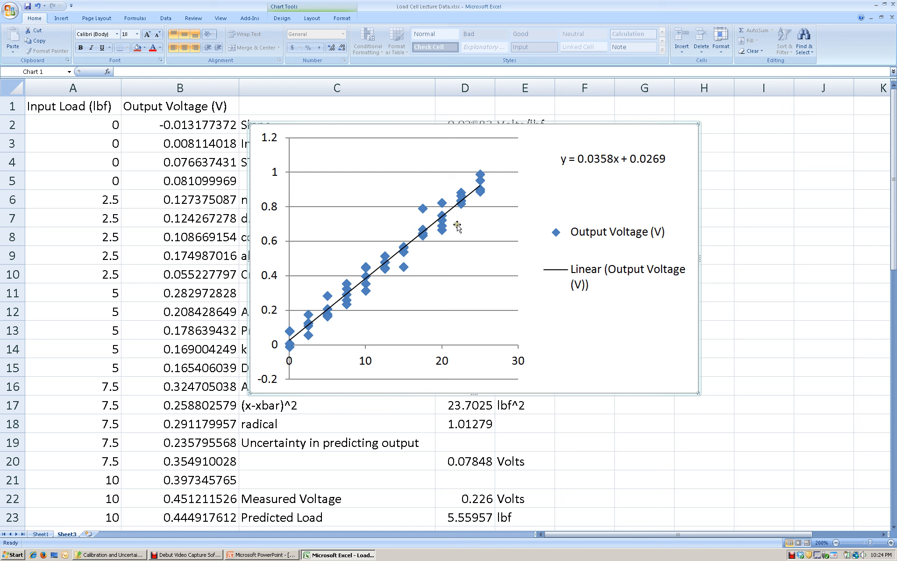
mouse_move(350, 285)
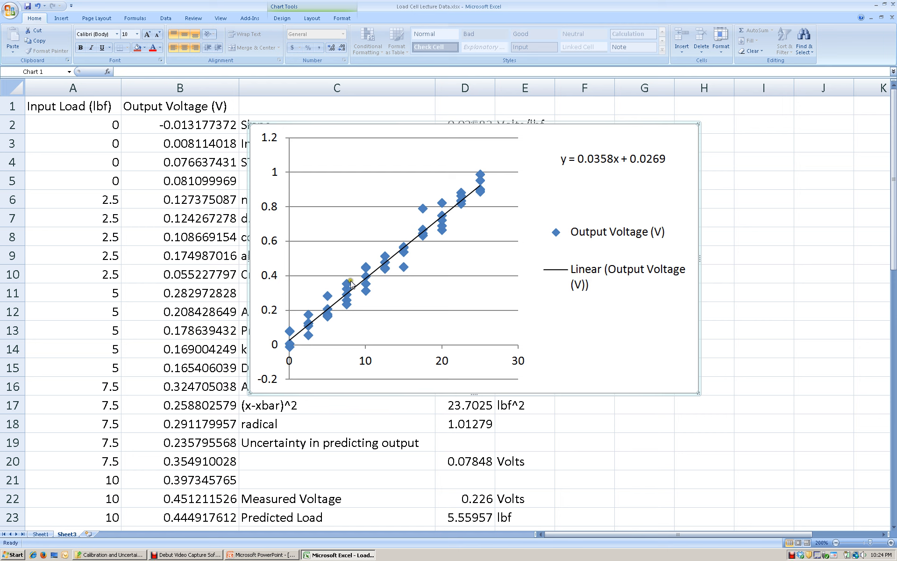
mouse_move(448, 246)
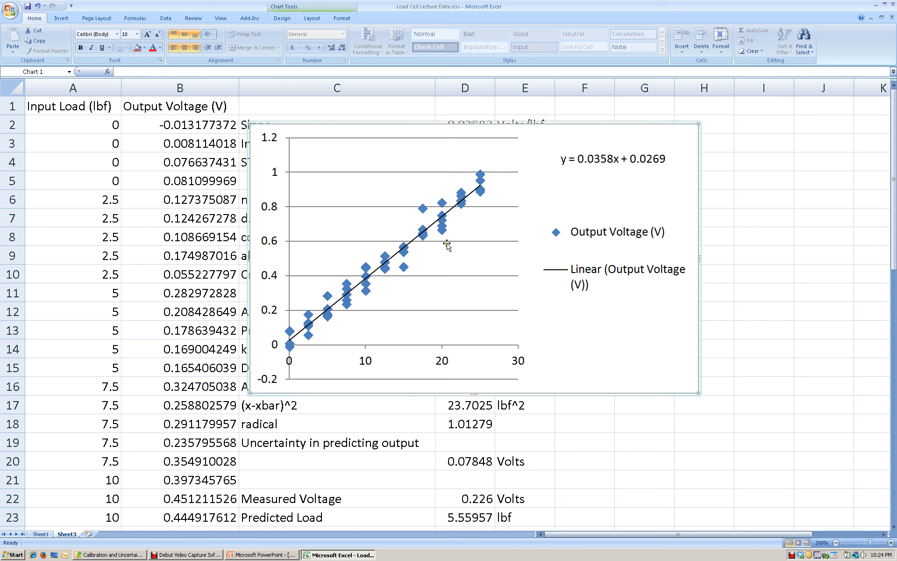
mouse_move(617, 238)
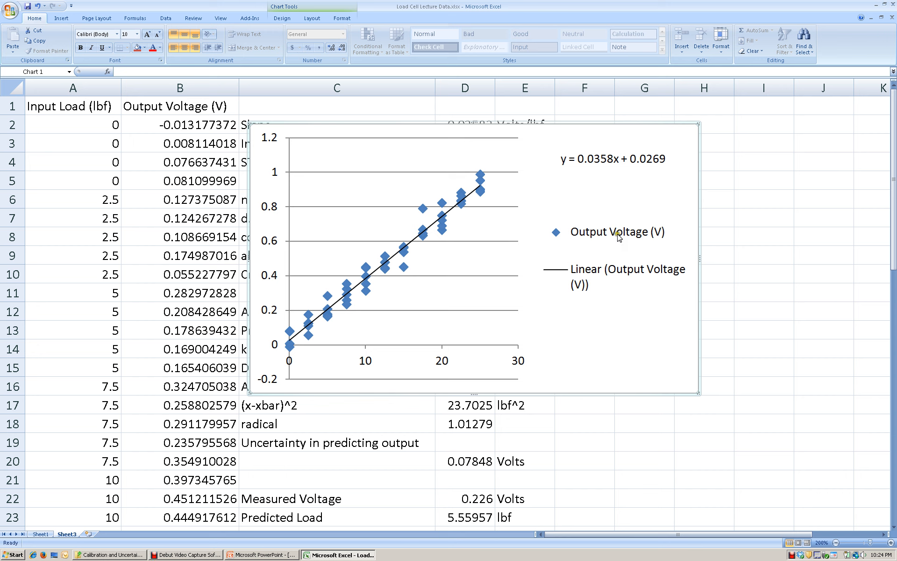
Delete the legend and drag the trendline equation into the plot's upper-left area
click(618, 232)
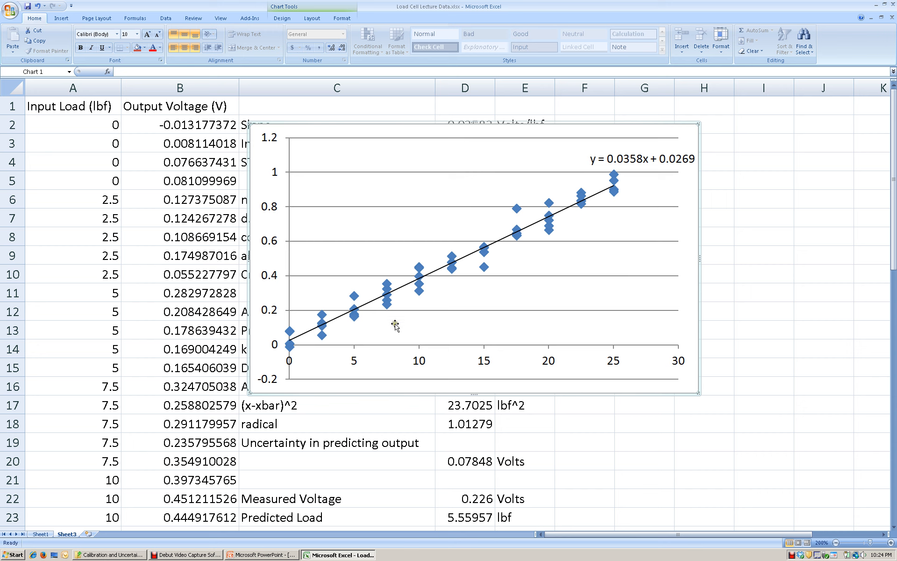
mouse_move(606, 251)
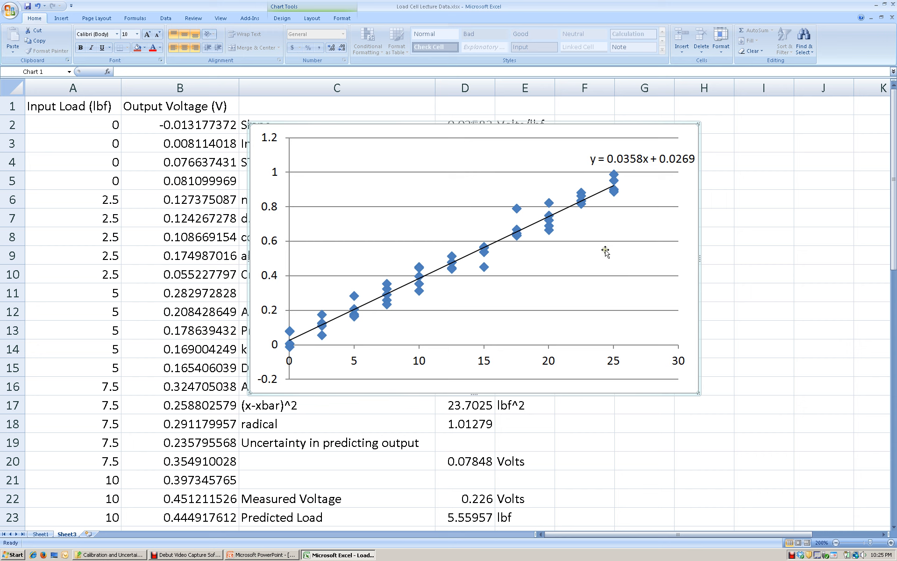
mouse_move(651, 242)
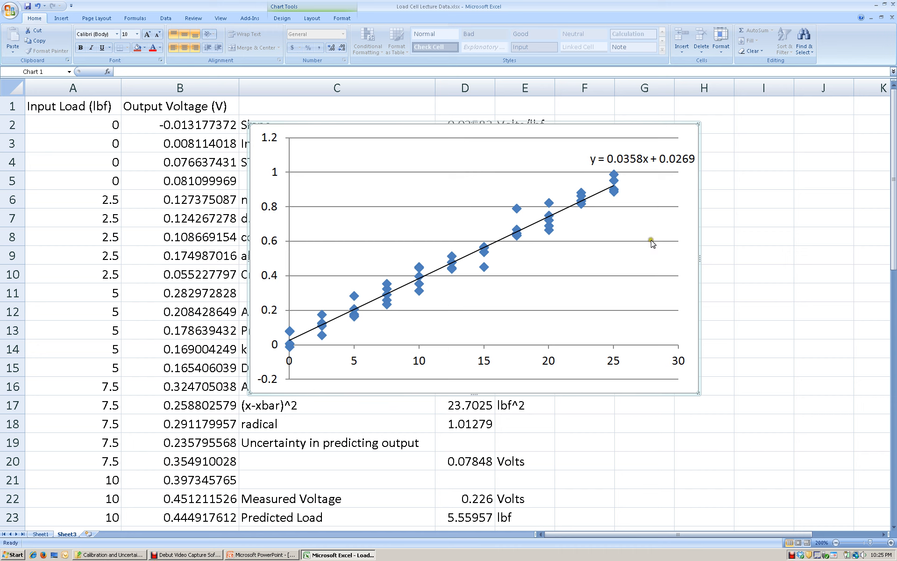
mouse_move(615, 334)
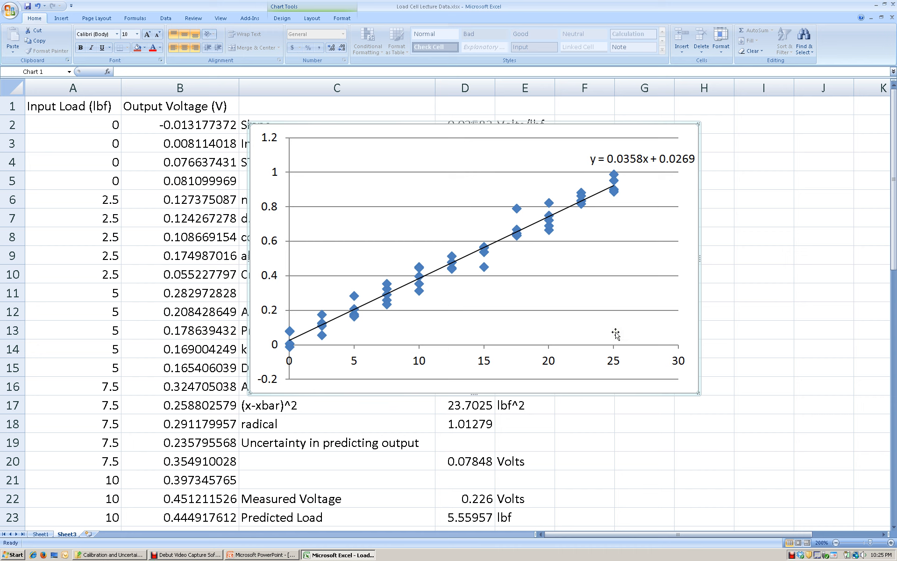
click(641, 159)
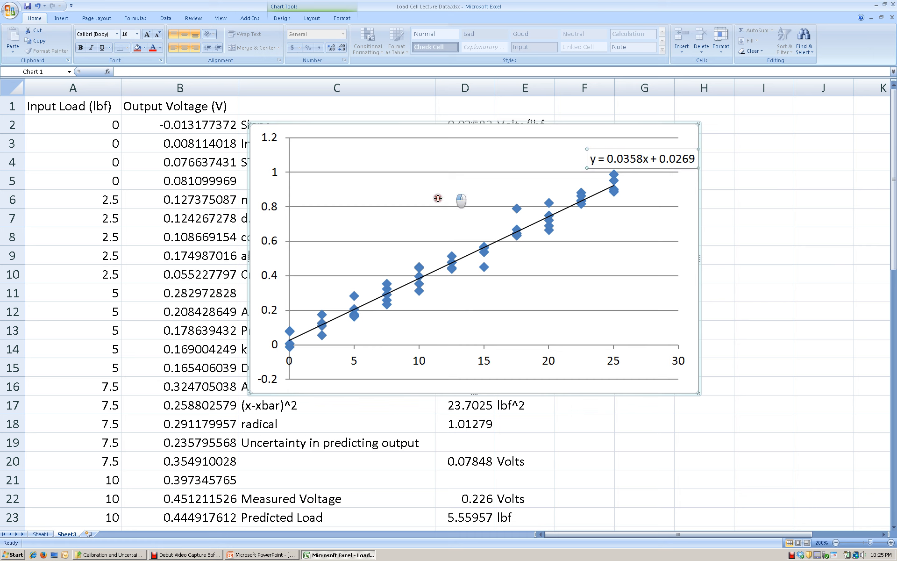
drag(640, 159, 391, 188)
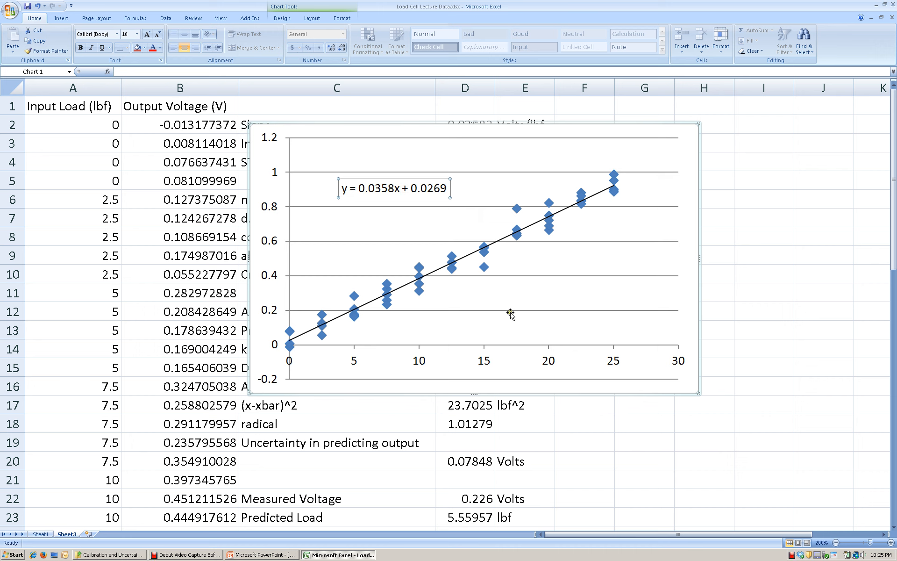
mouse_move(481, 180)
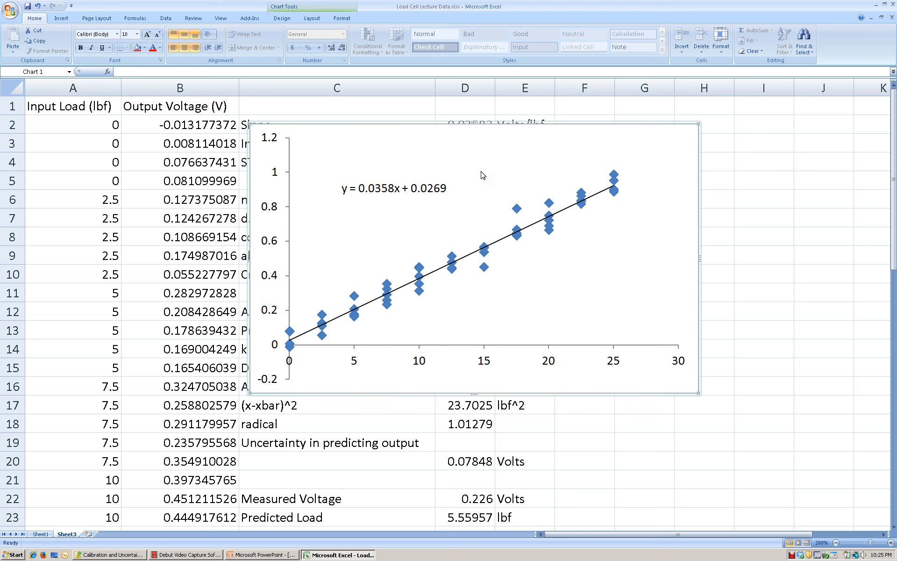
mouse_move(412, 126)
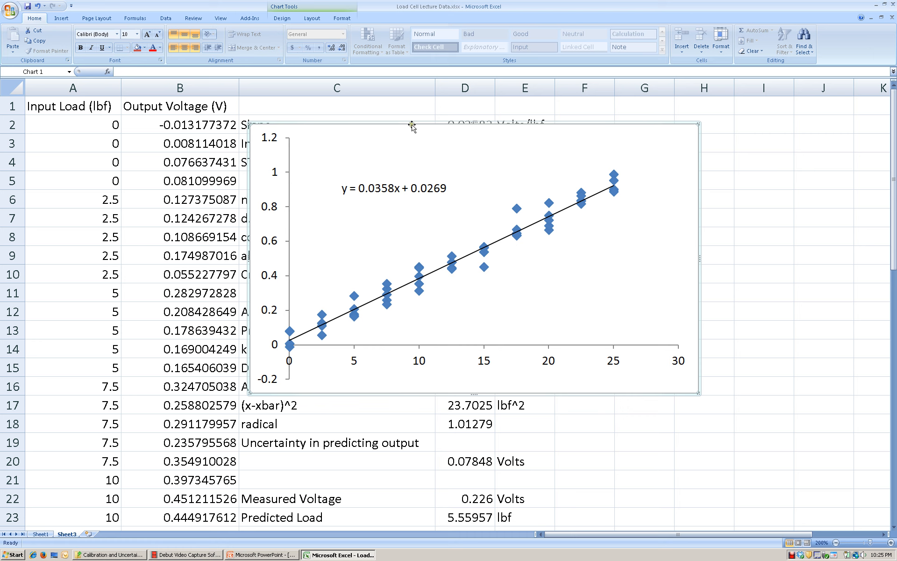
mouse_move(548, 361)
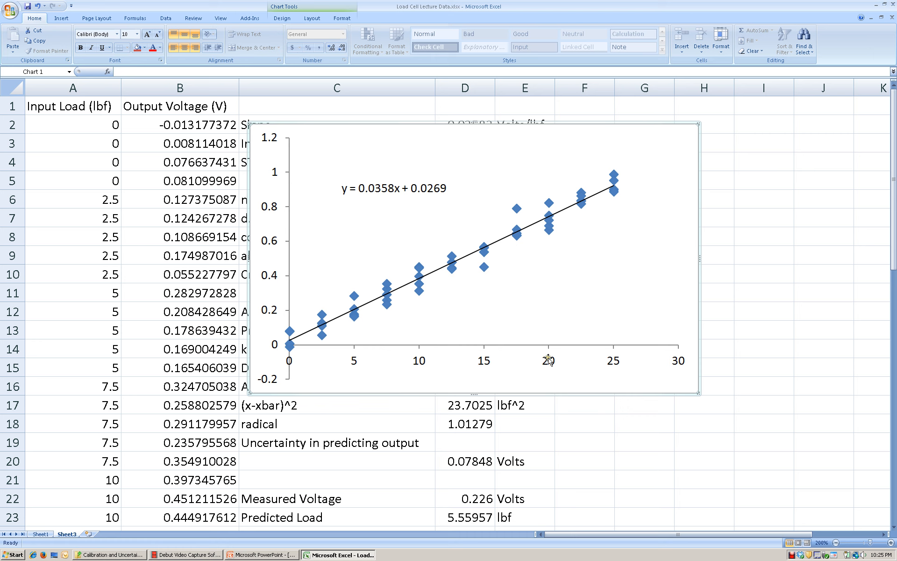
mouse_move(291, 363)
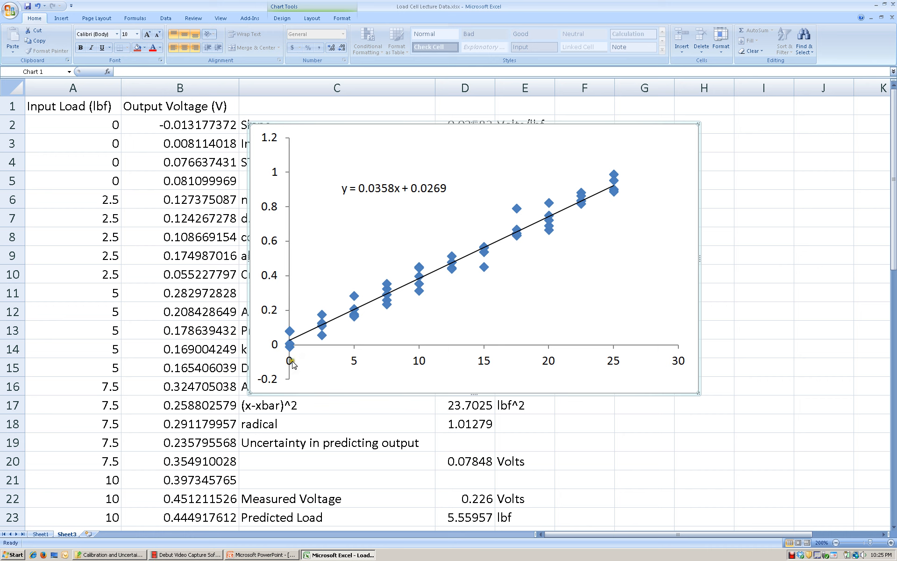
mouse_move(344, 223)
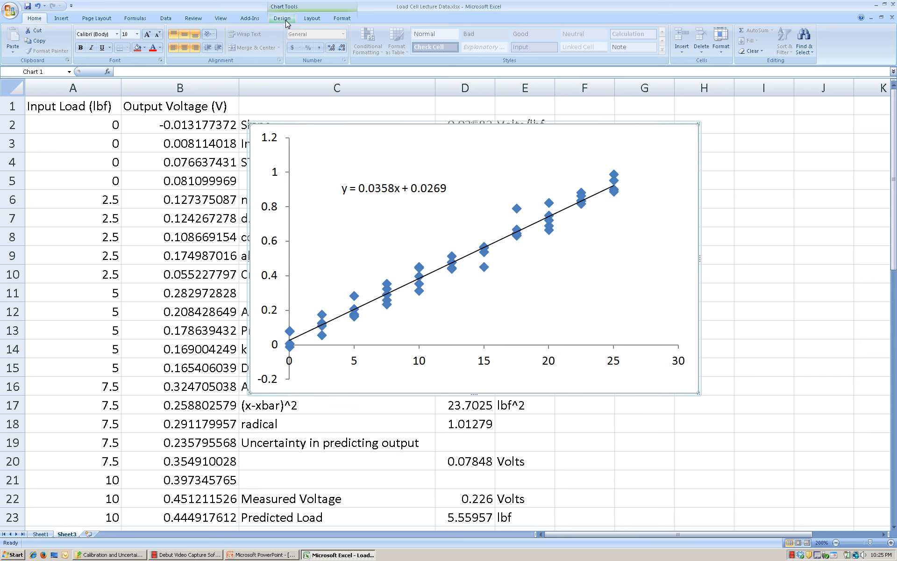
Add a Title Below Axis to the horizontal axis and a Rotated Title to the vertical axis
click(312, 18)
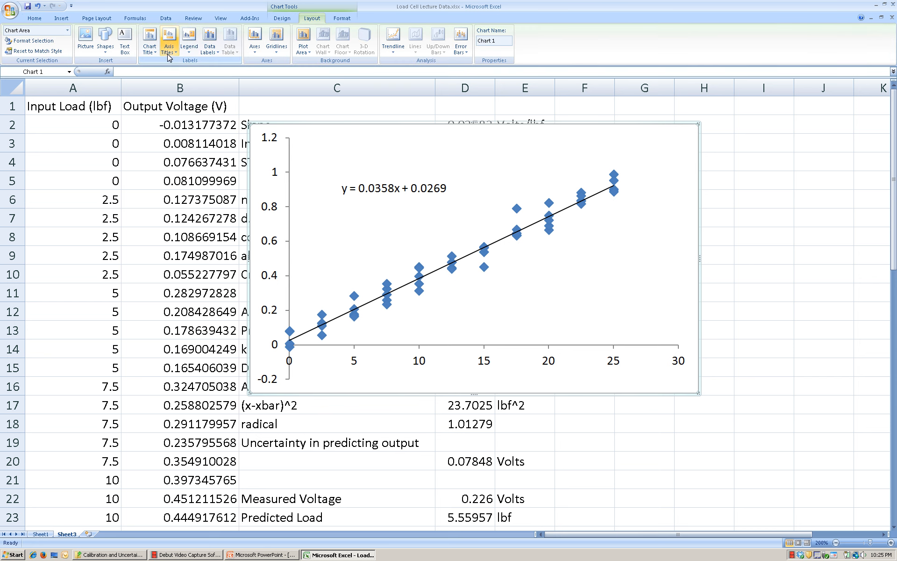
click(168, 40)
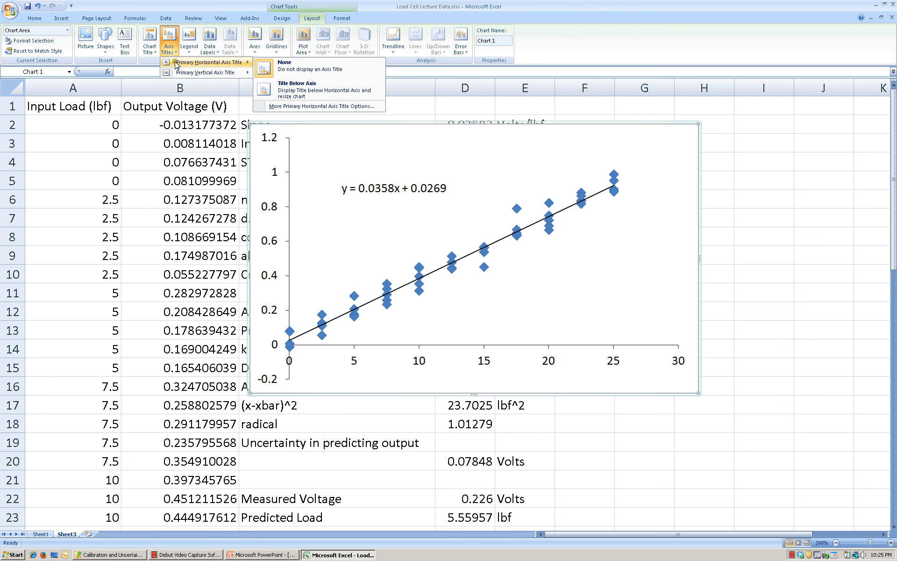
mouse_move(286, 90)
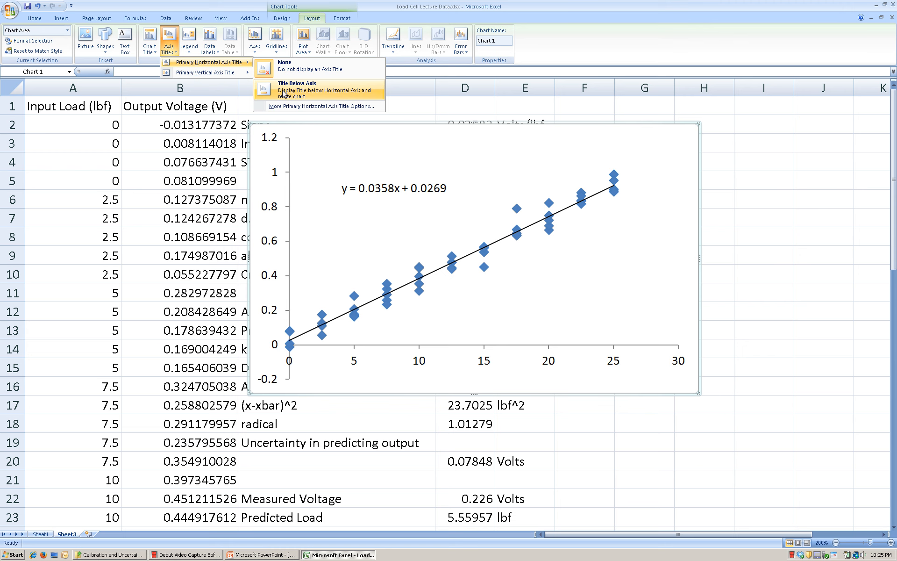
click(306, 90)
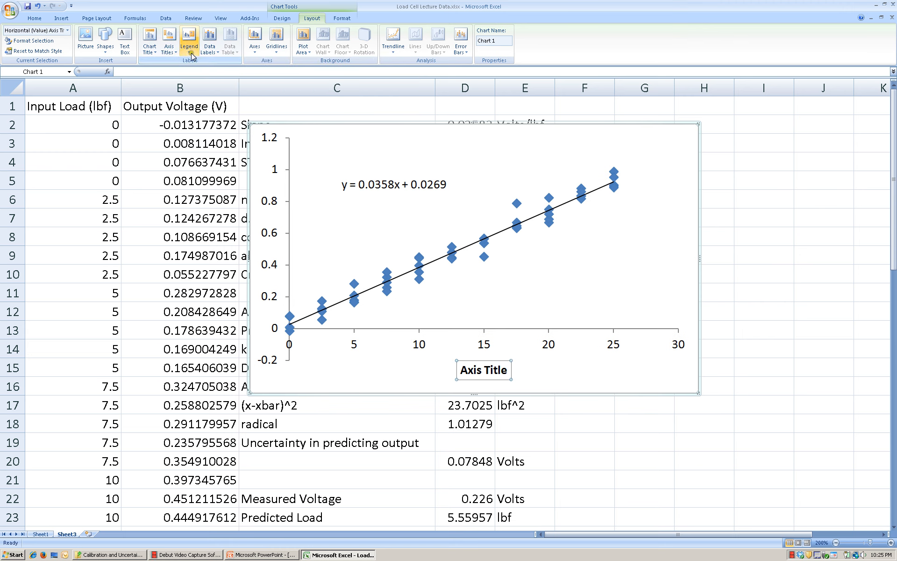
click(168, 40)
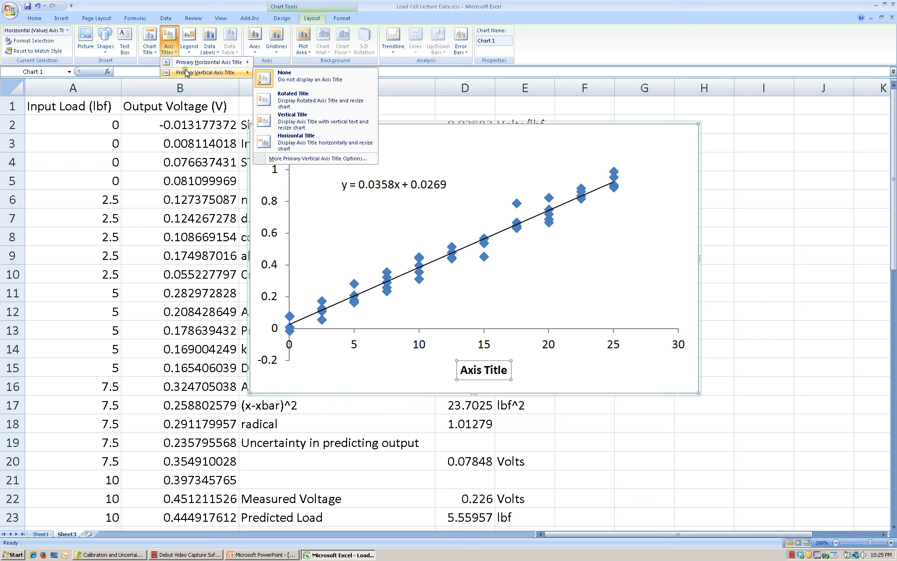
mouse_move(287, 120)
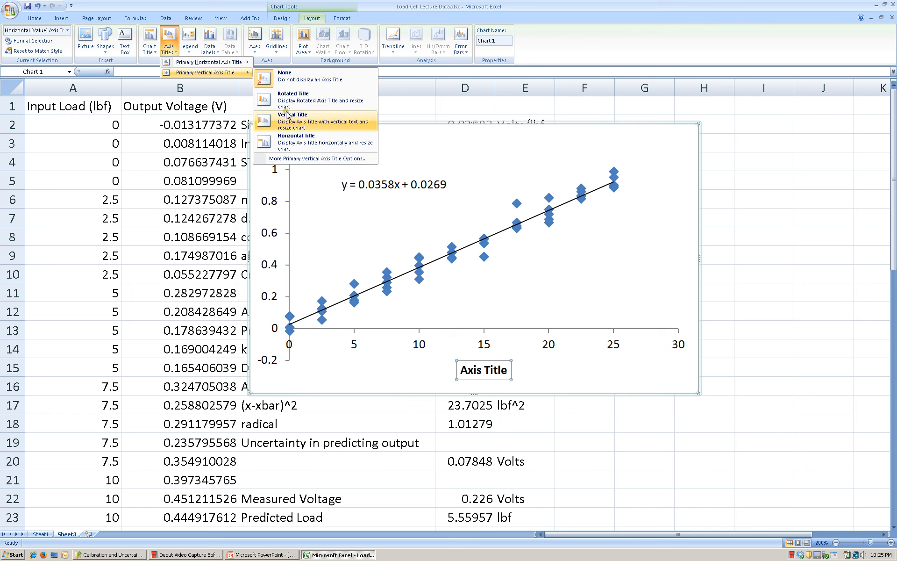
mouse_move(283, 116)
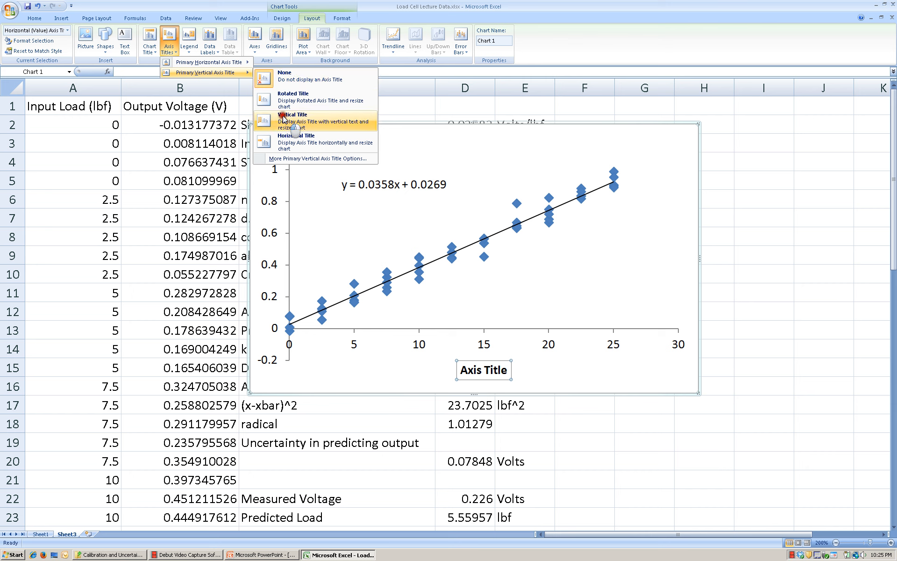
click(294, 115)
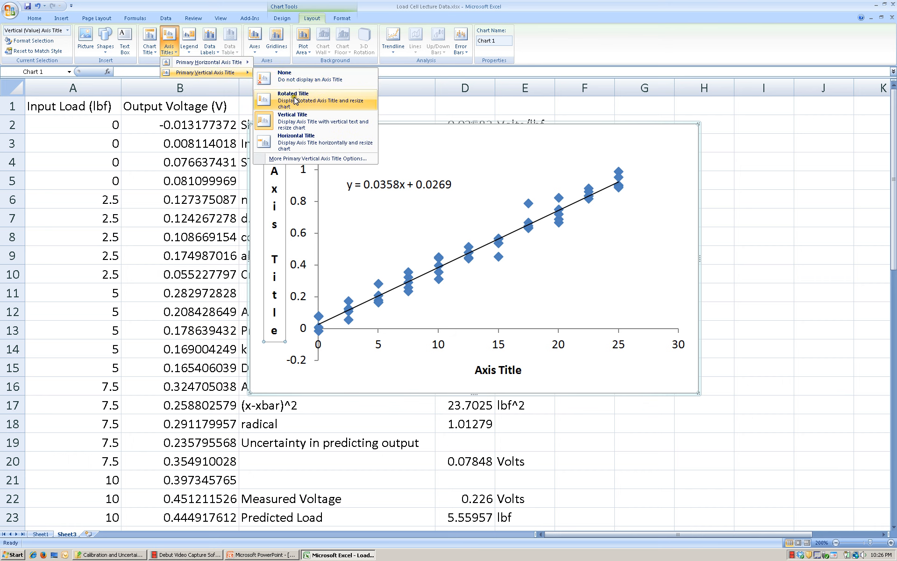
click(293, 100)
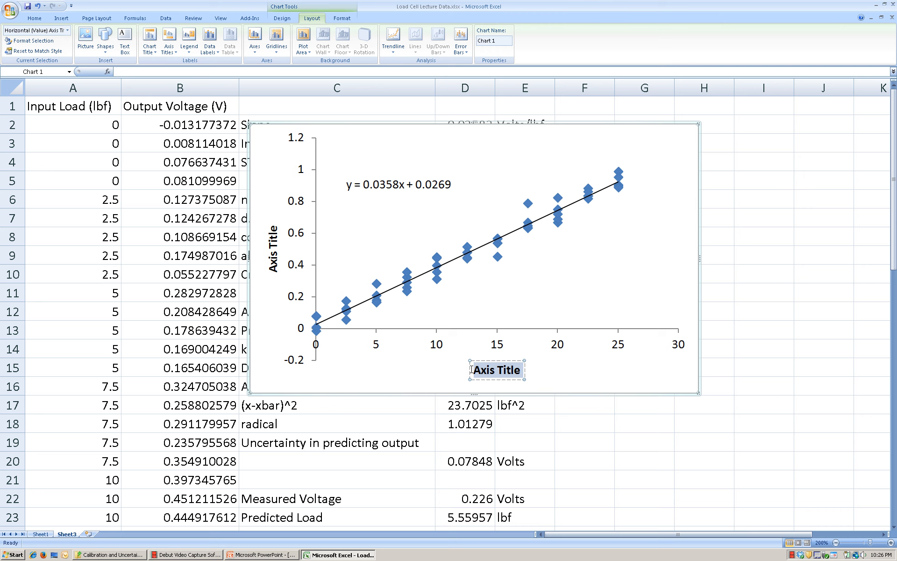
Title the horizontal axis 'Load (lbf)' and the vertical axis 'Output Voltage'
text(Load ()
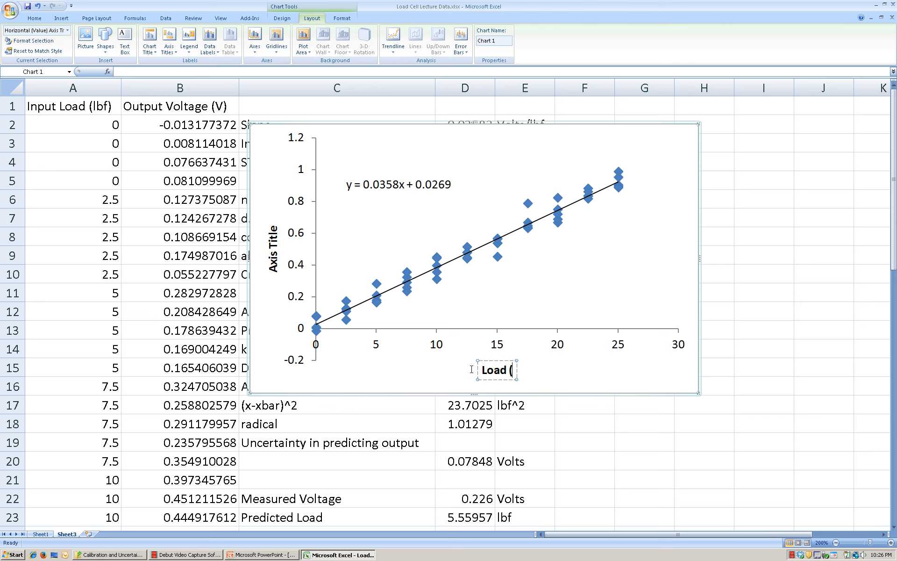
text(lbf))
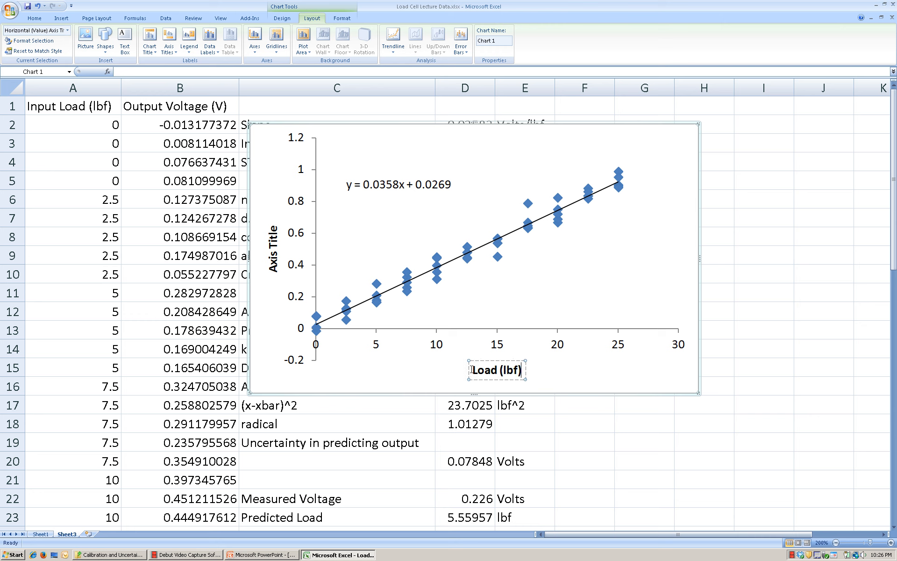
click(272, 252)
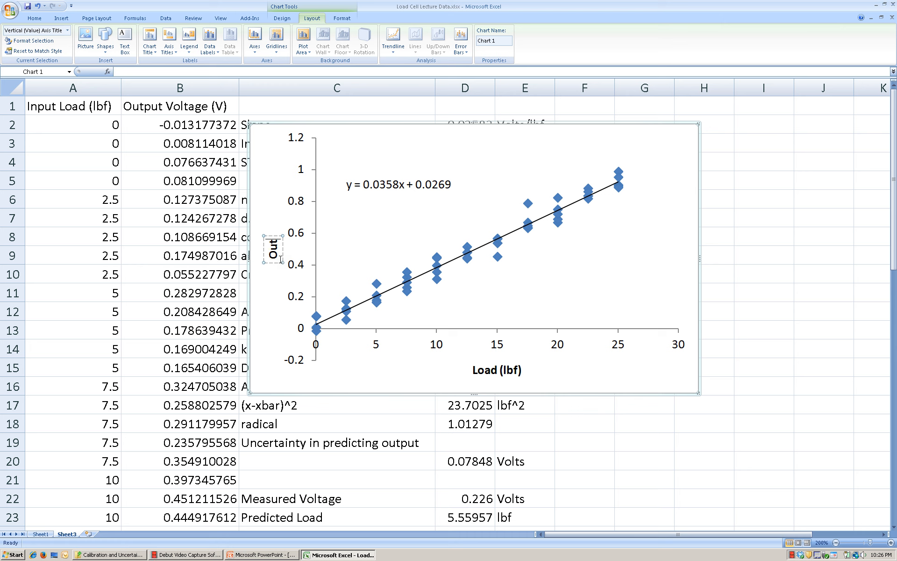
text(Output Voltage (V)
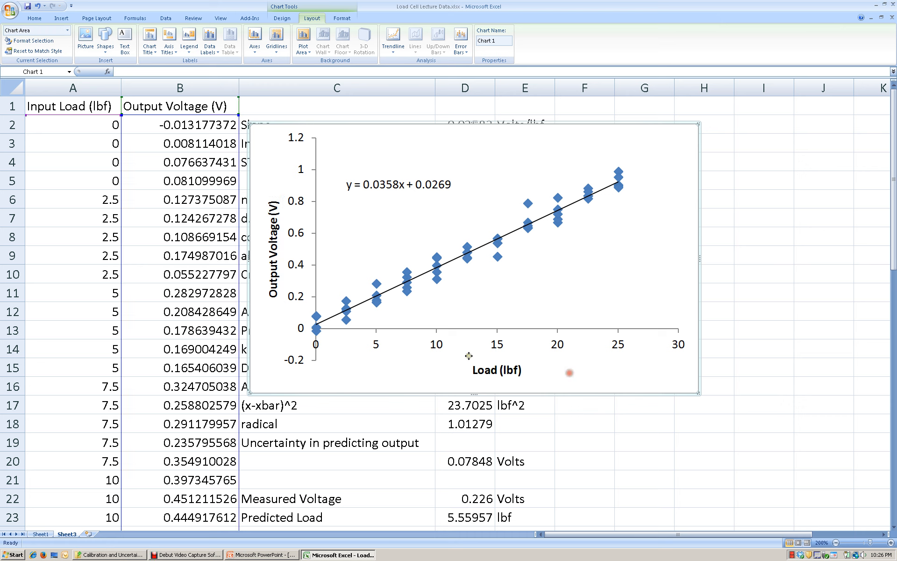
mouse_move(472, 354)
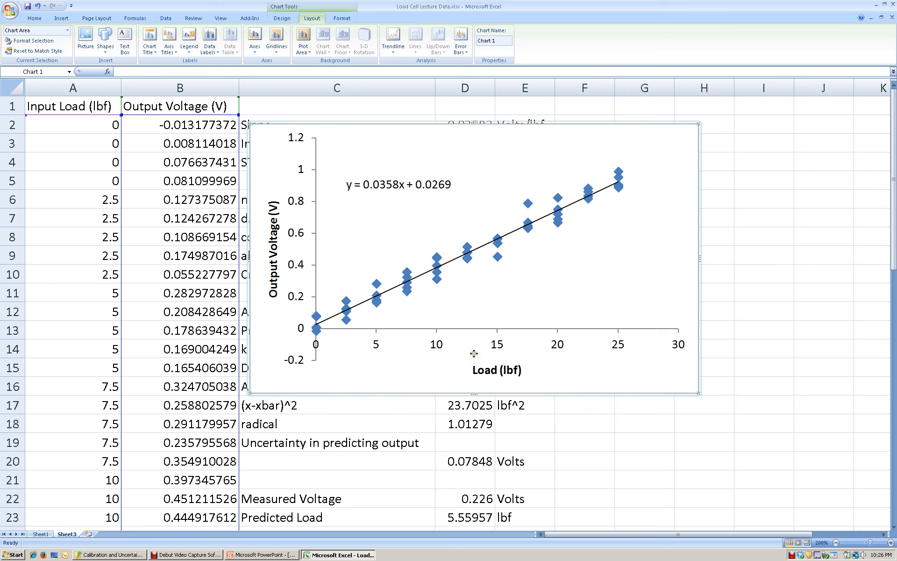
mouse_move(513, 342)
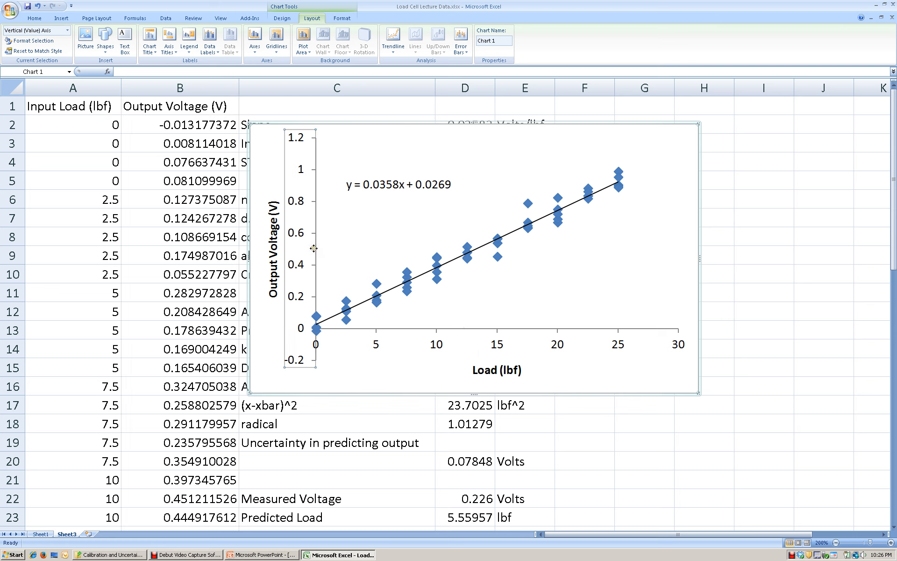
mouse_move(562, 335)
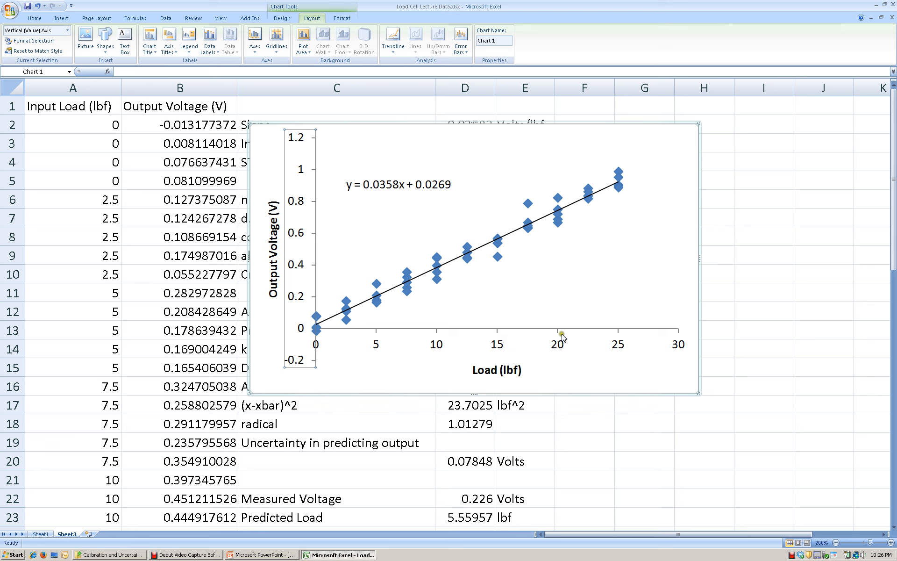
mouse_move(599, 353)
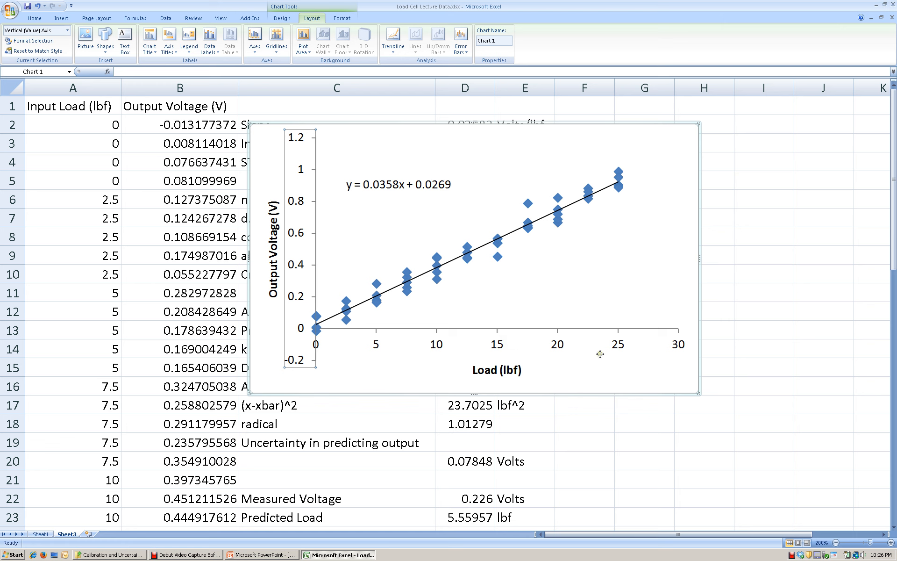
mouse_move(297, 361)
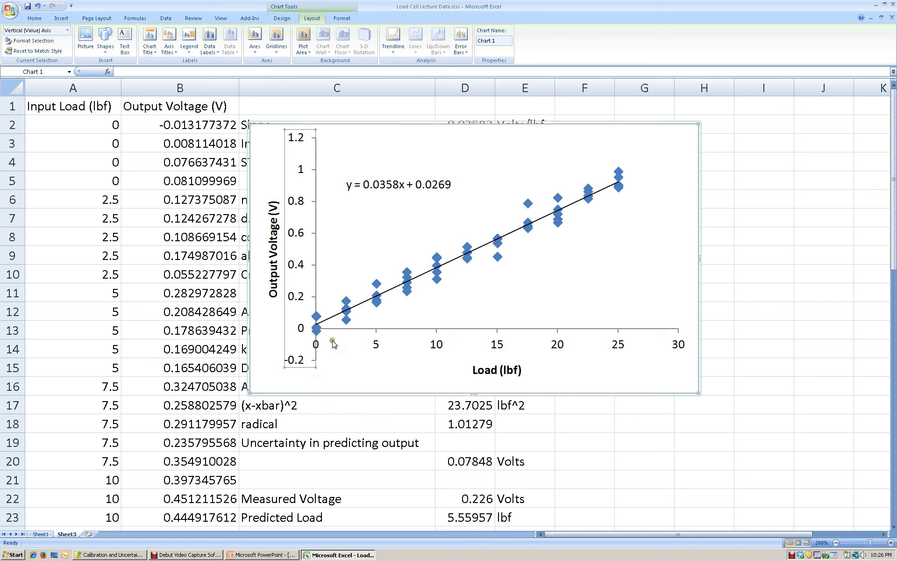
mouse_move(377, 353)
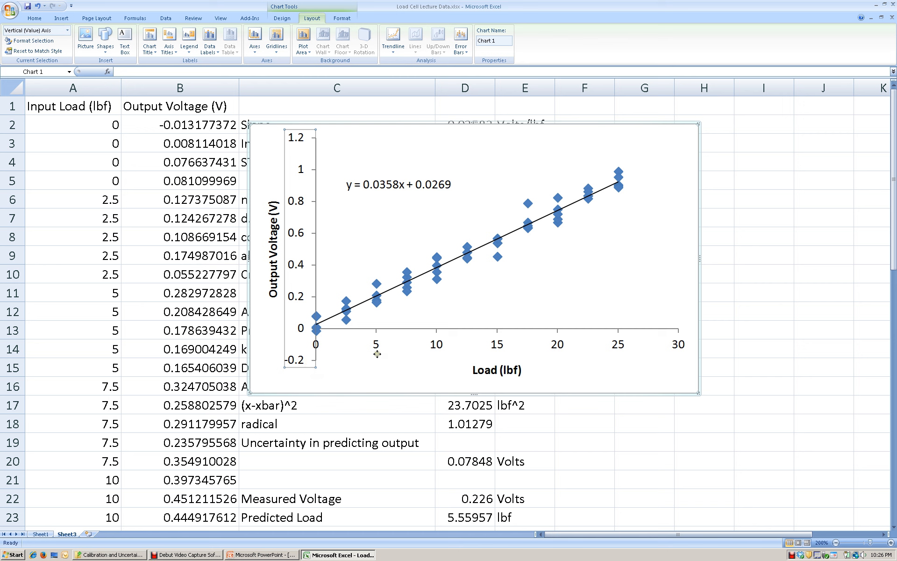
mouse_move(371, 316)
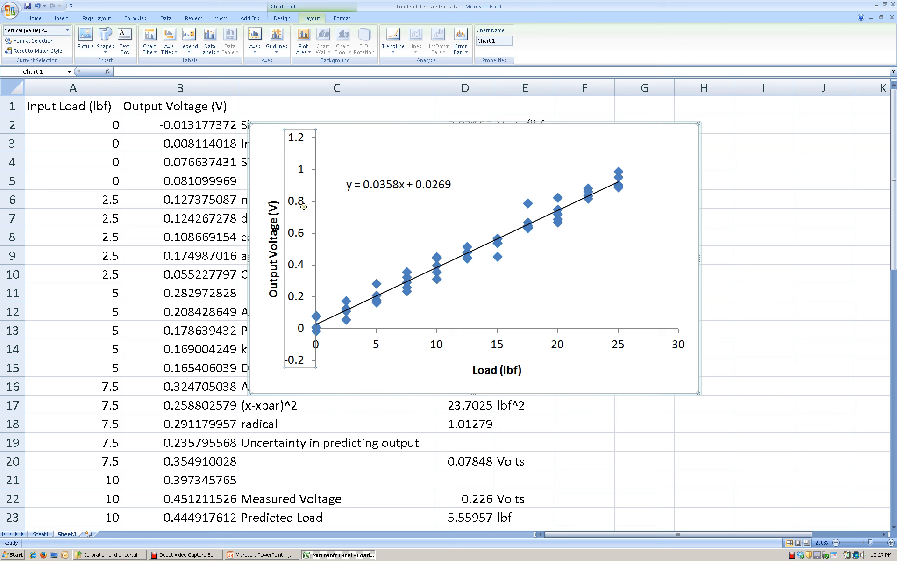
Fix the vertical axis at minimum -0.2 and maximum 1.2, with the horizontal axis crossing at -0.2
right_click(303, 204)
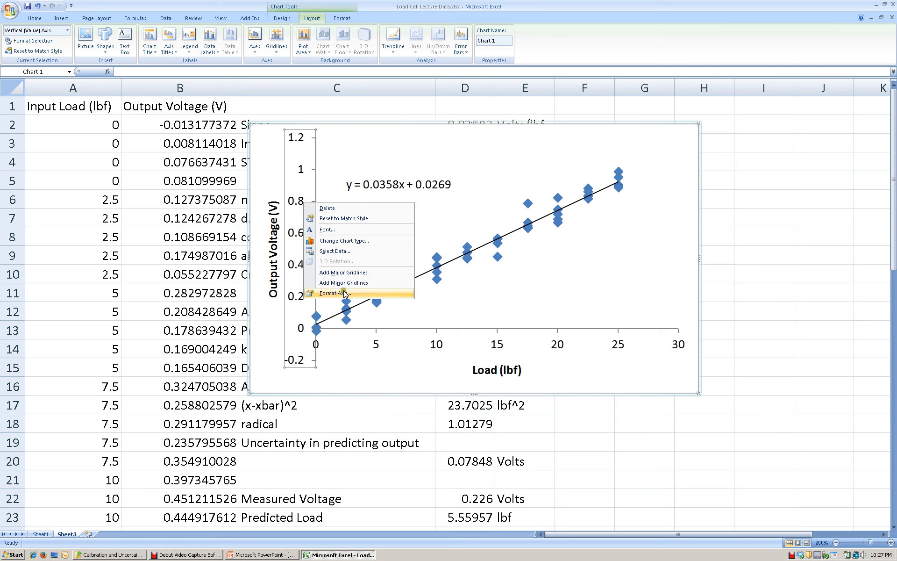
click(332, 292)
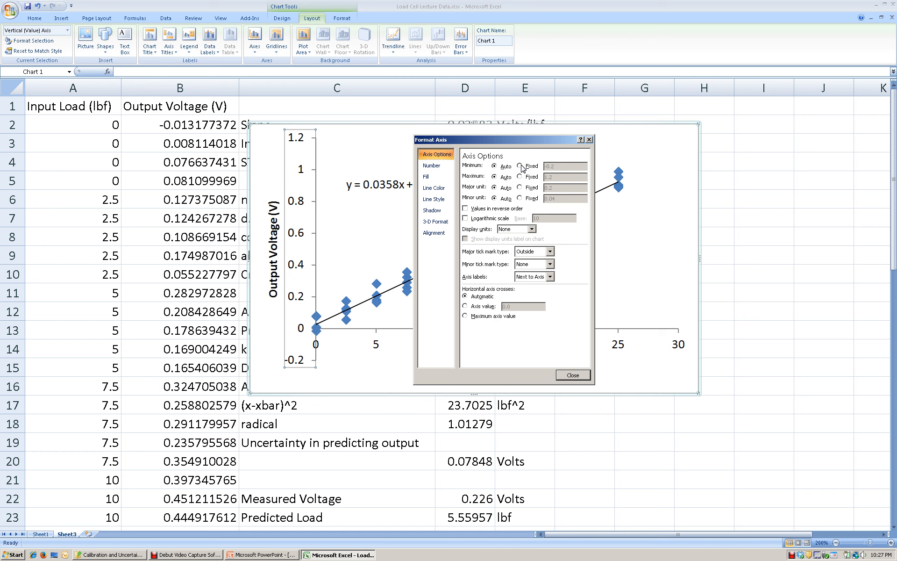
click(520, 176)
text(-.2)
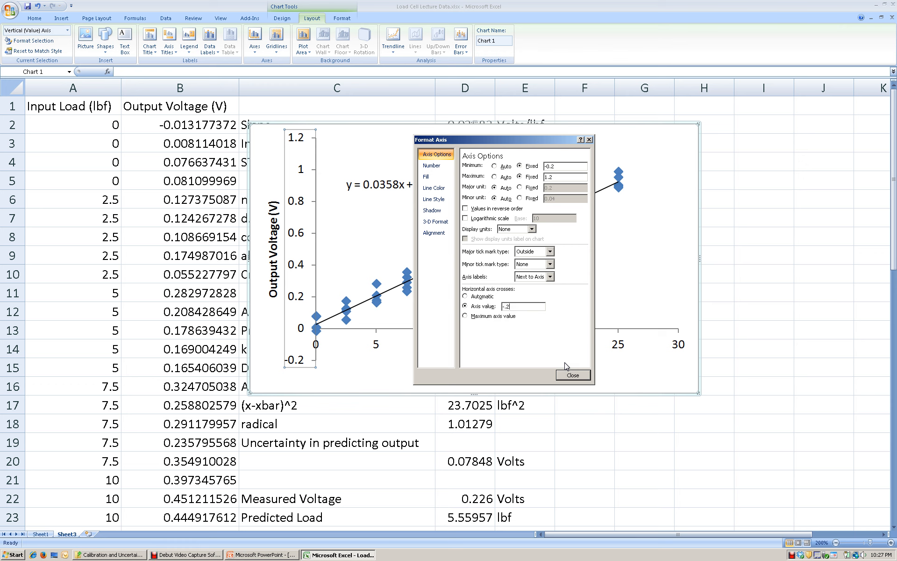
mouse_move(529, 337)
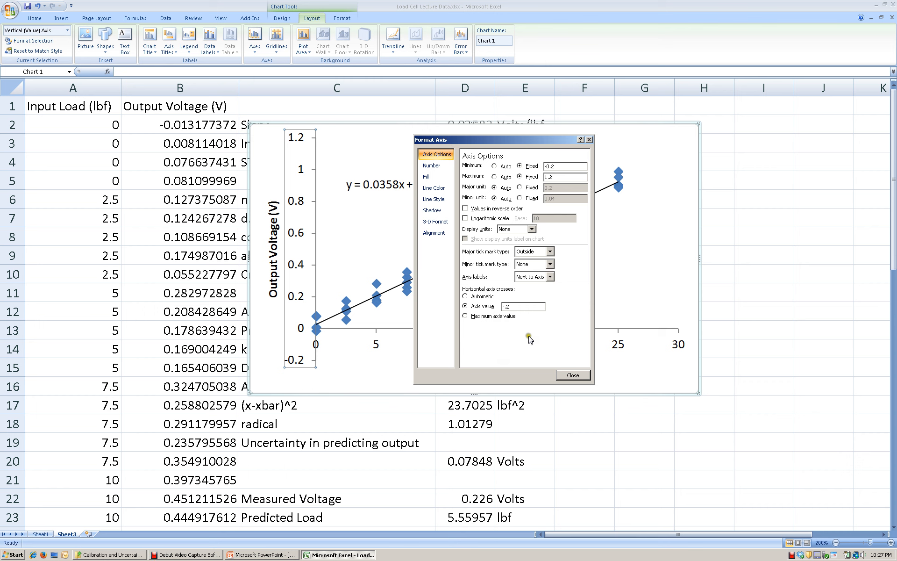
click(521, 306)
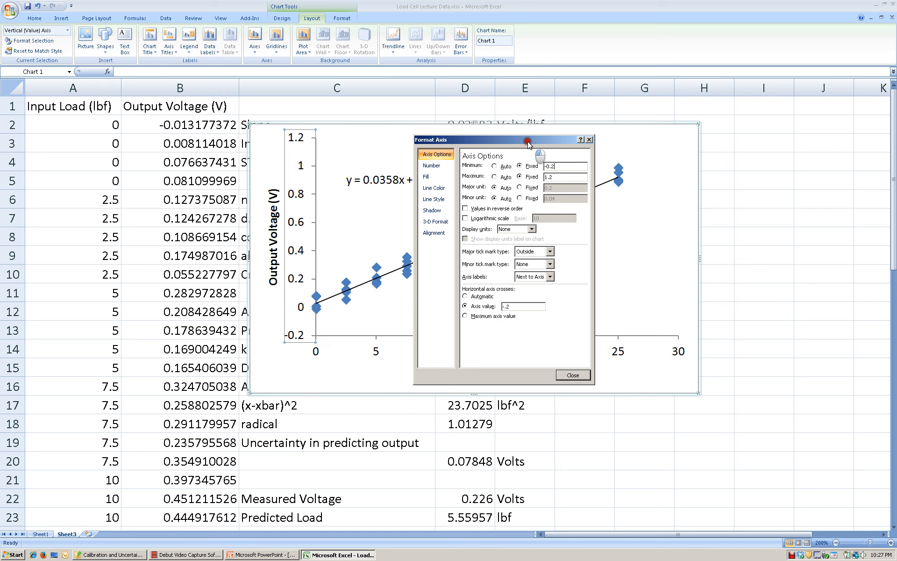
Move the Format Axis window aside and fix the horizontal axis at minimum 0 and maximum 25
drag(497, 139, 755, 131)
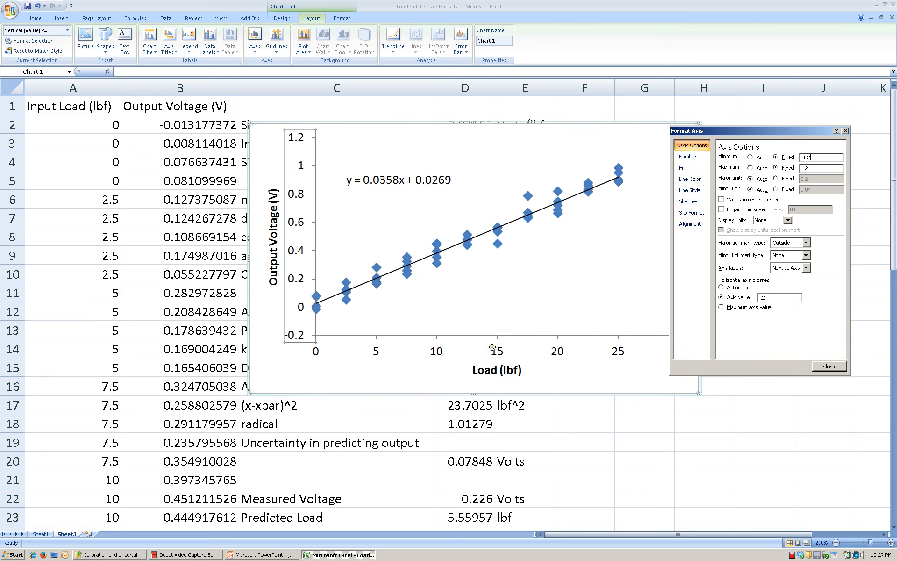
mouse_move(493, 344)
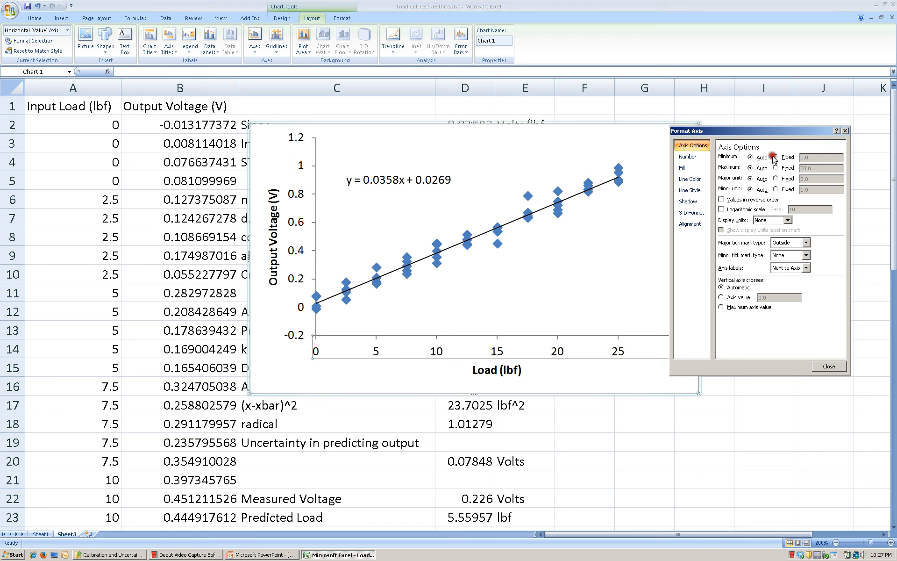
click(776, 158)
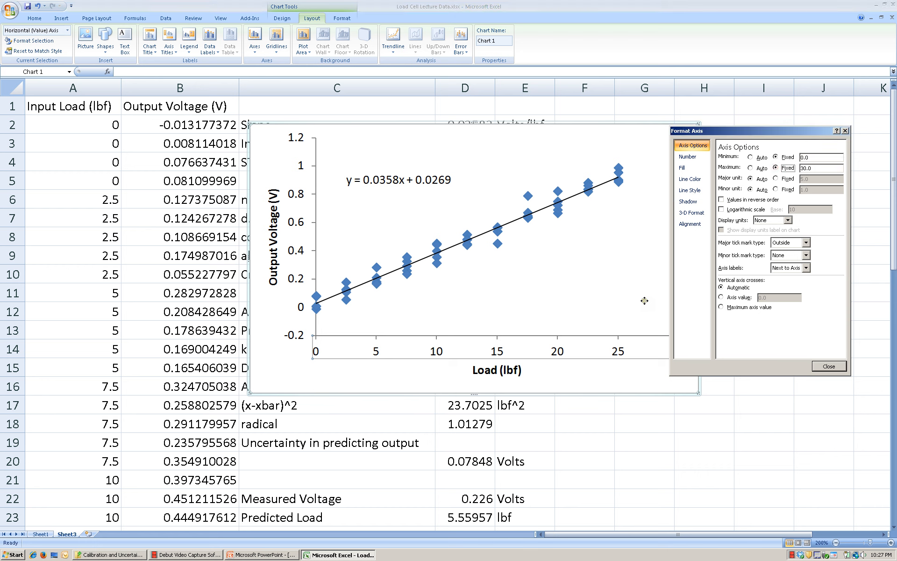
click(818, 167)
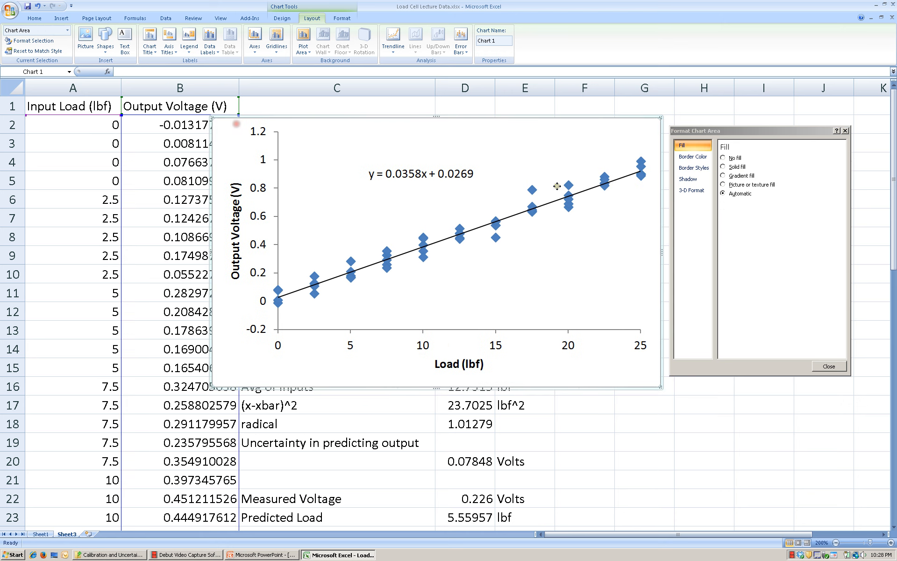
mouse_move(606, 161)
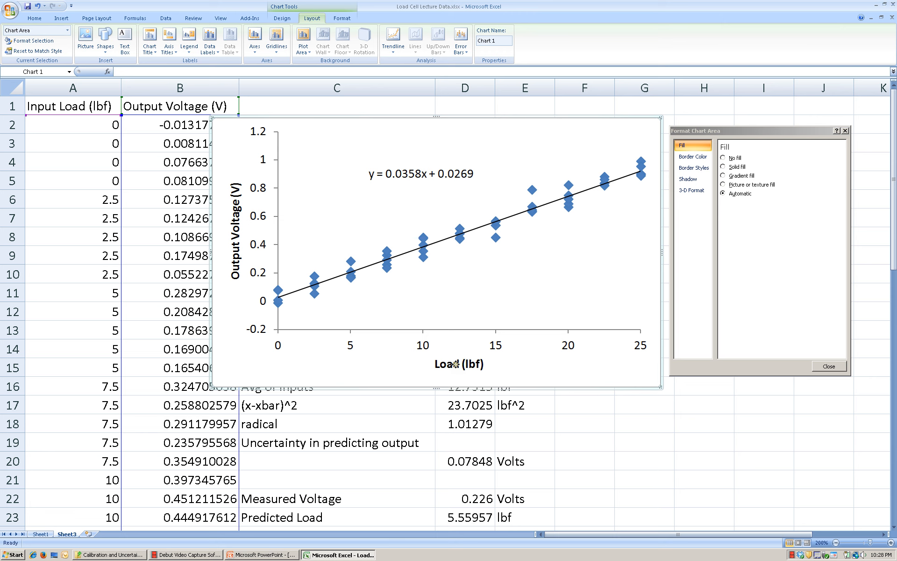
mouse_move(802, 128)
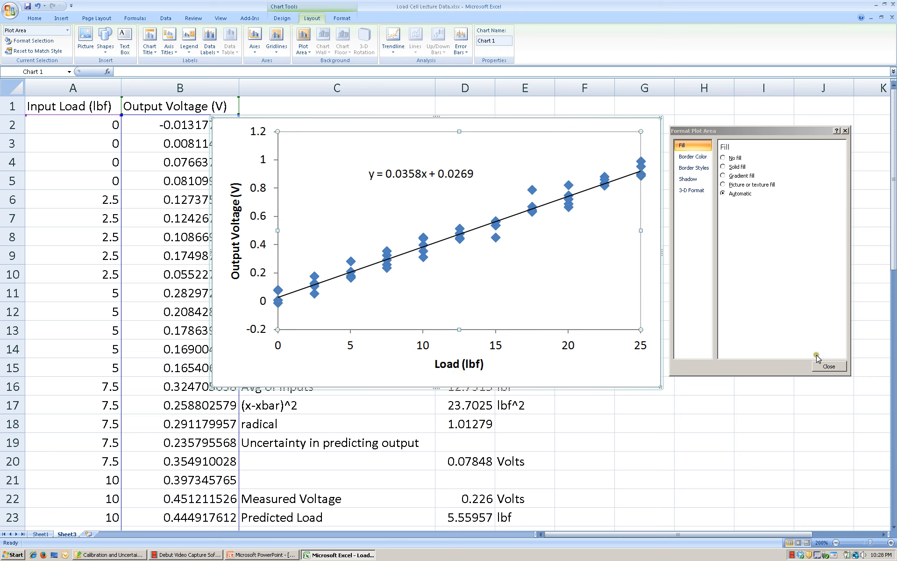
Give the plot area a solid black border through Format Plot Area
click(829, 366)
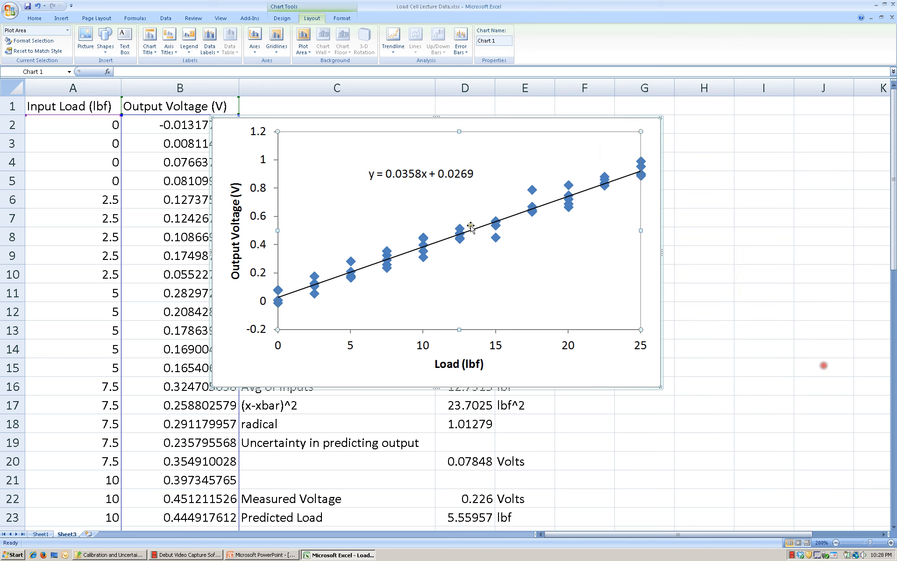
right_click(503, 160)
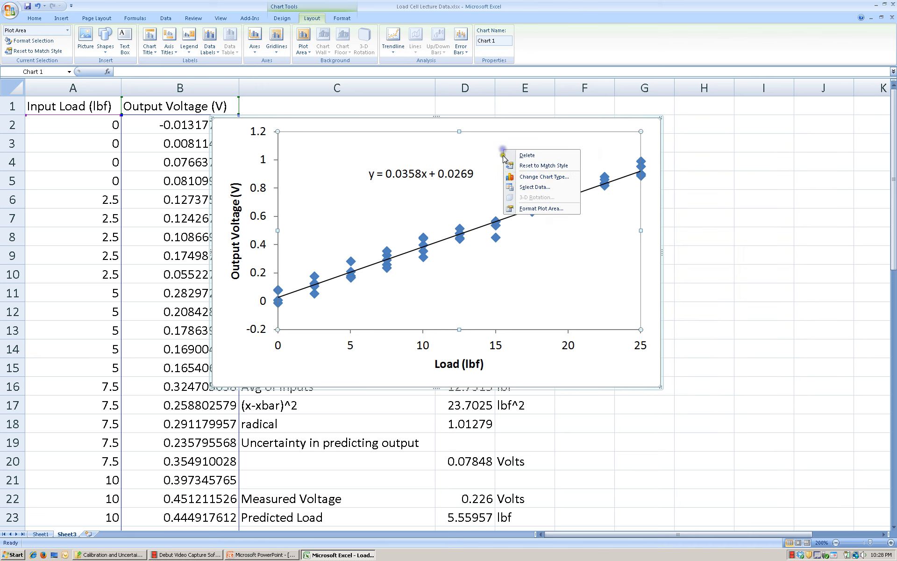
click(542, 207)
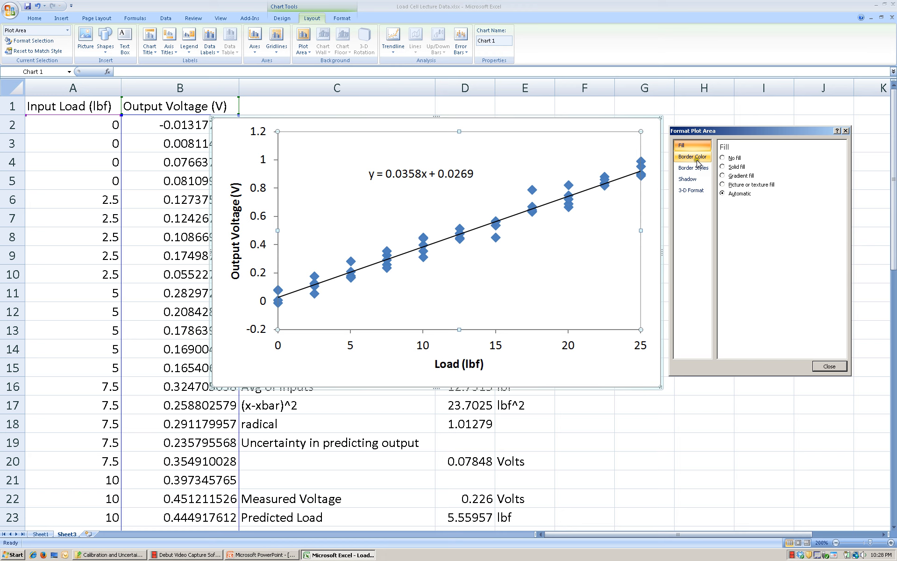
click(692, 156)
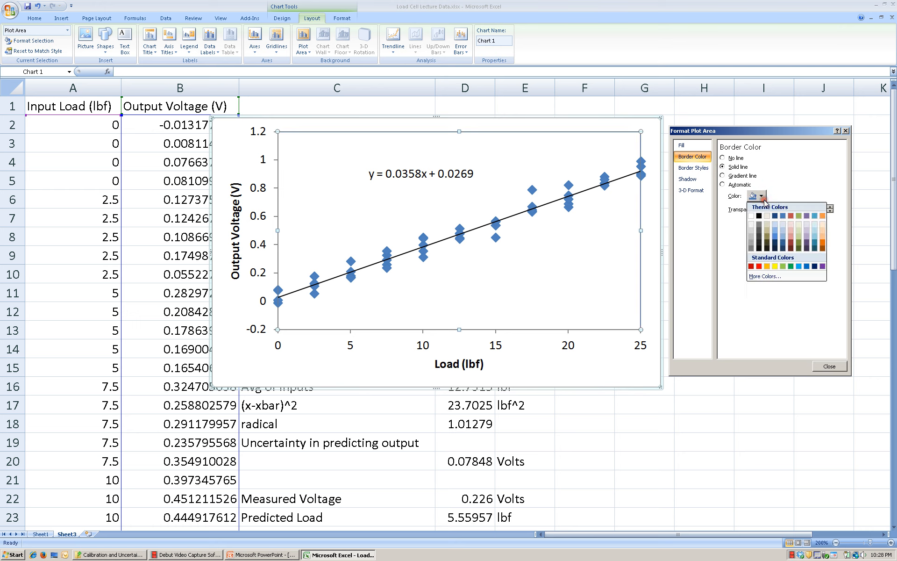
click(763, 196)
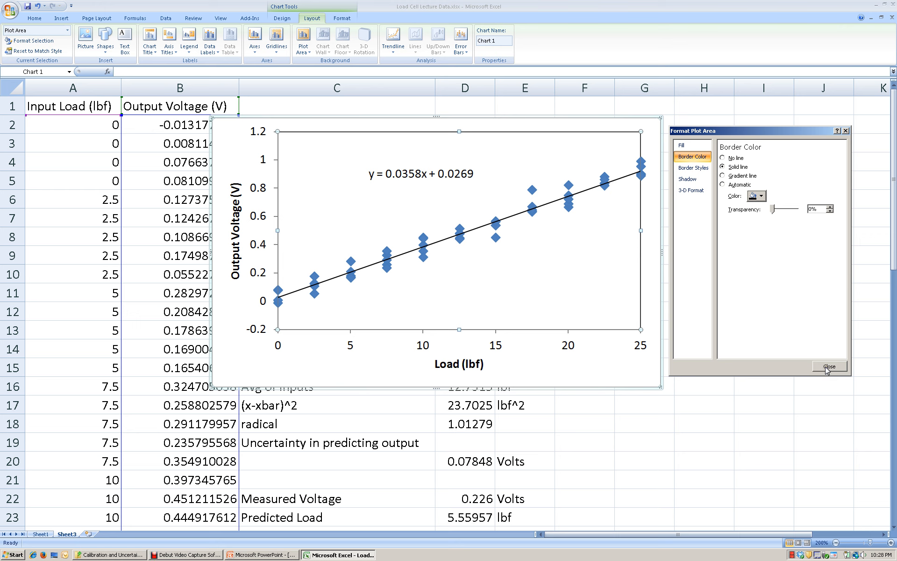
click(828, 366)
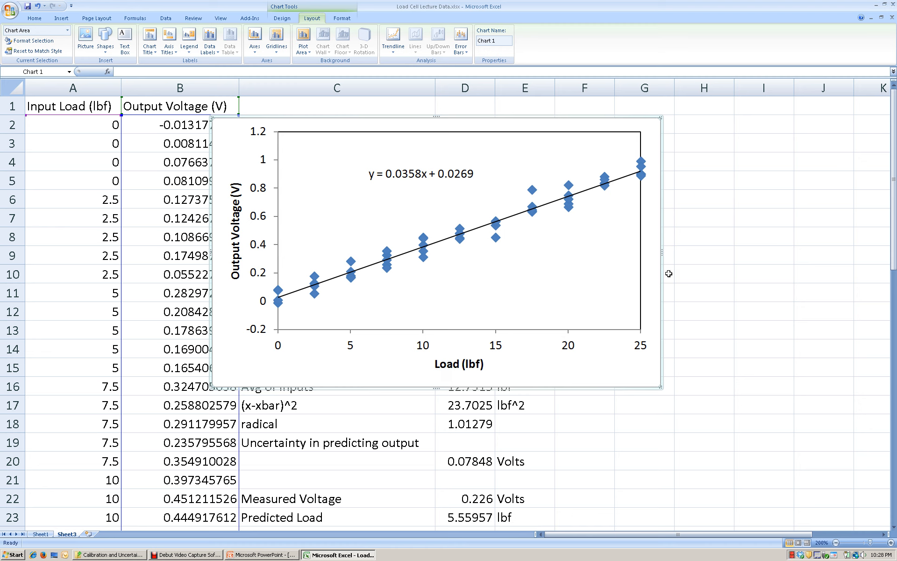
mouse_move(429, 136)
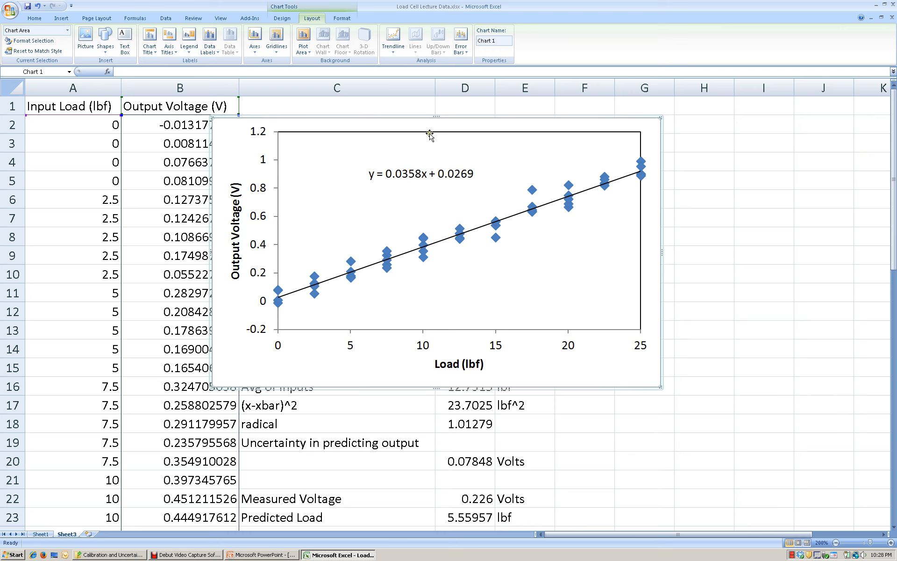
mouse_move(288, 281)
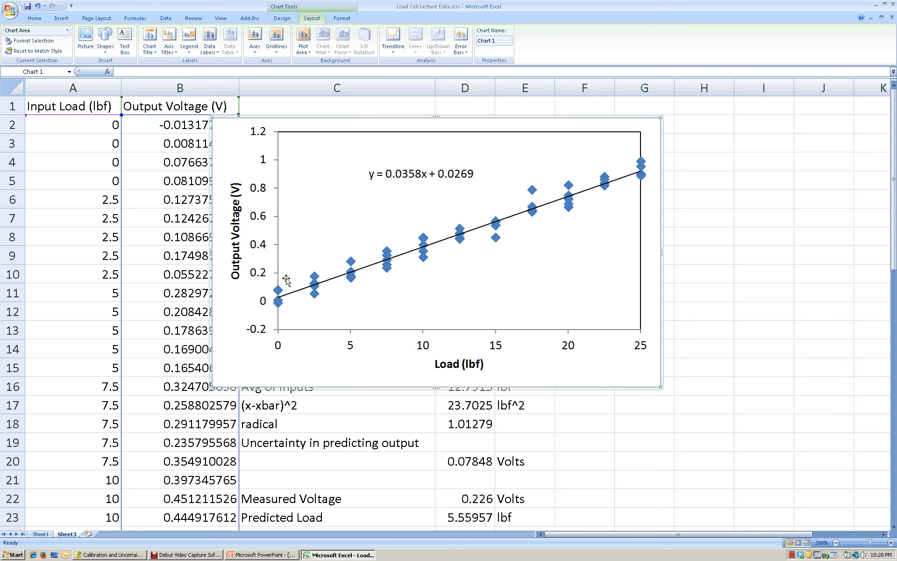
Set the horizontal axis line colour to a solid black line
right_click(349, 344)
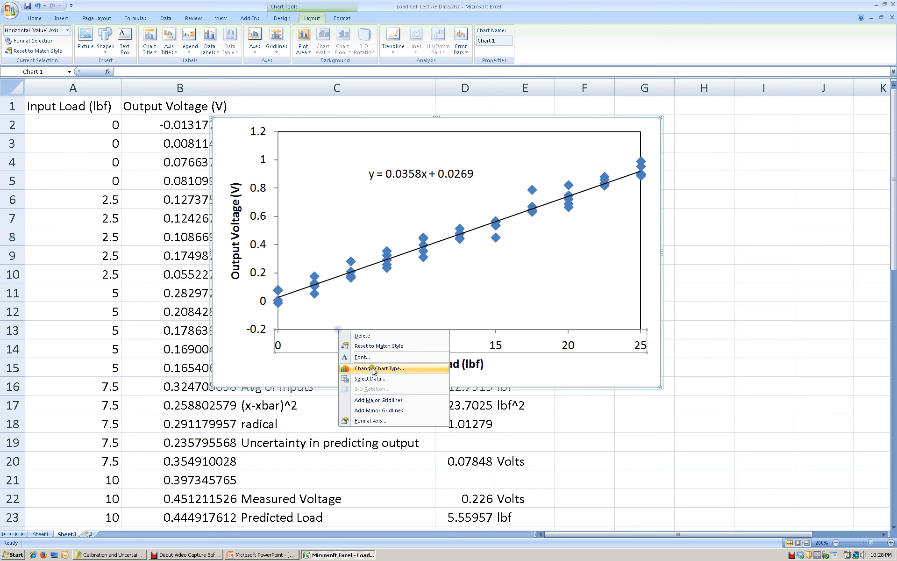
click(370, 421)
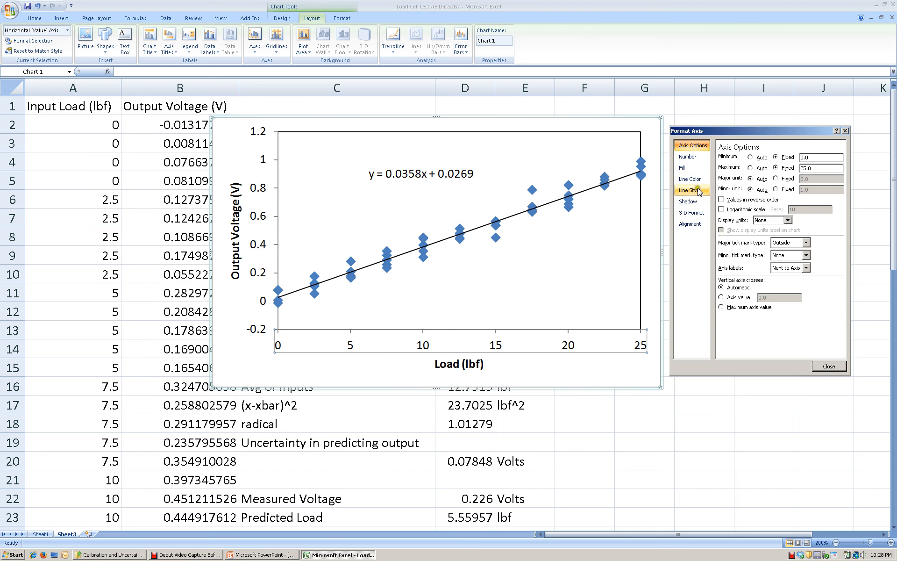
click(691, 179)
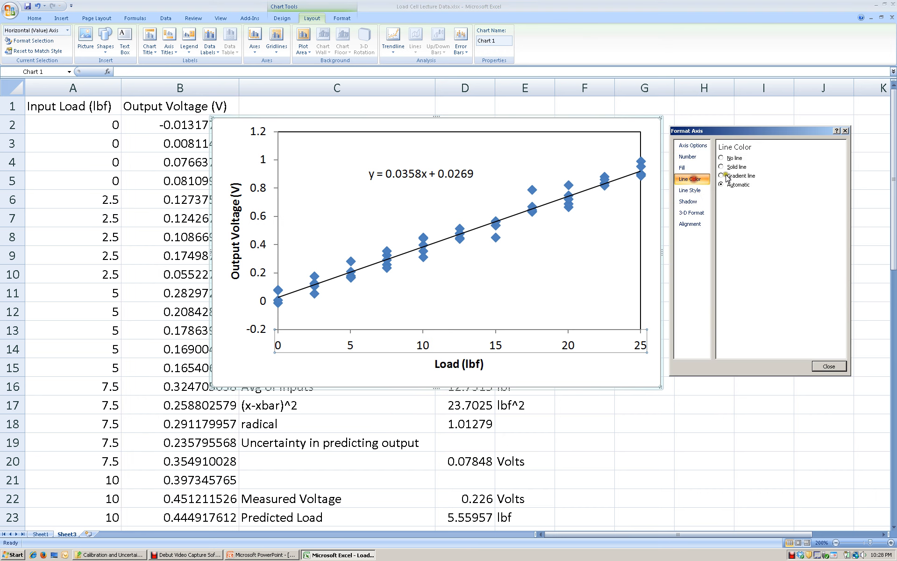
click(721, 166)
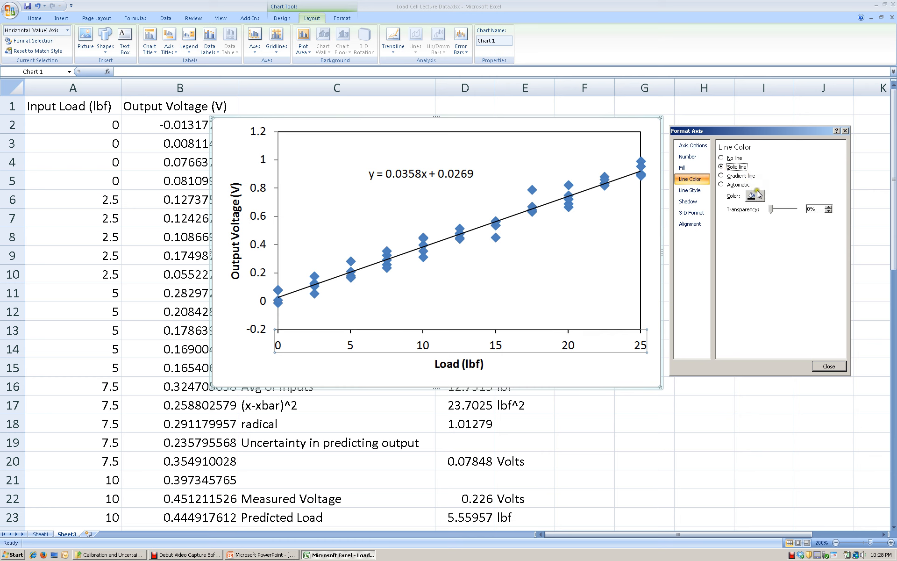
click(755, 195)
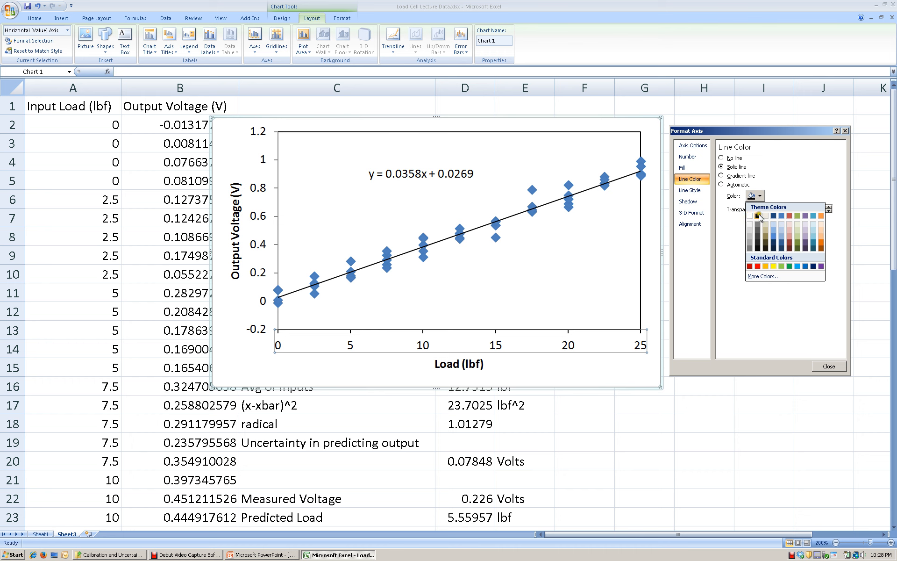
click(759, 216)
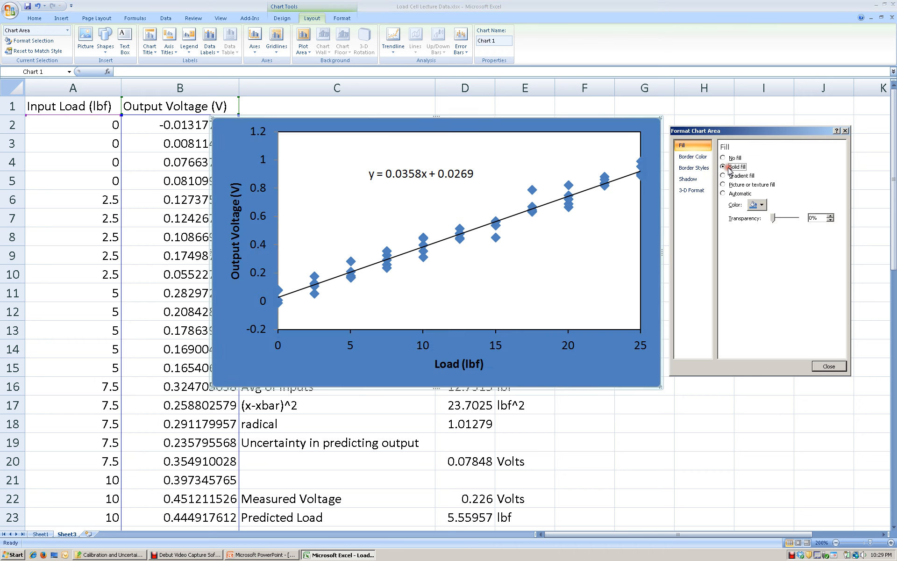
Return the chart area fill to Automatic and close Format Chart Area
click(724, 158)
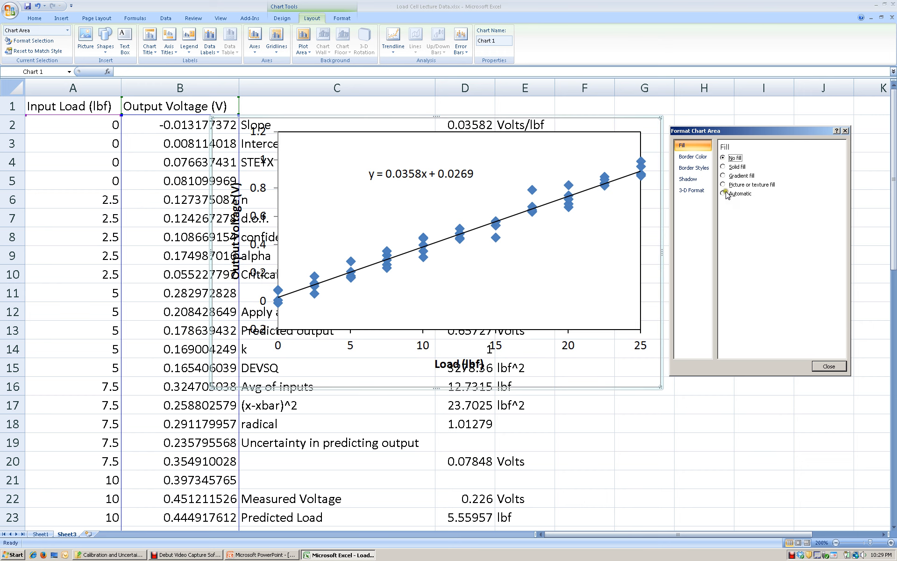
click(693, 156)
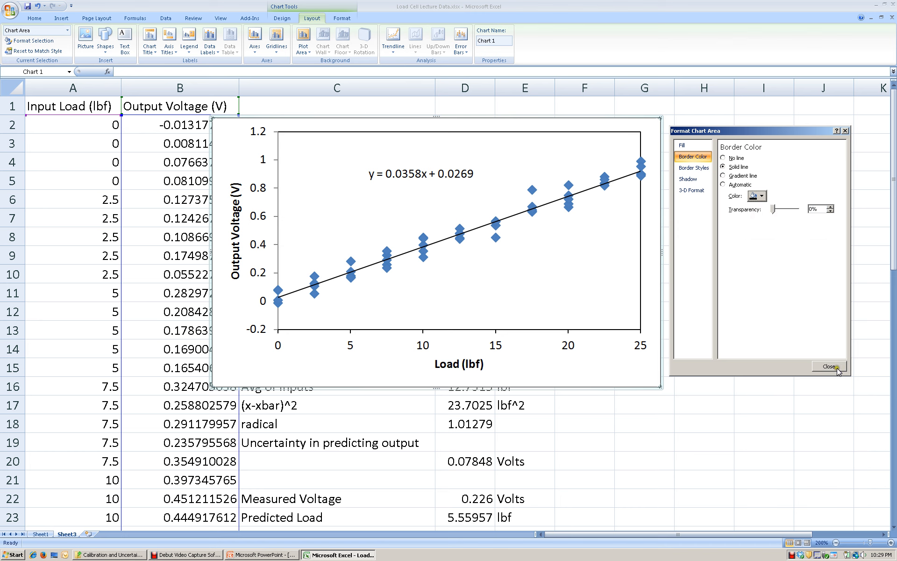
click(828, 366)
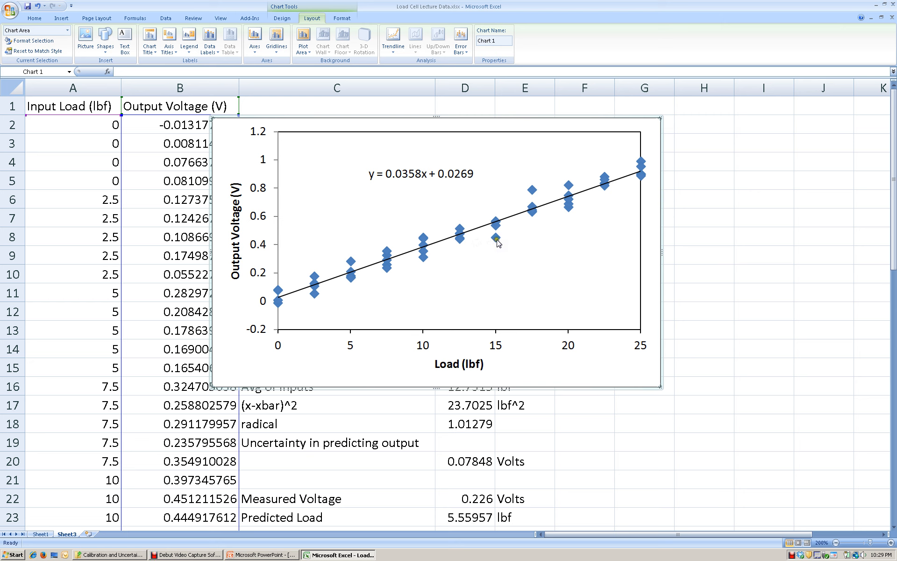
Change the data series markers to built-in circles and reduce their size
right_click(495, 236)
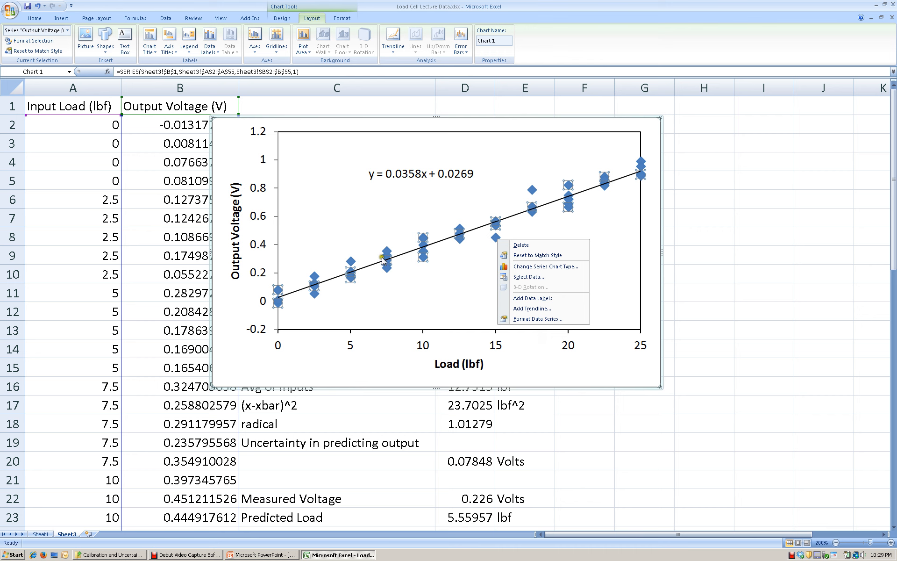
click(537, 319)
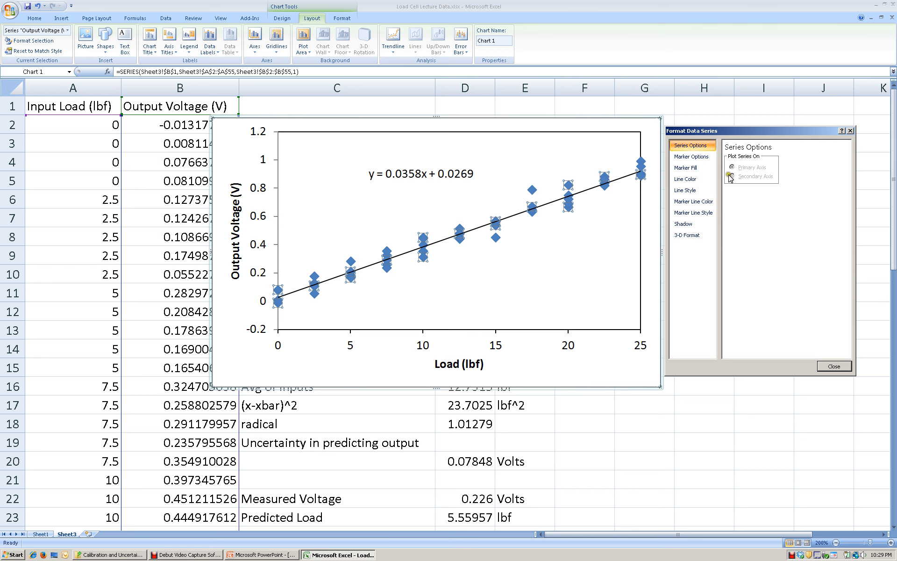
click(691, 156)
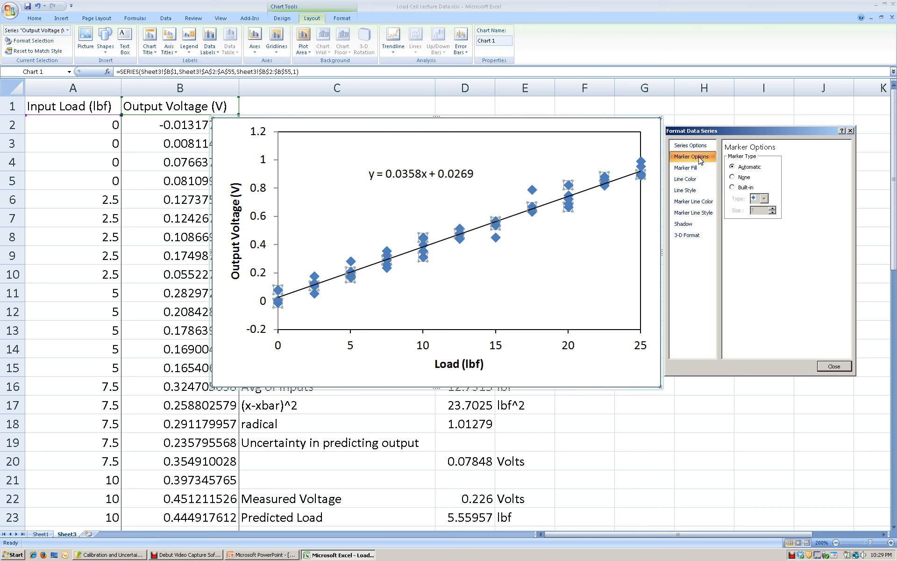
click(733, 187)
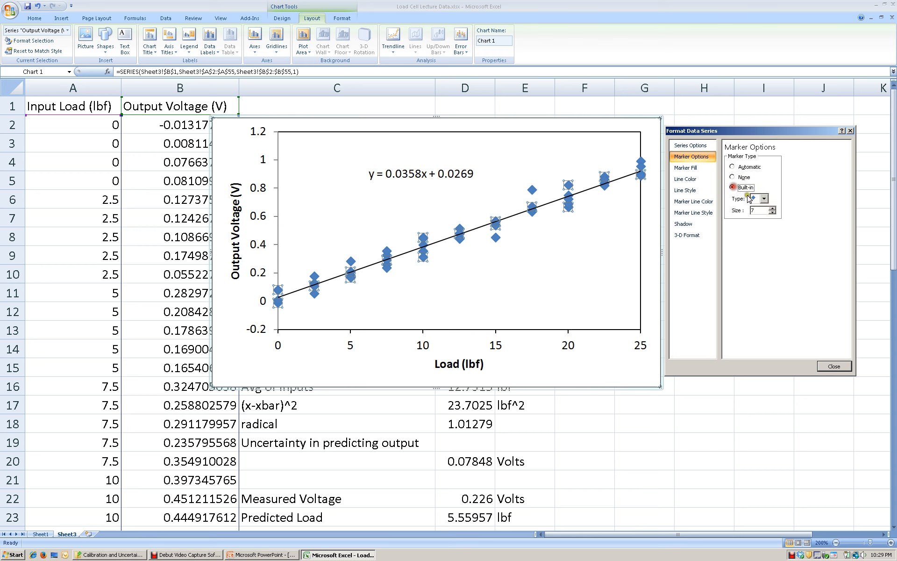
click(762, 198)
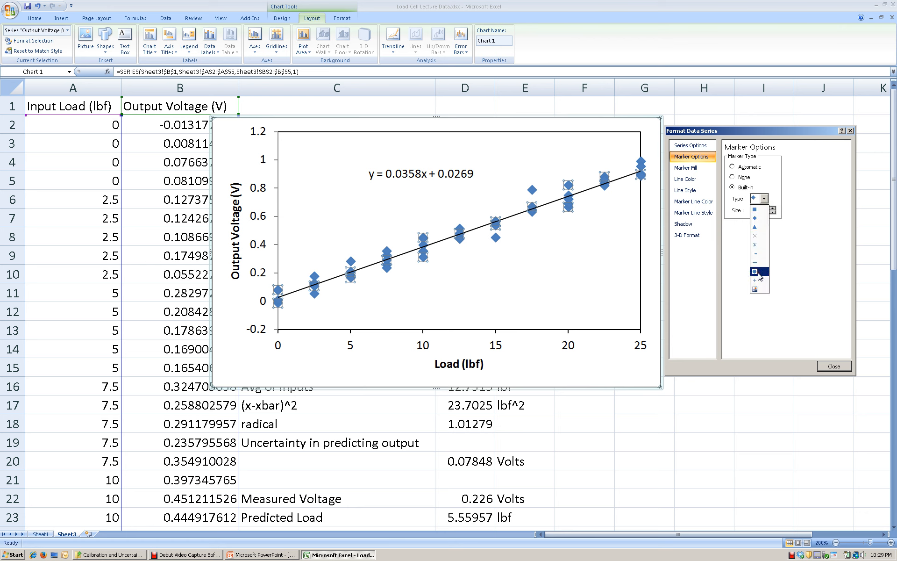
click(757, 270)
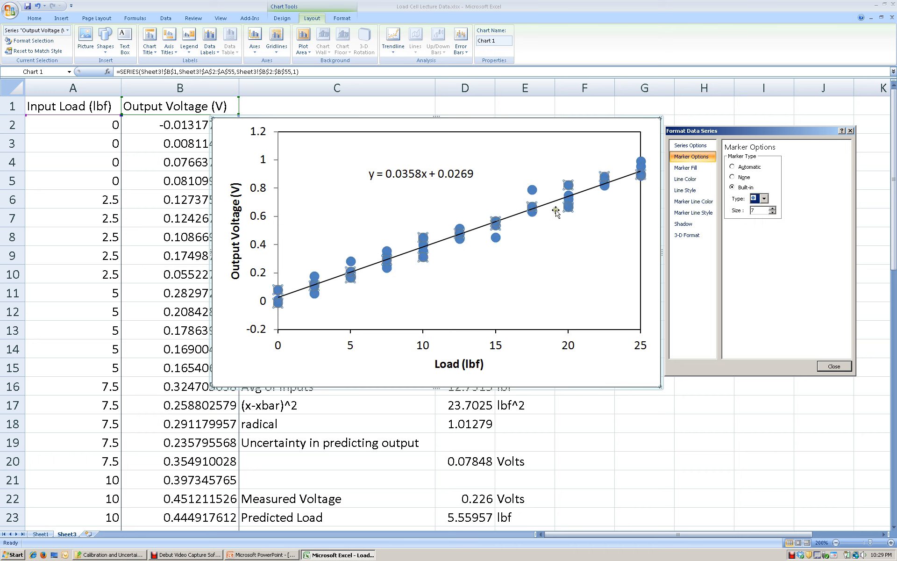
mouse_move(598, 216)
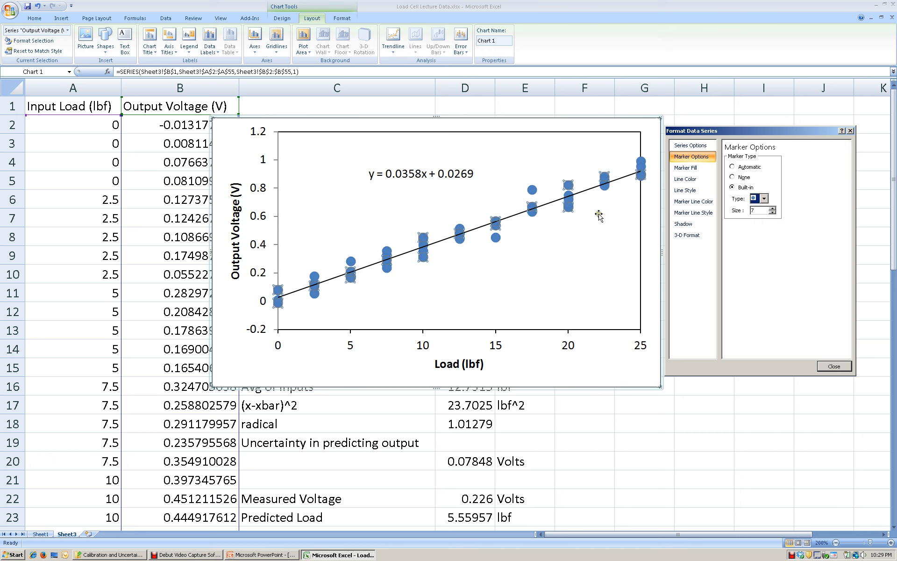
click(772, 213)
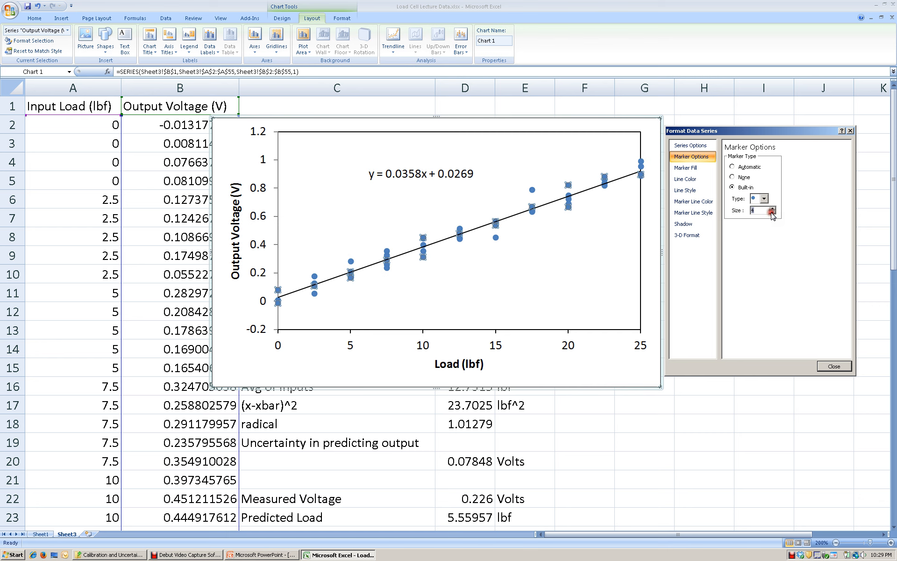
click(770, 218)
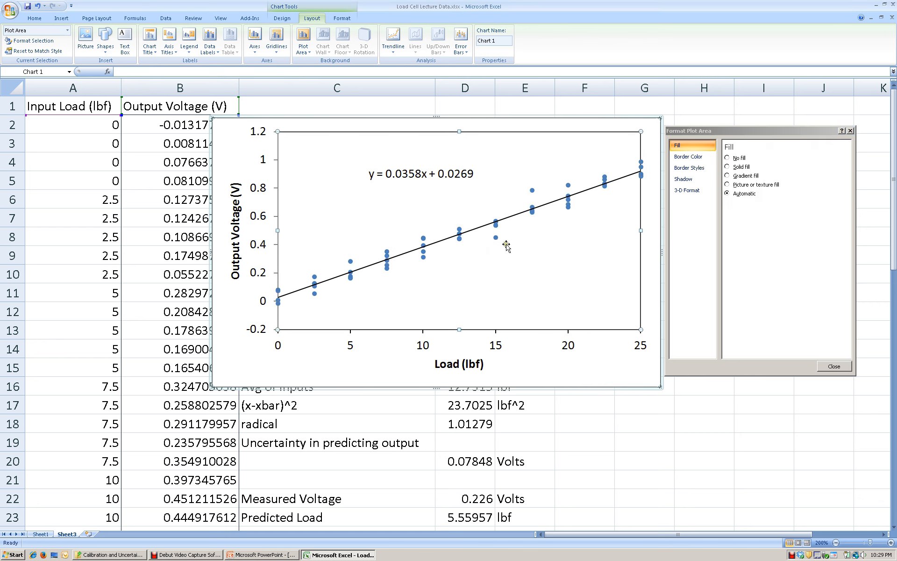
mouse_move(448, 264)
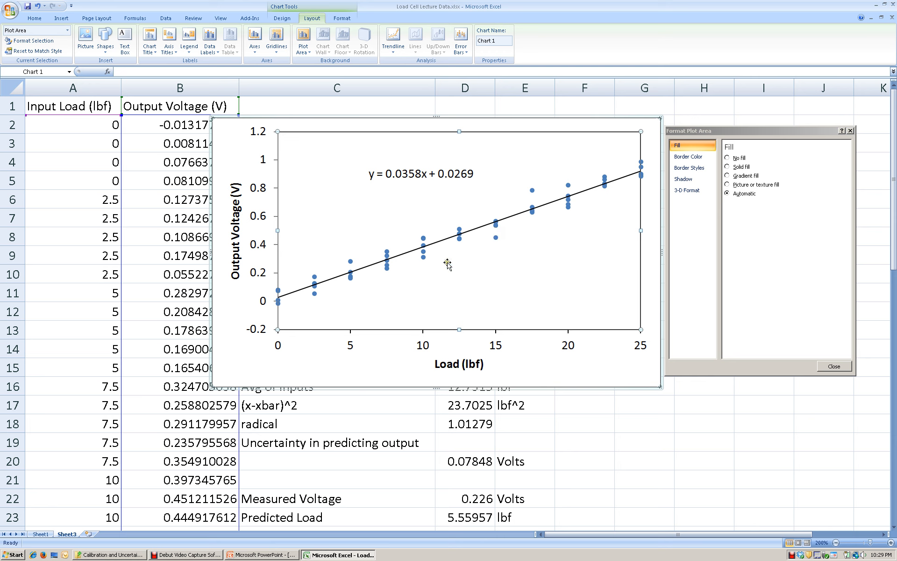
mouse_move(530, 222)
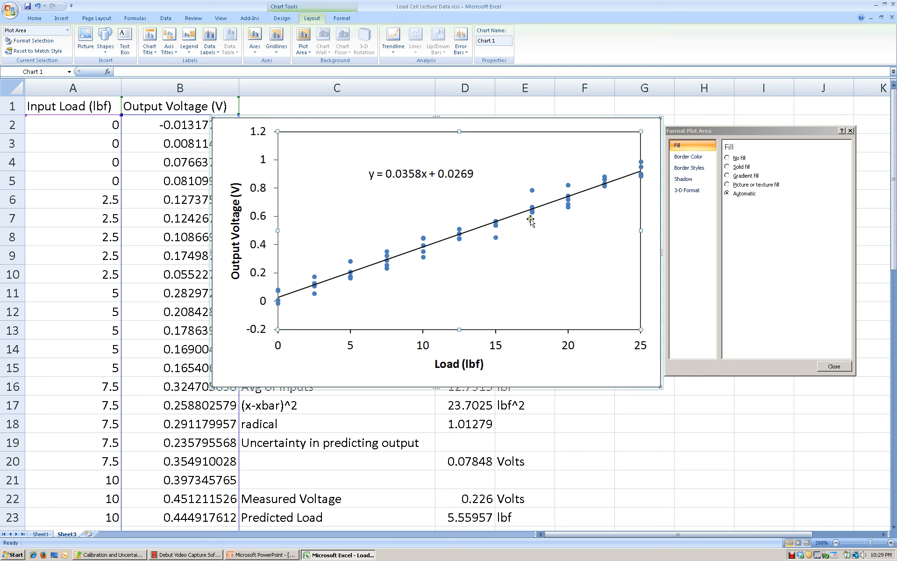
mouse_move(721, 210)
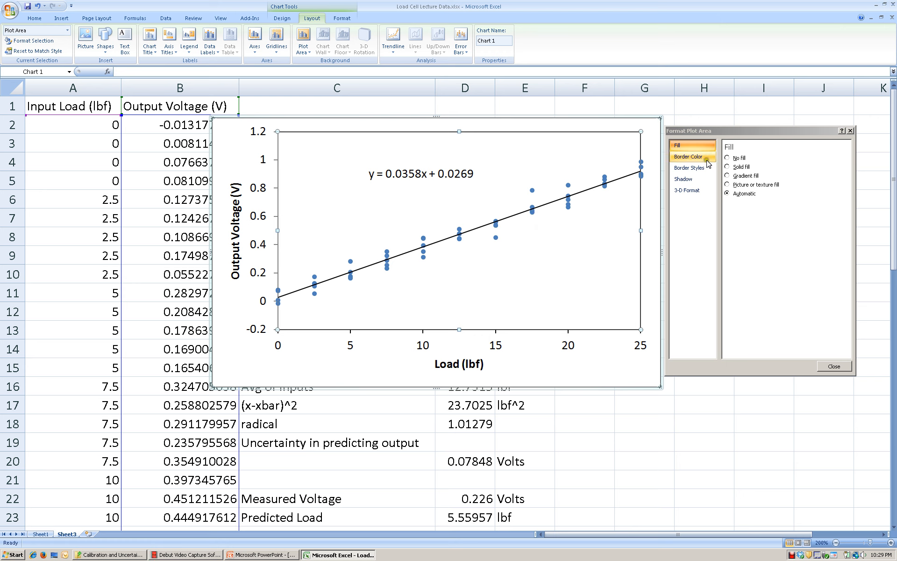
mouse_move(706, 160)
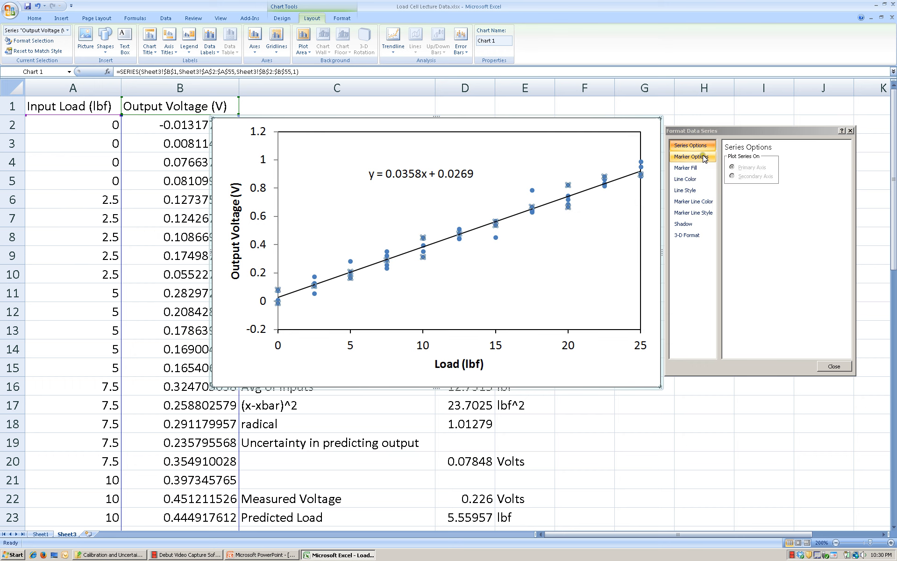
Give the voltage data markers a built-in style, solid black fill and no outline
click(691, 156)
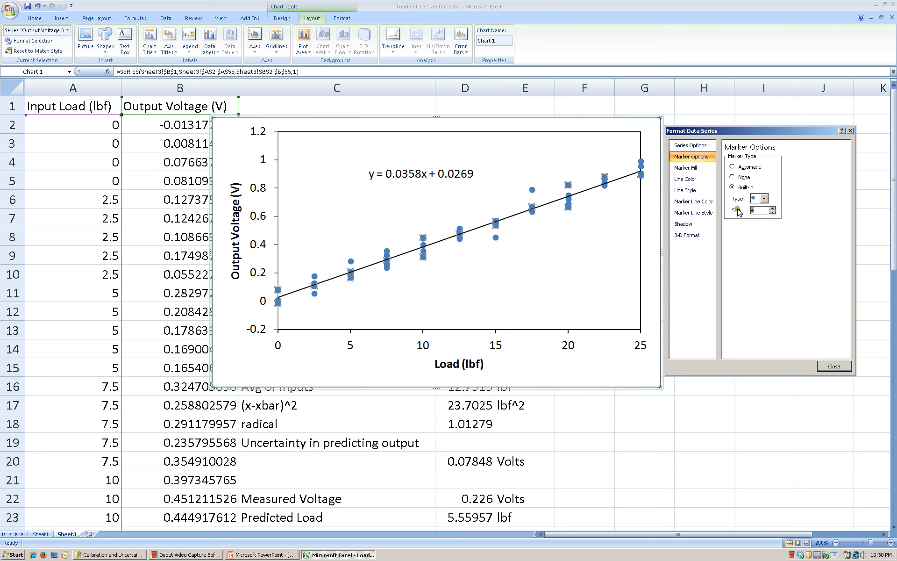
mouse_move(651, 198)
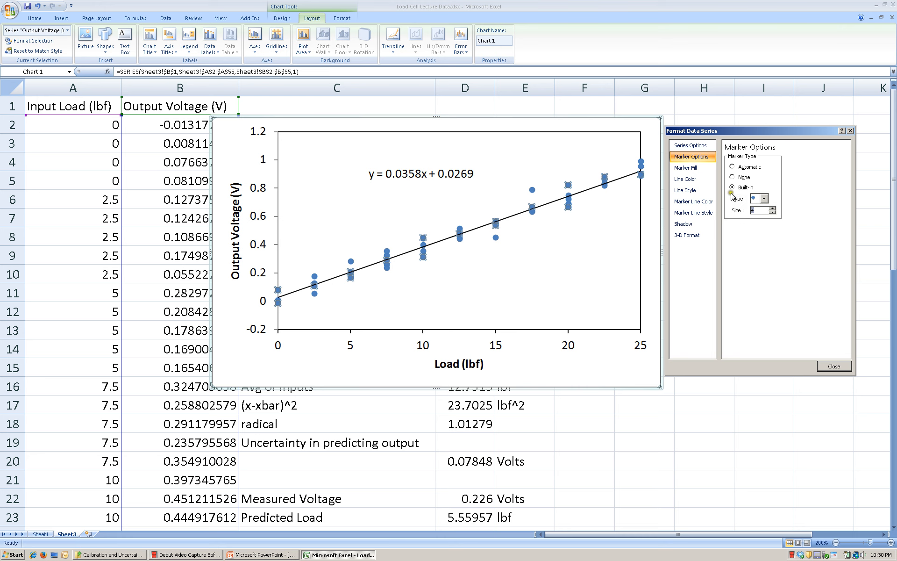
click(685, 168)
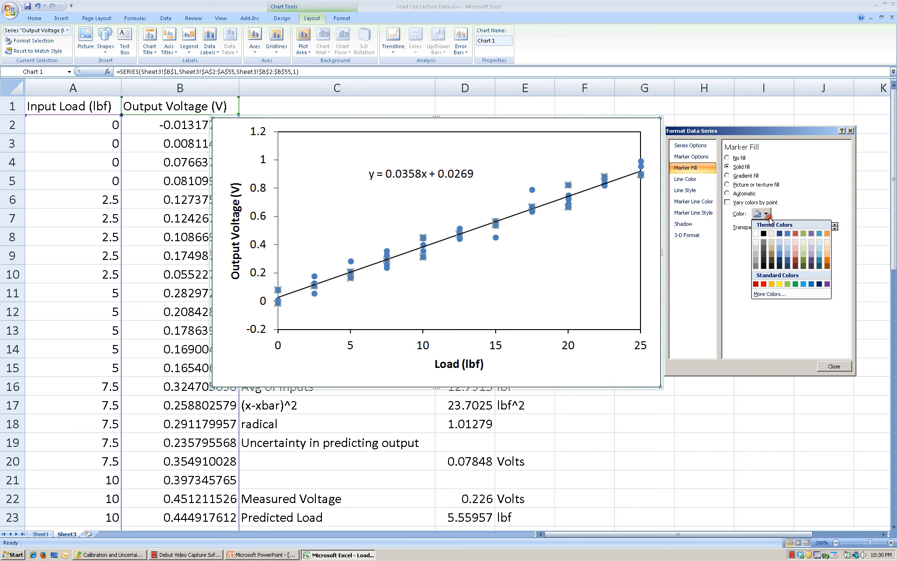
click(761, 233)
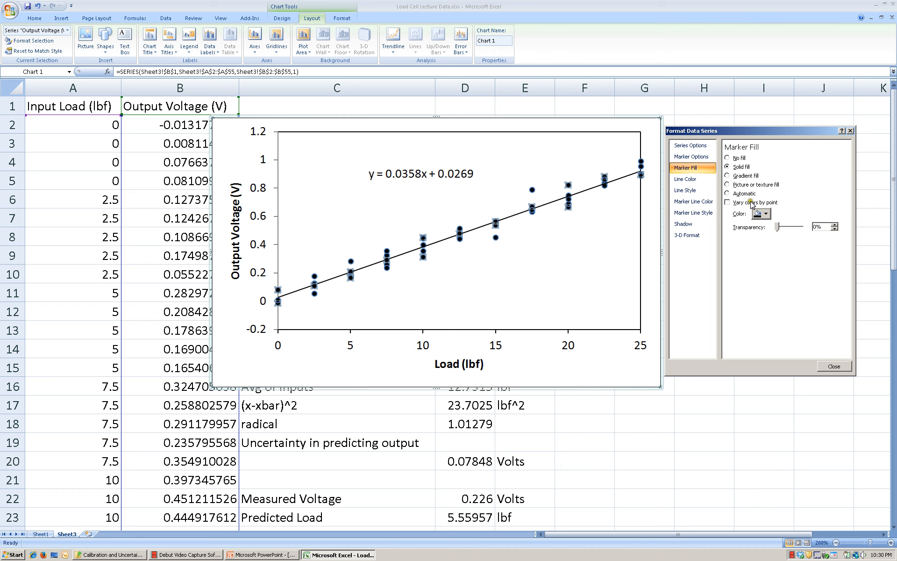
mouse_move(692, 179)
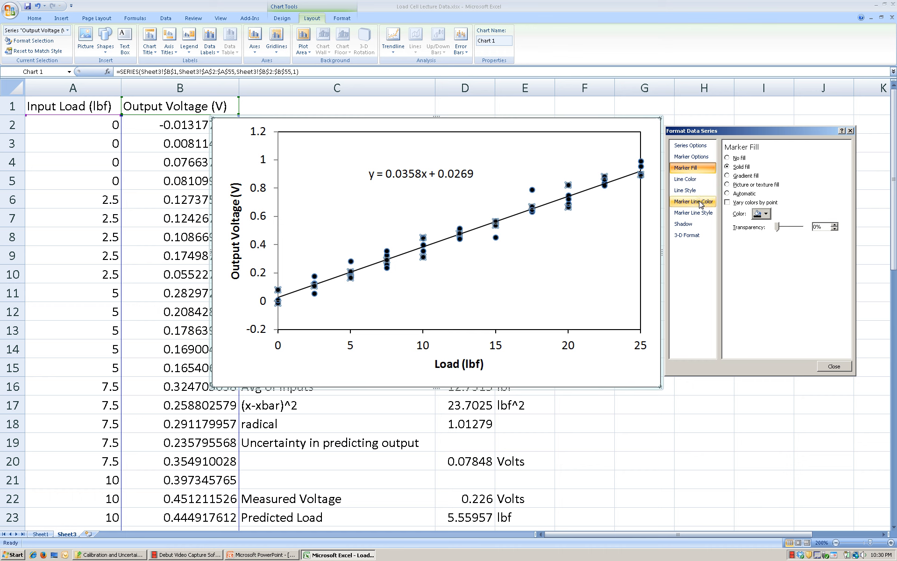
click(692, 201)
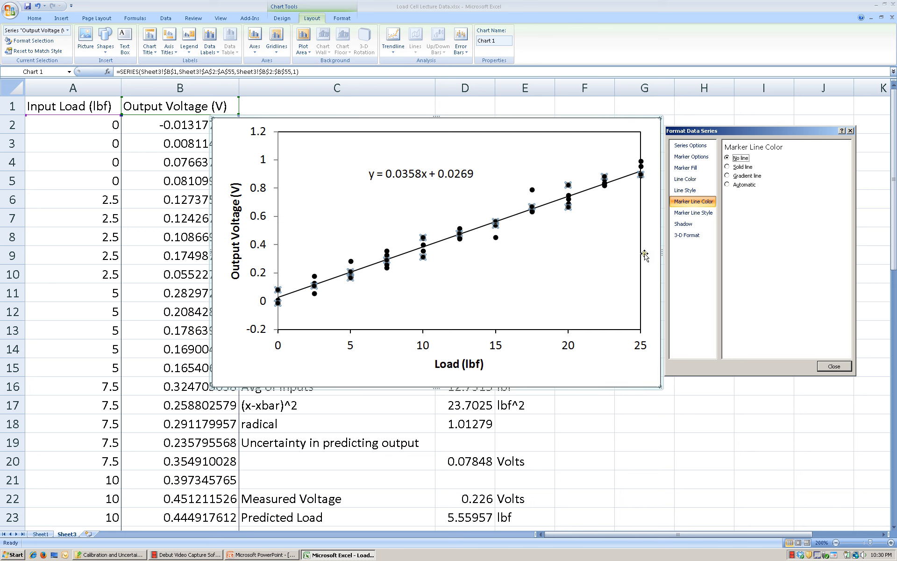
Select the plot area, keep its automatic fill, and close the Format Plot Area panel
click(625, 327)
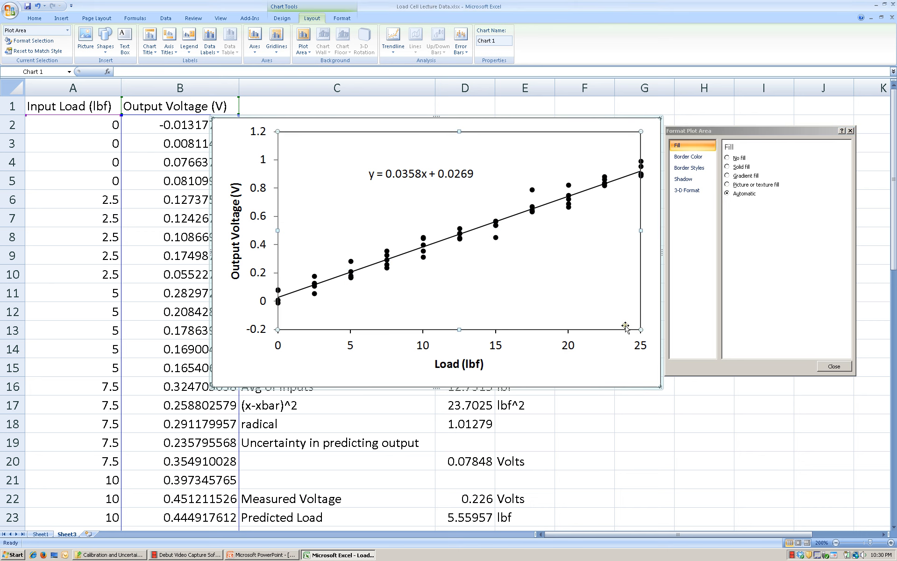
mouse_move(482, 195)
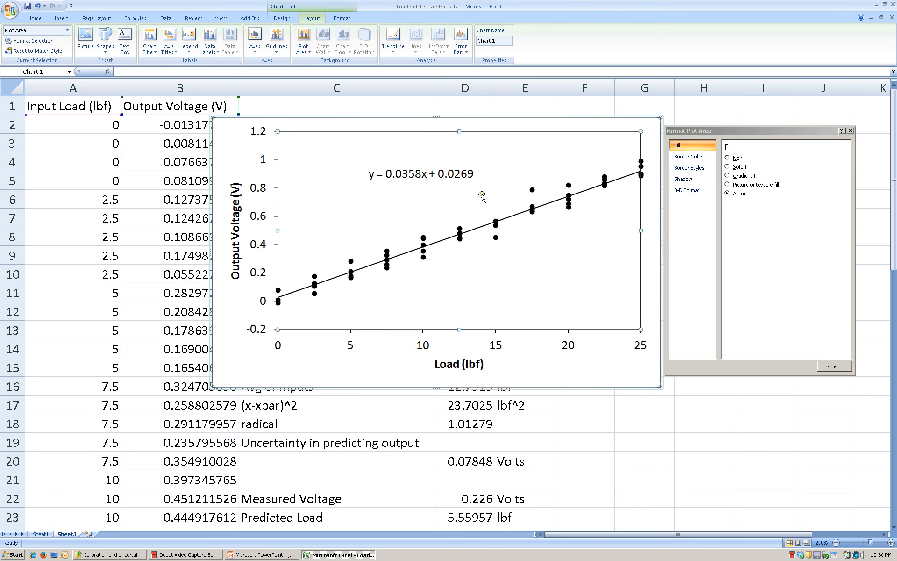
mouse_move(746, 176)
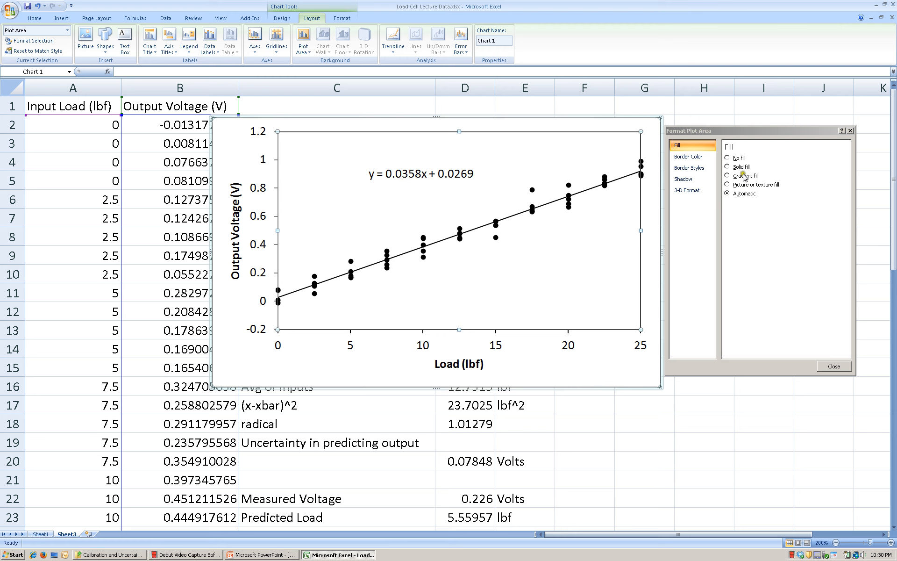
mouse_move(656, 209)
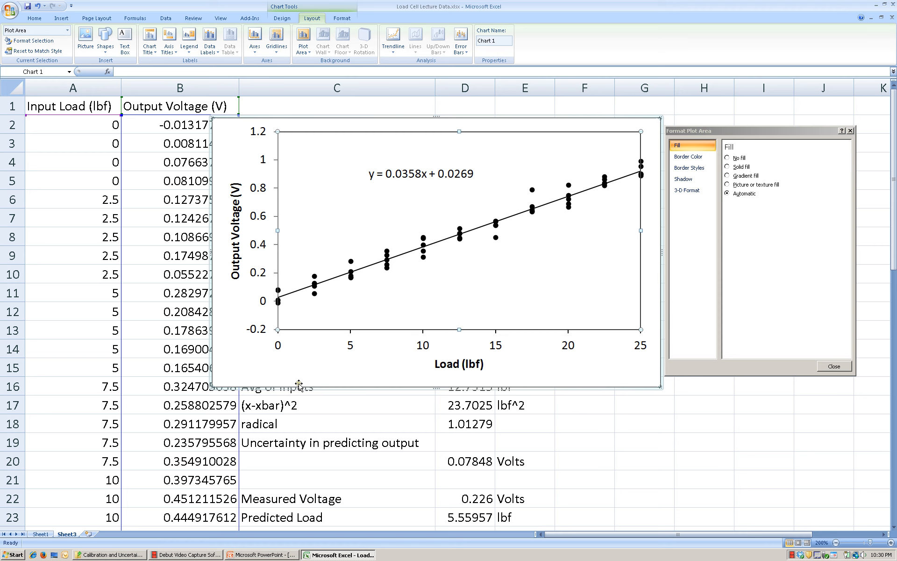
mouse_move(442, 382)
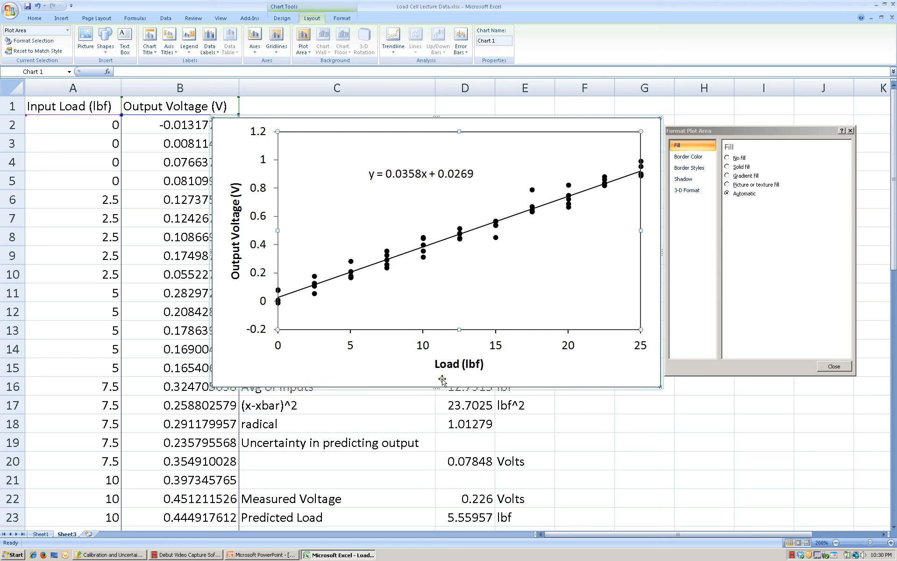
mouse_move(450, 382)
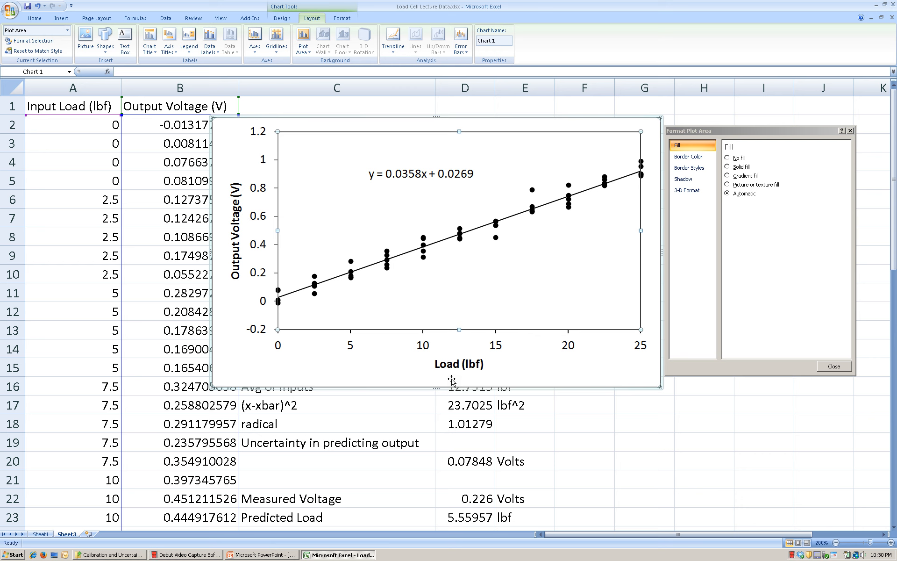
mouse_move(488, 377)
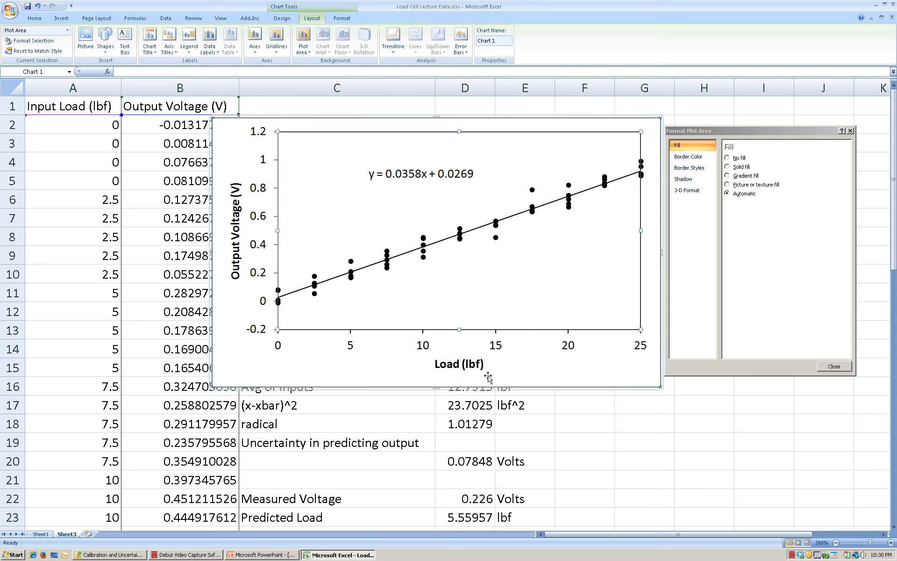
mouse_move(508, 379)
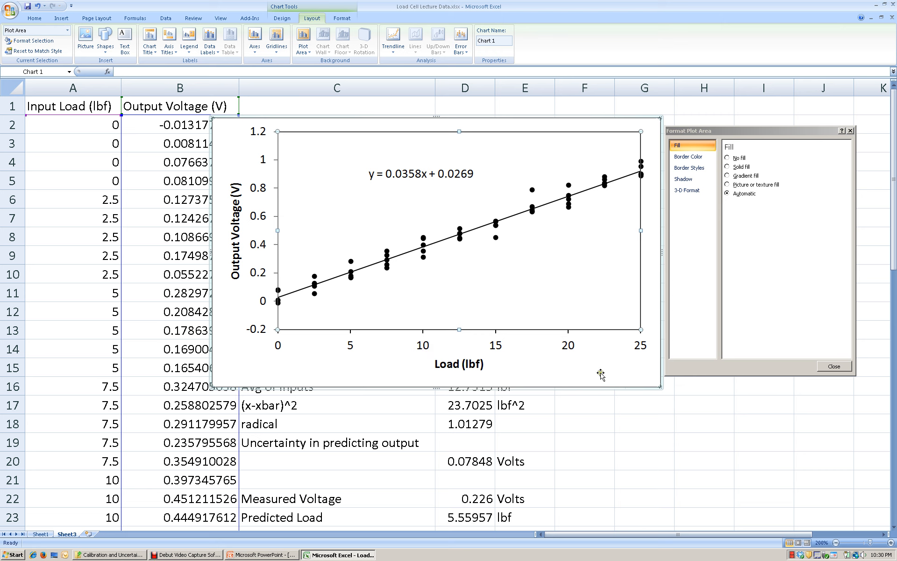
mouse_move(481, 124)
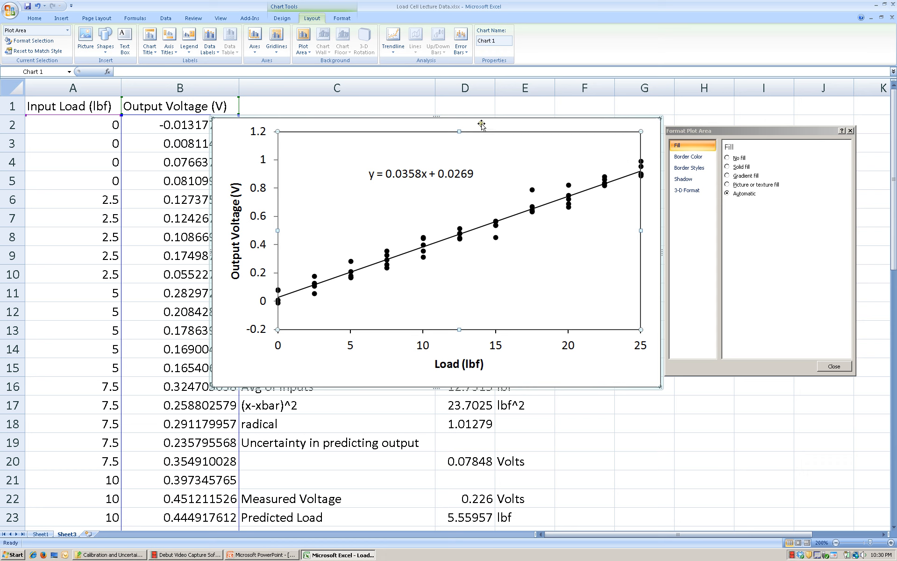
mouse_move(493, 370)
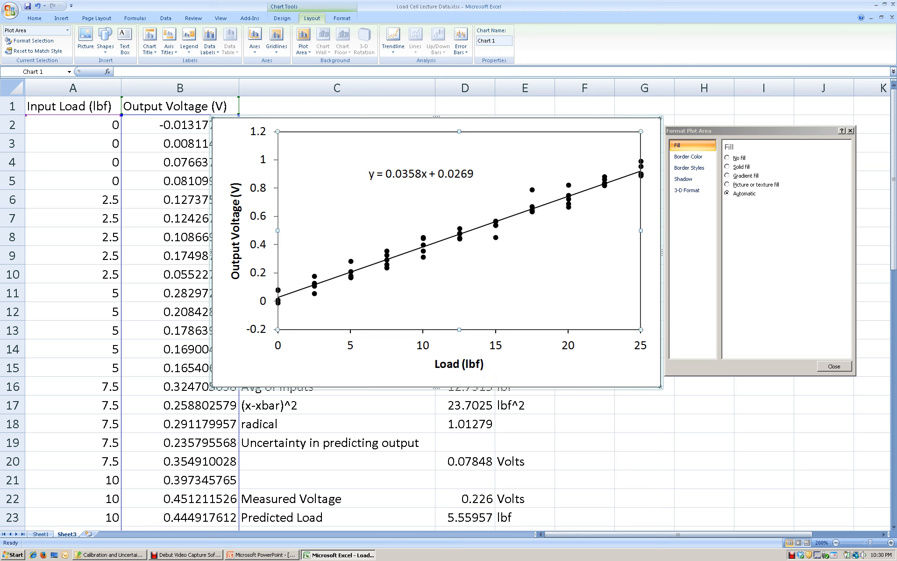
click(833, 366)
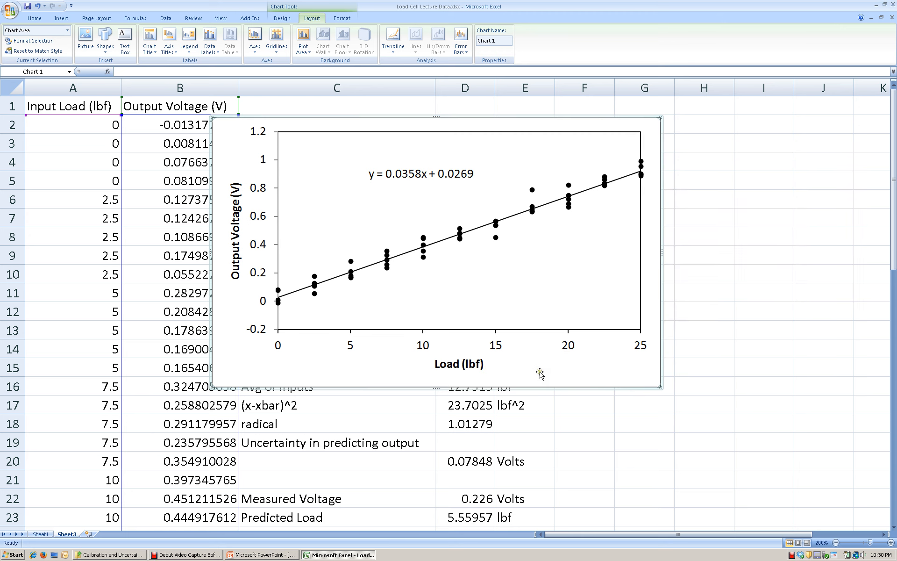
mouse_move(550, 365)
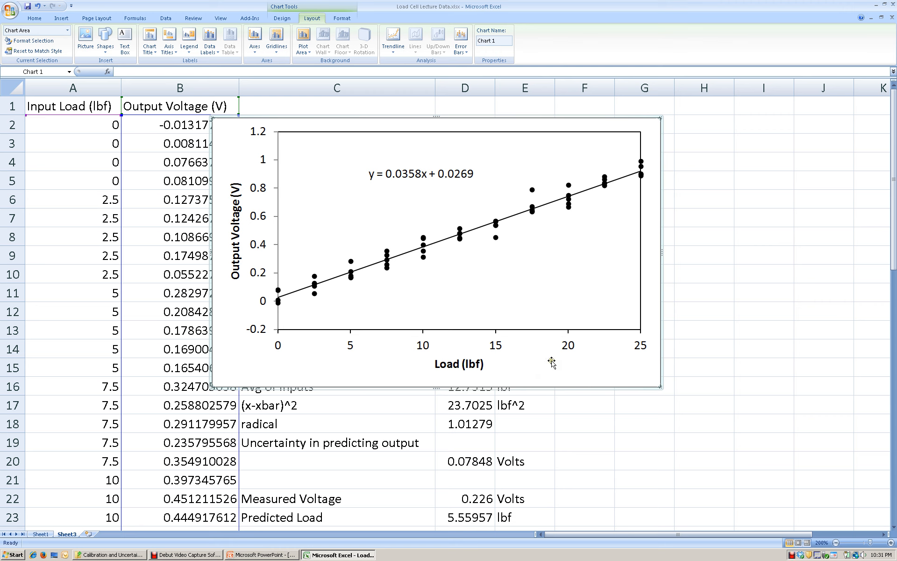
Change all chart text, including axis titles and trendline equation, to Cambria
click(281, 18)
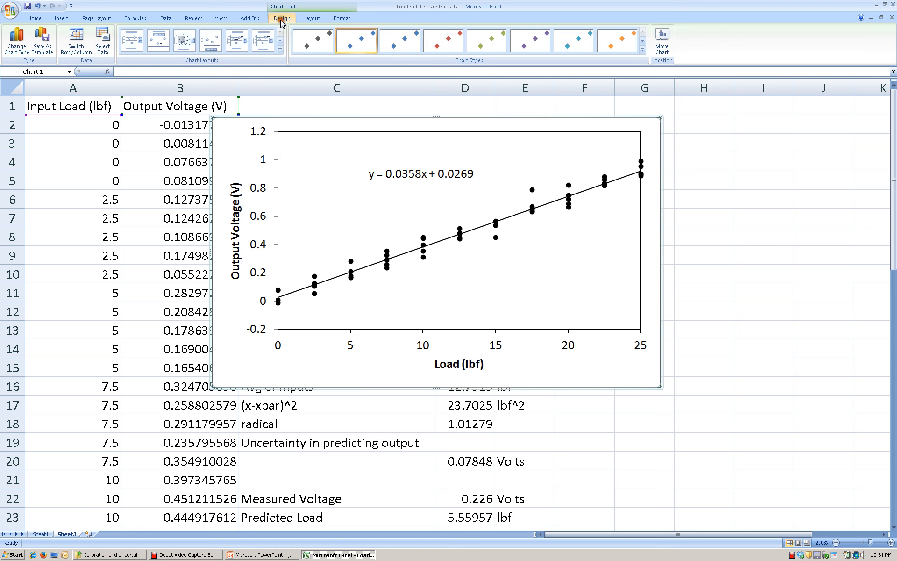
click(34, 18)
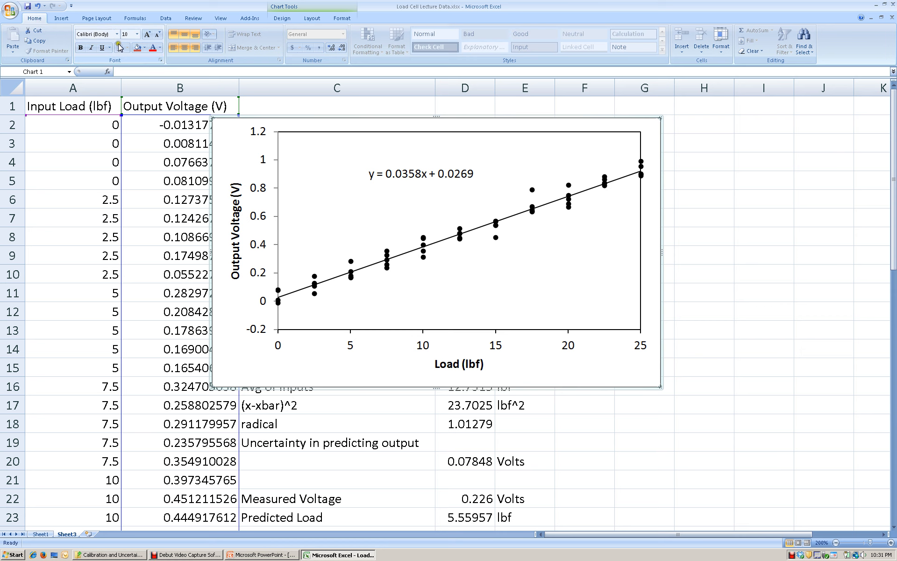
click(114, 33)
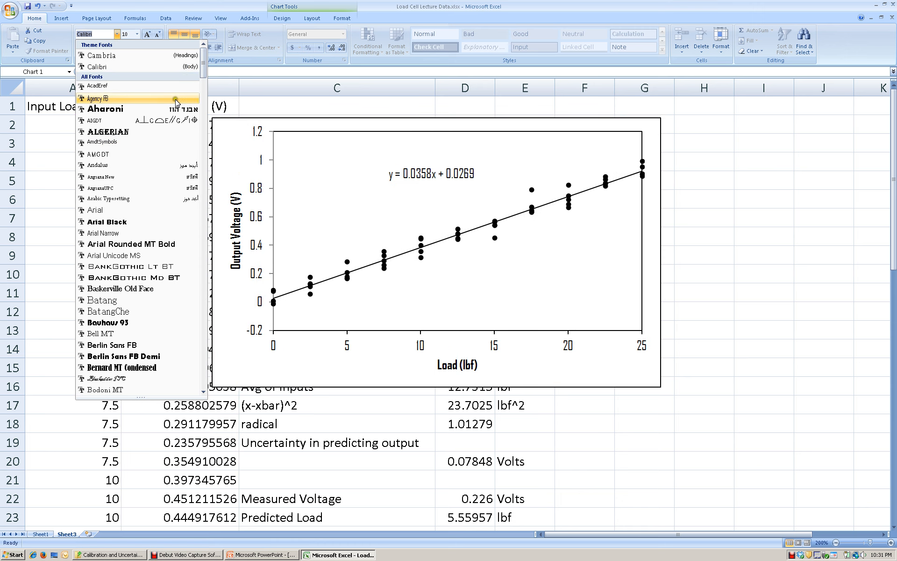
mouse_move(111, 165)
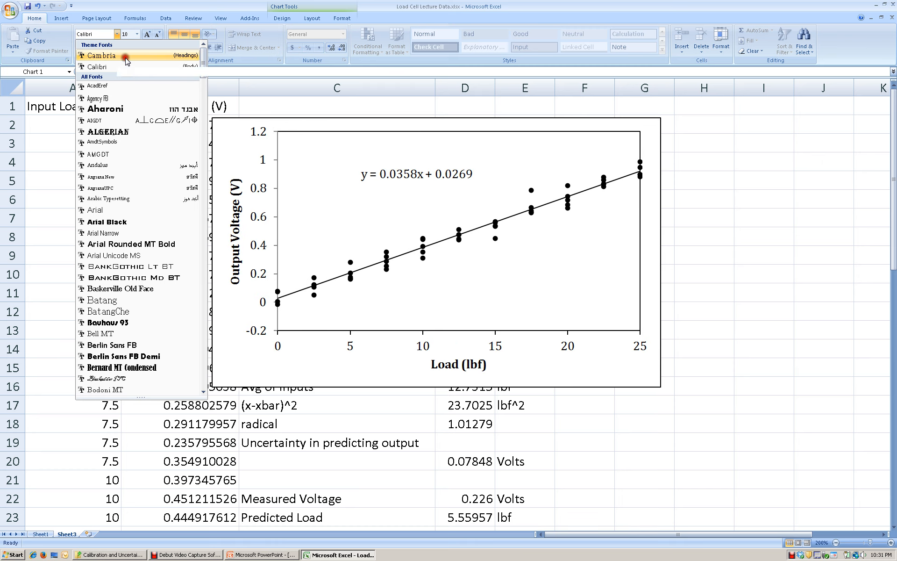
click(102, 55)
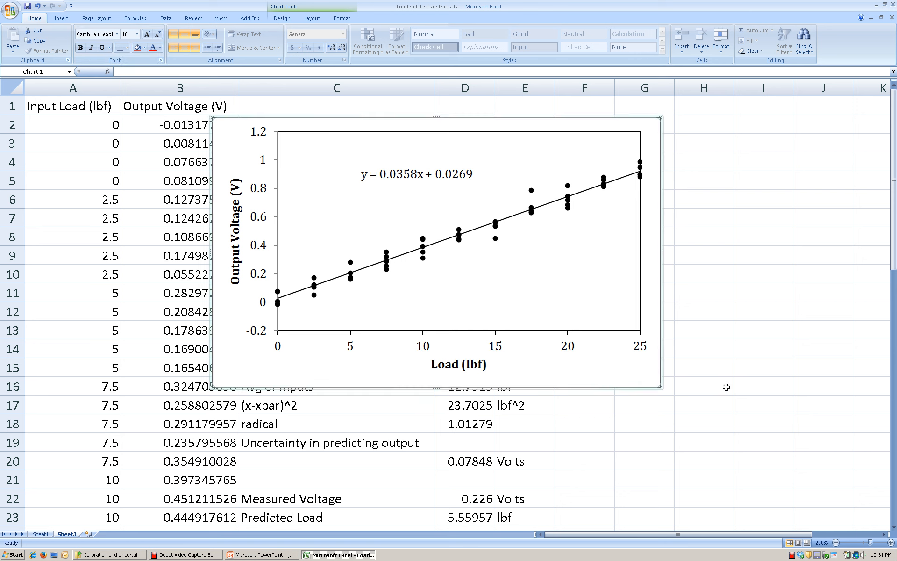
Set the chart area border colour to No line and close Format Chart Area
right_click(601, 371)
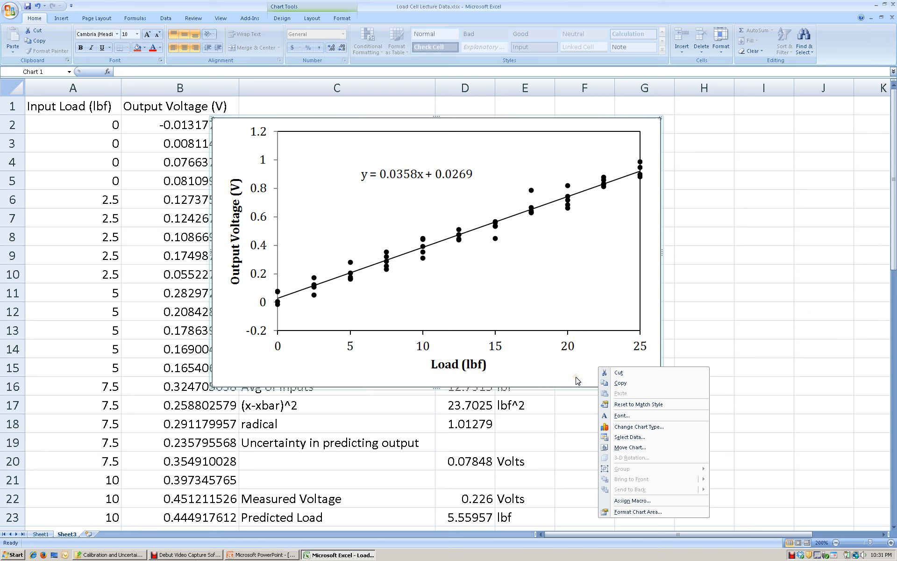
click(638, 512)
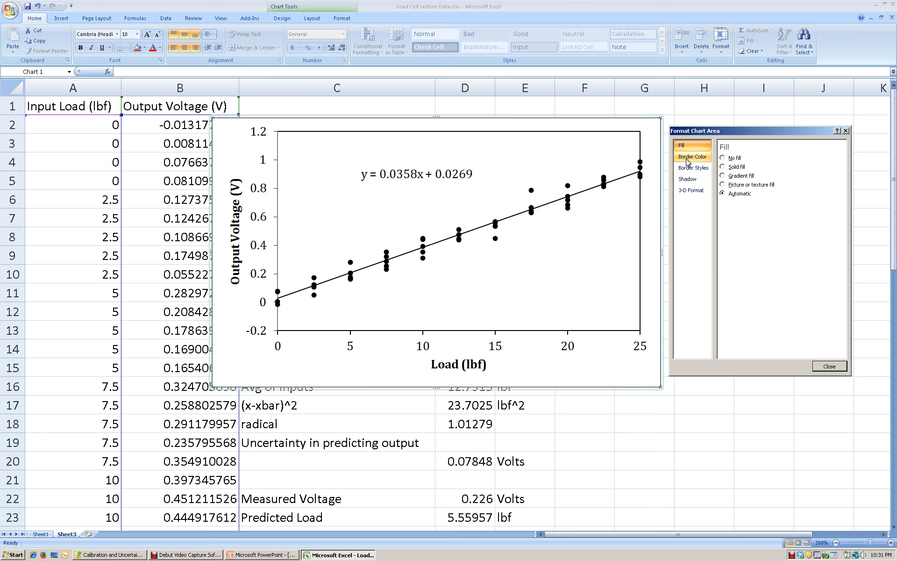
click(691, 156)
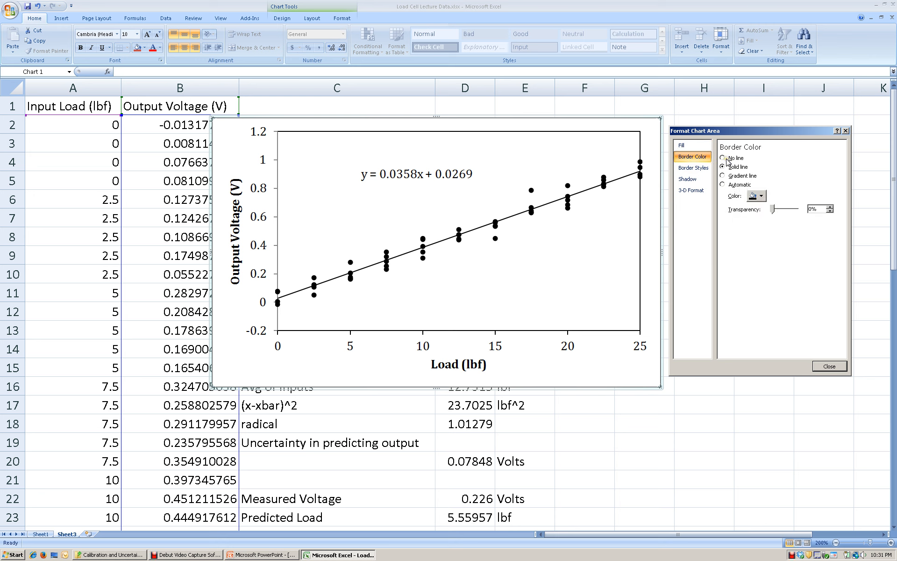
click(724, 158)
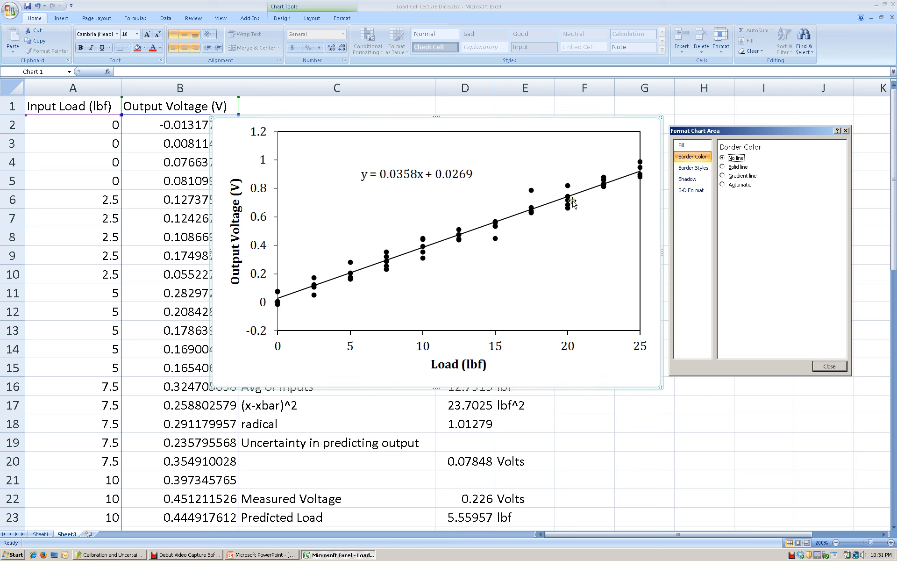
mouse_move(626, 260)
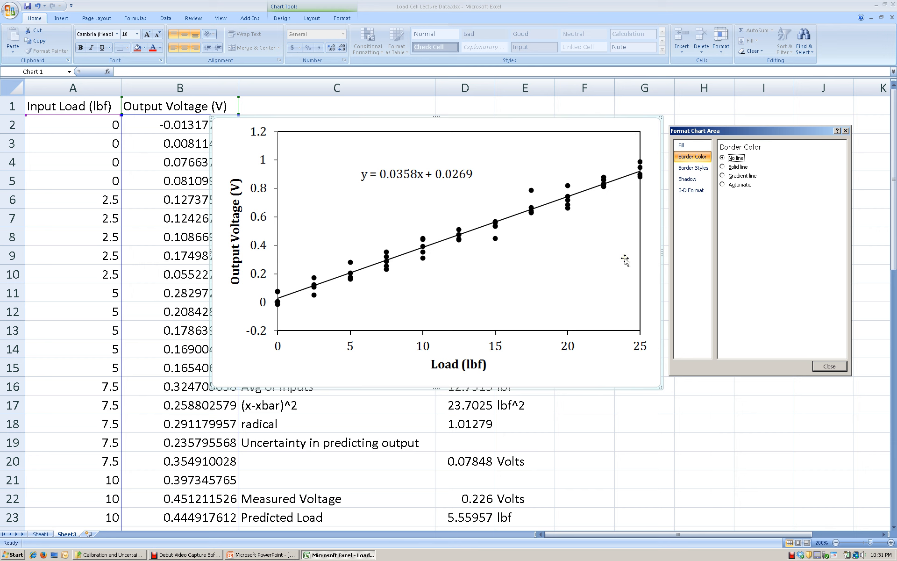
click(828, 365)
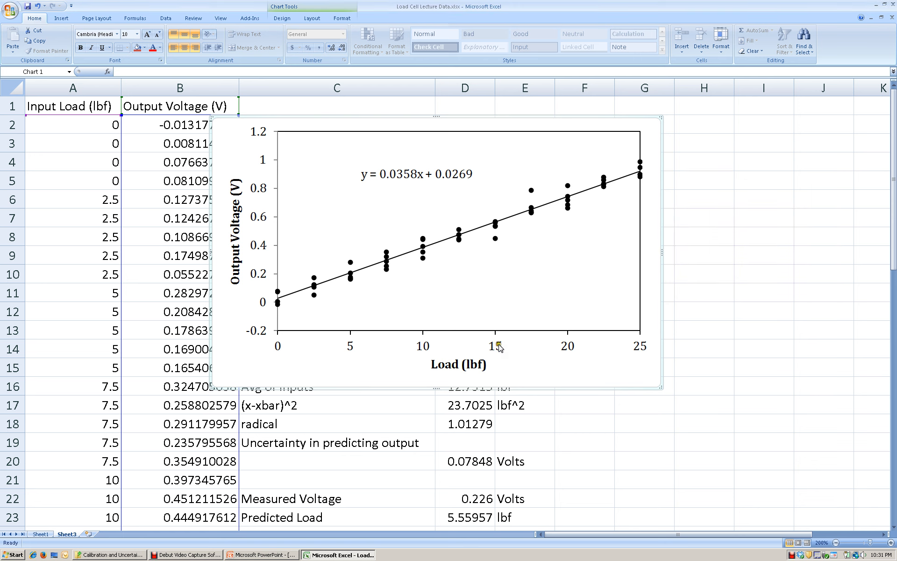
Increase the font size of the Load (lbf) and Output Voltage (V) titles and trendline equation
click(457, 364)
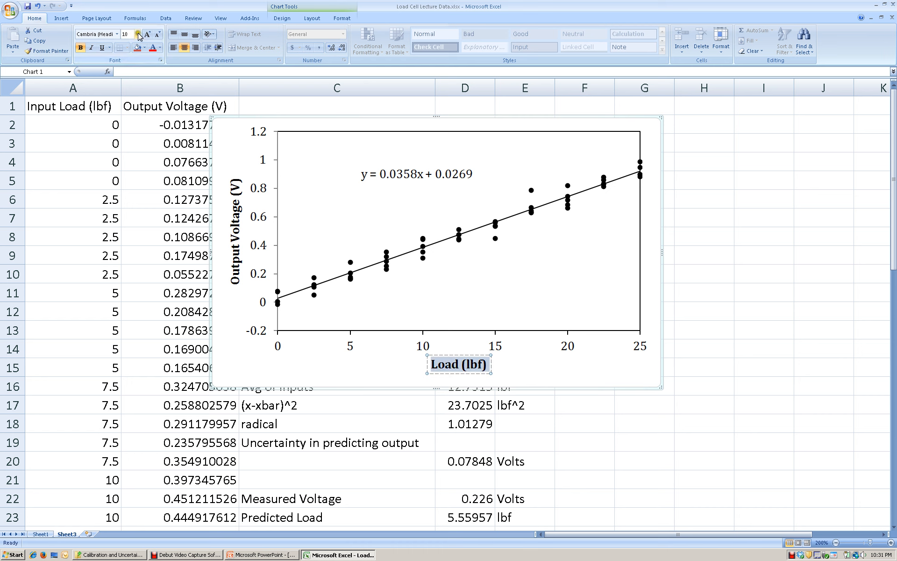
click(136, 34)
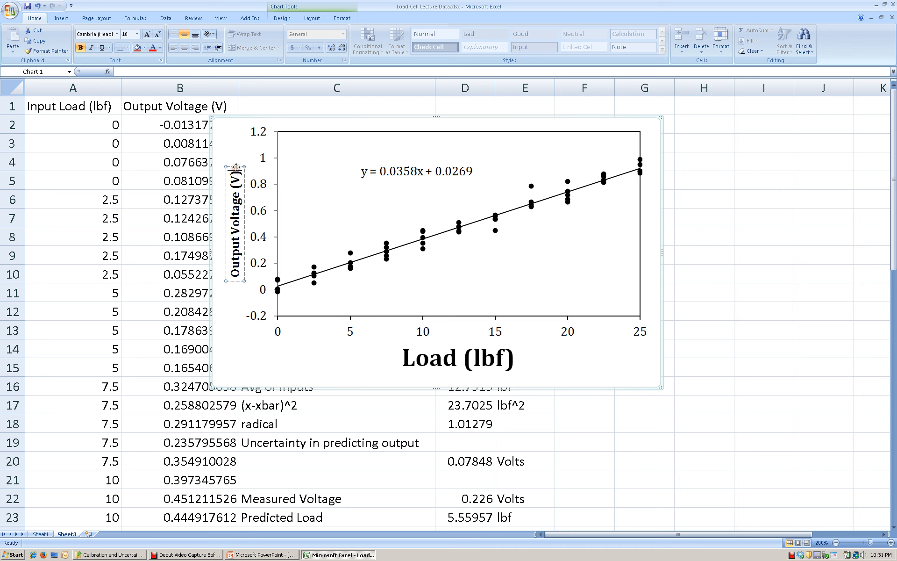
click(138, 34)
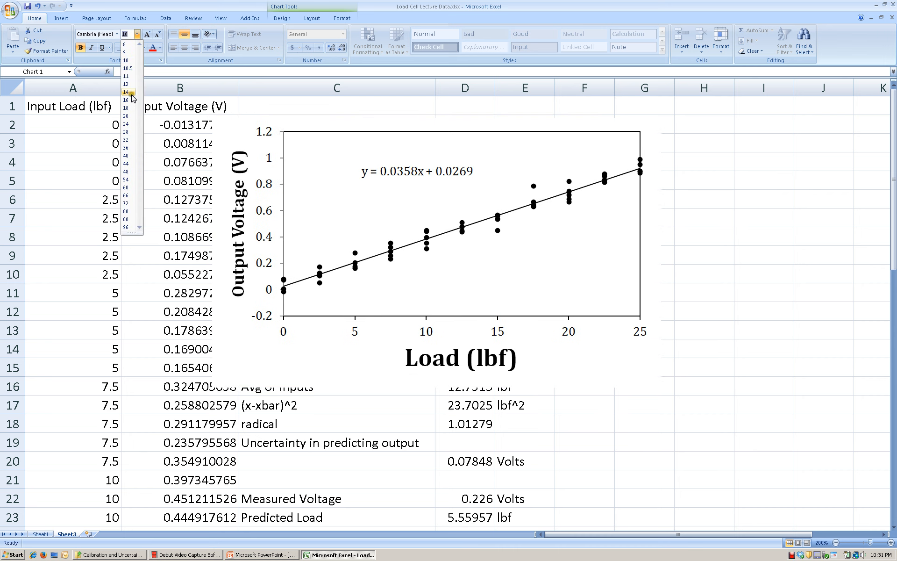
click(502, 328)
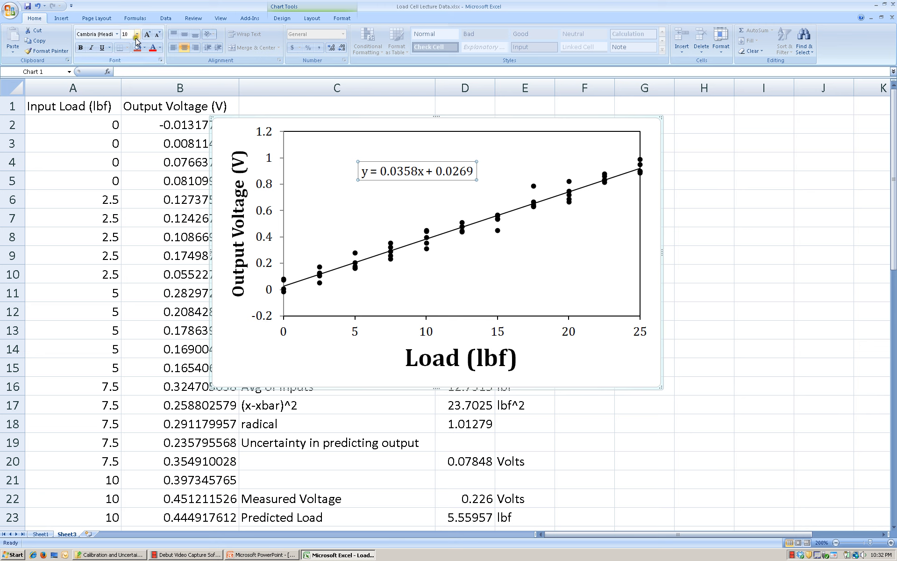
click(138, 34)
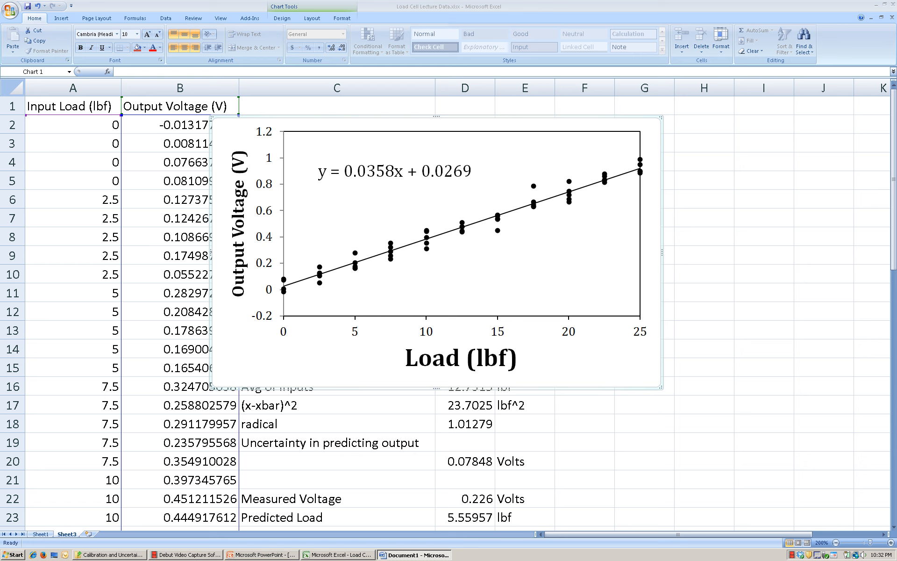
mouse_move(548, 67)
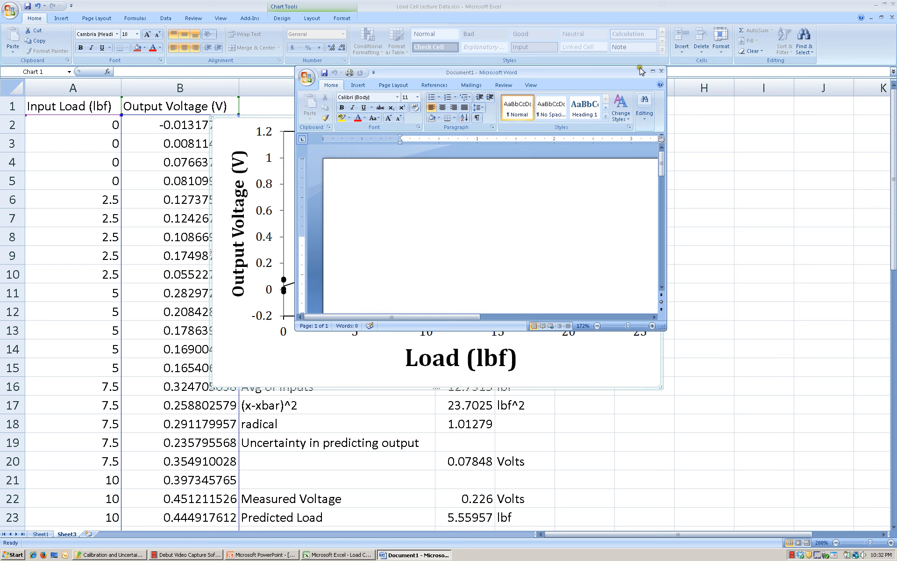
Bring the Excel workbook with the formatted calibration chart back to the front
click(337, 555)
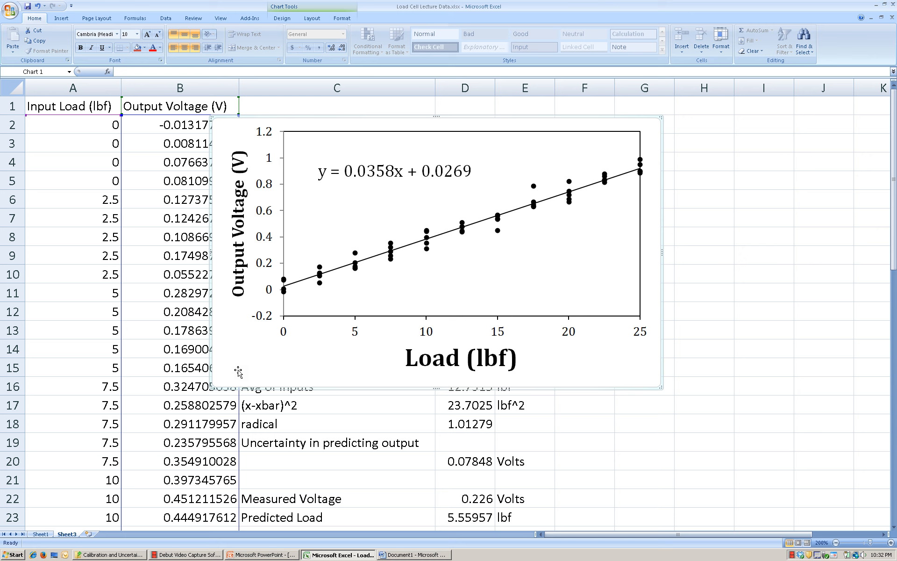
mouse_move(239, 372)
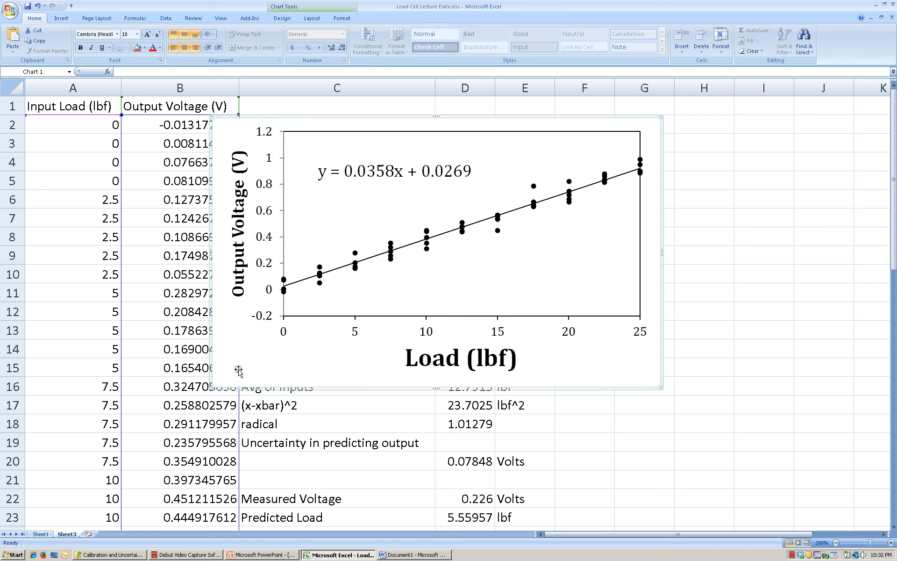
mouse_move(225, 134)
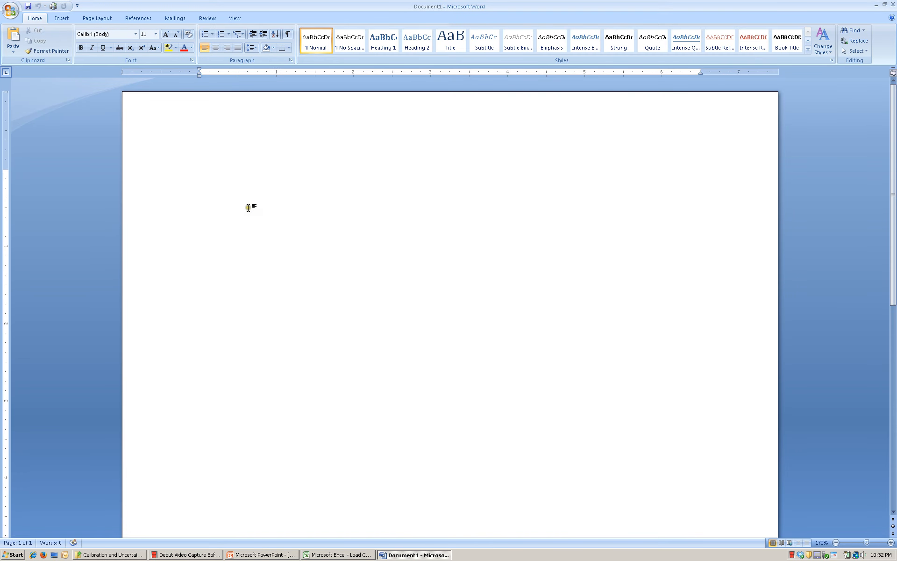
Paste the chart into Word as a static picture using Paste Options, then return to Excel
key(ctrl+v)
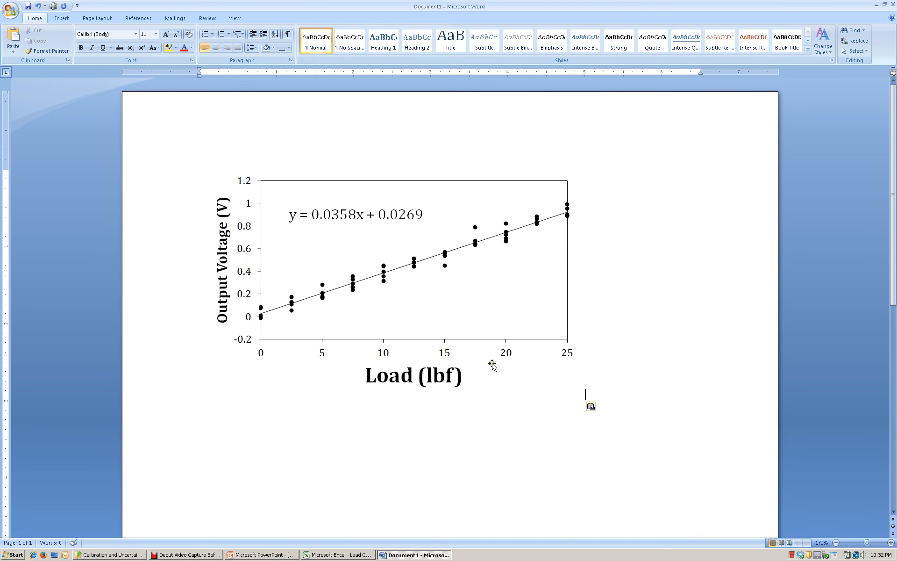
click(499, 357)
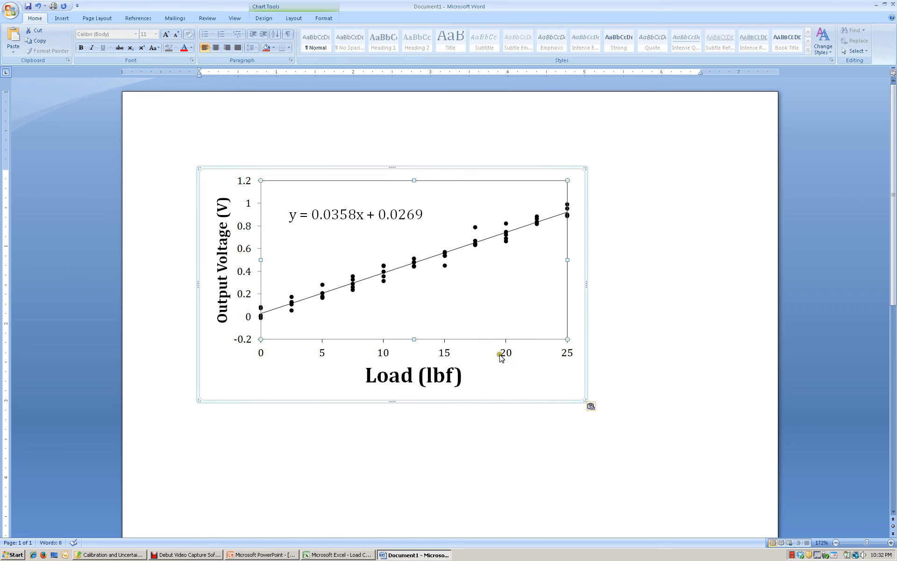
mouse_move(160, 293)
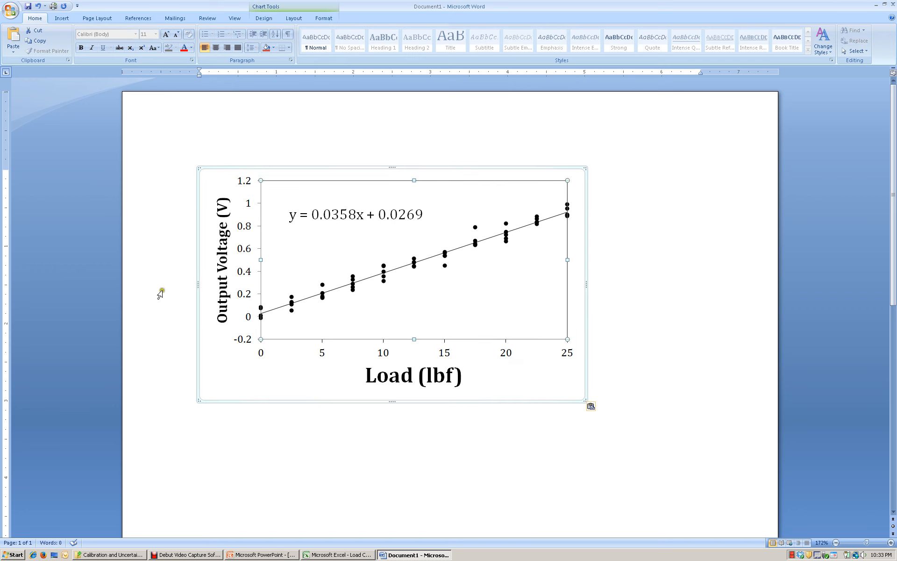
mouse_move(590, 407)
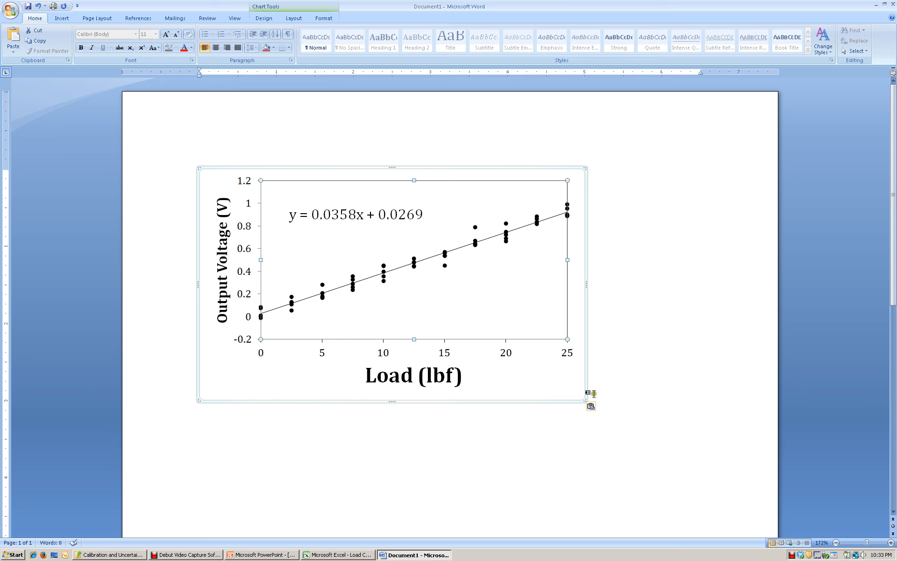
click(599, 406)
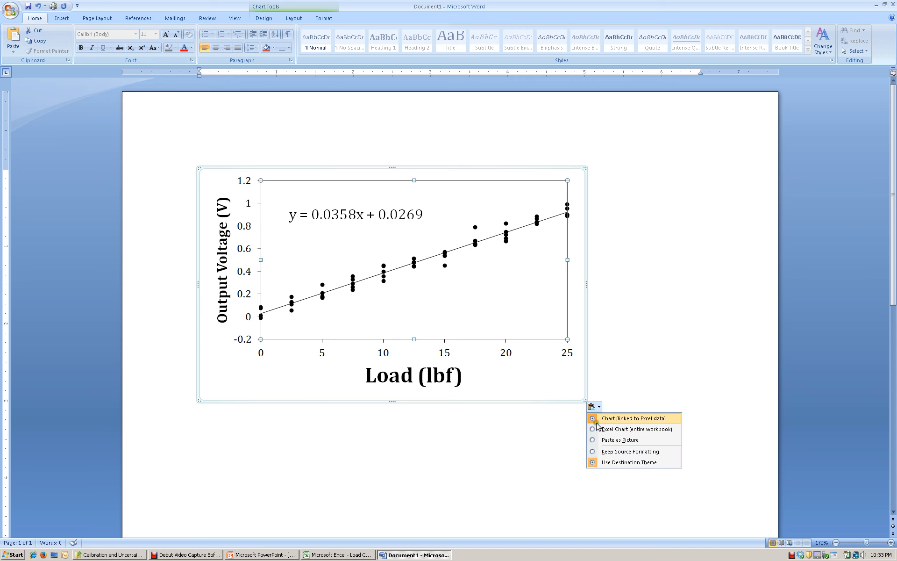
mouse_move(593, 443)
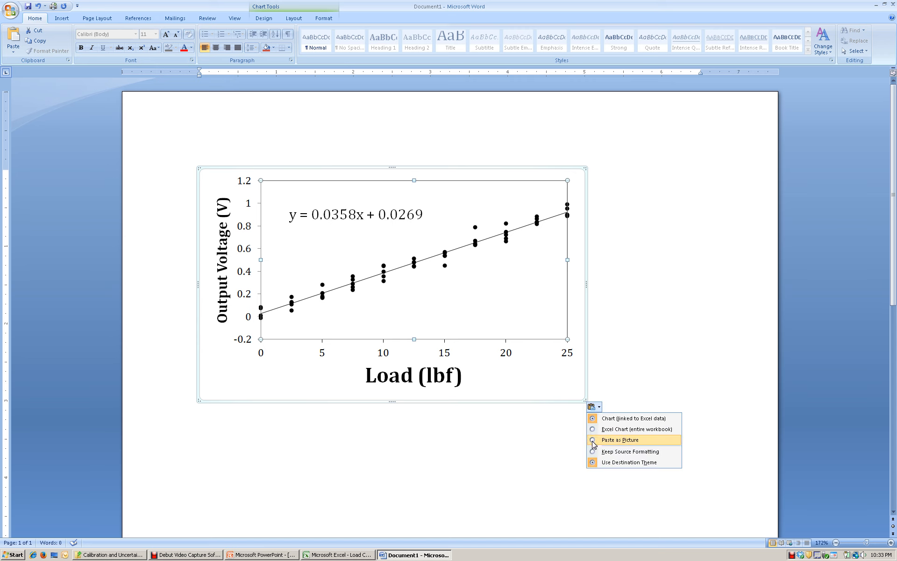
click(619, 439)
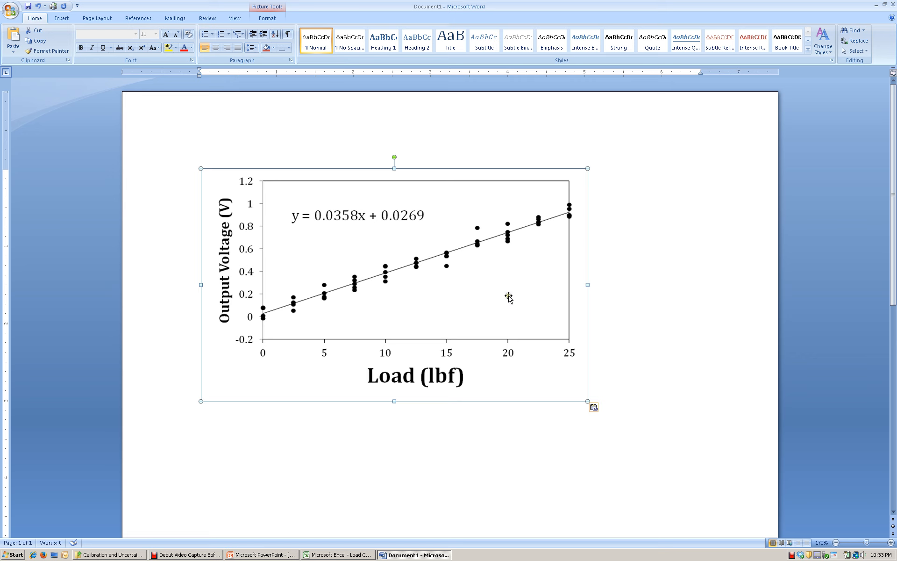
mouse_move(426, 332)
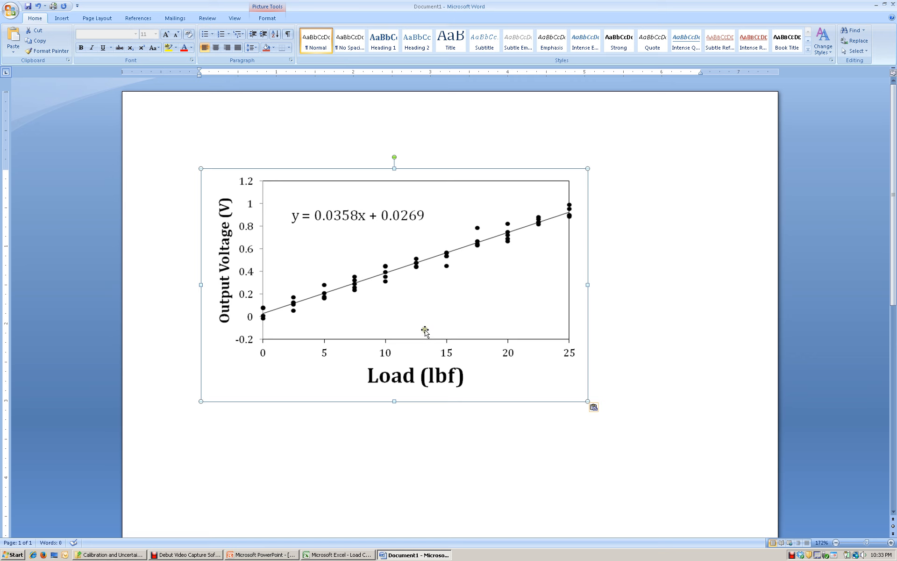
mouse_move(298, 291)
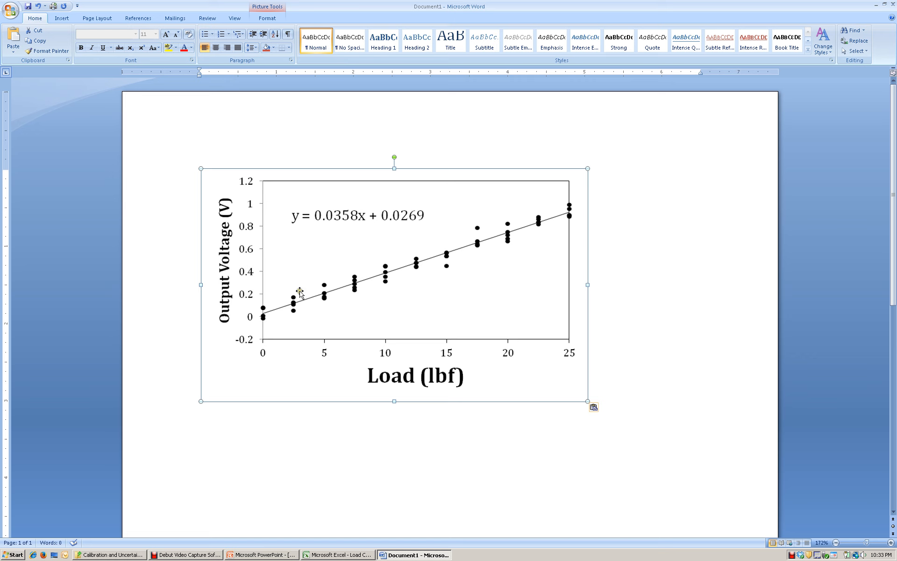
mouse_move(396, 256)
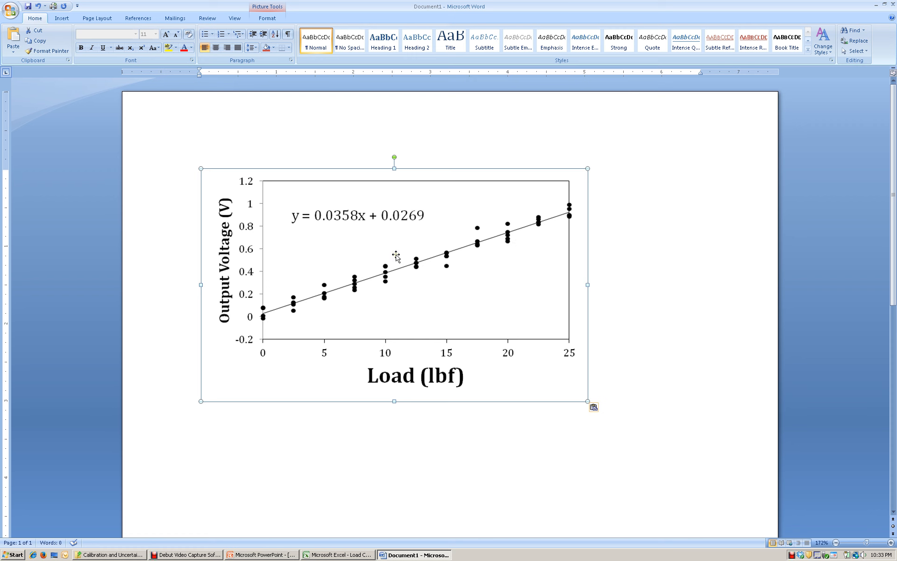
click(587, 394)
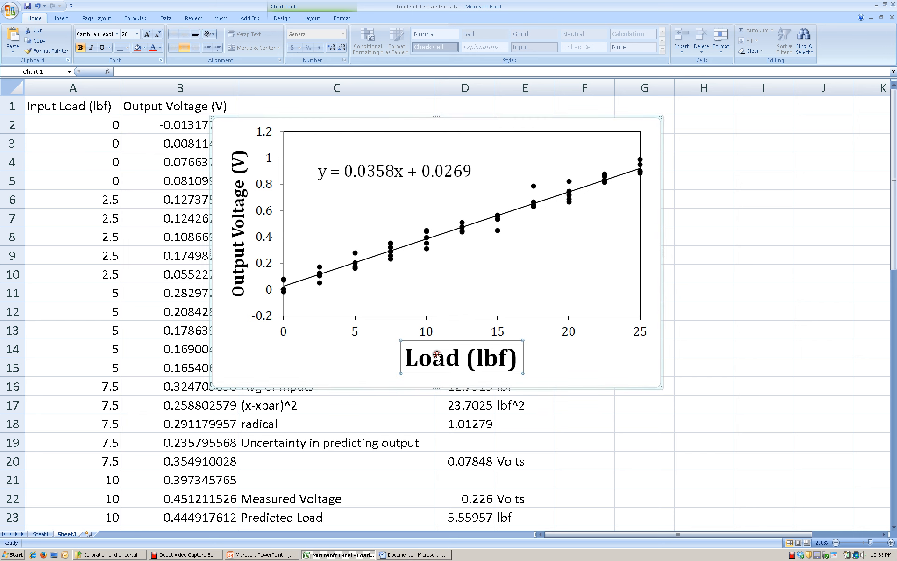
Reduce the Load (lbf) axis title font size, then switch to the Word document
click(240, 254)
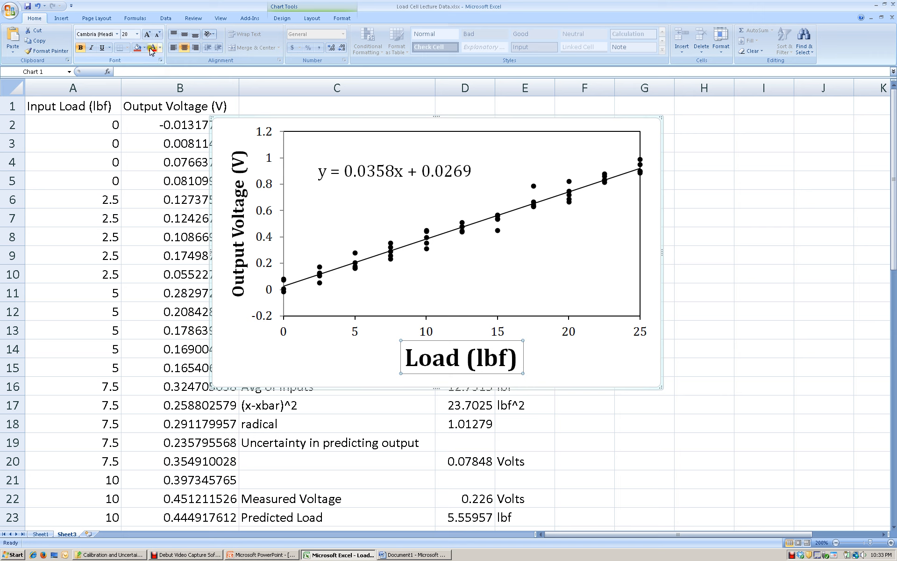
click(138, 34)
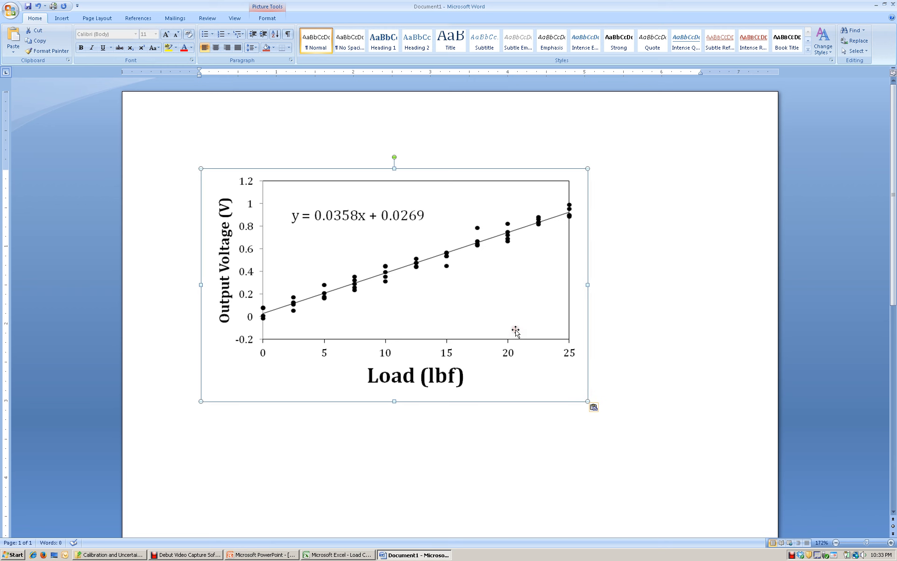
click(338, 555)
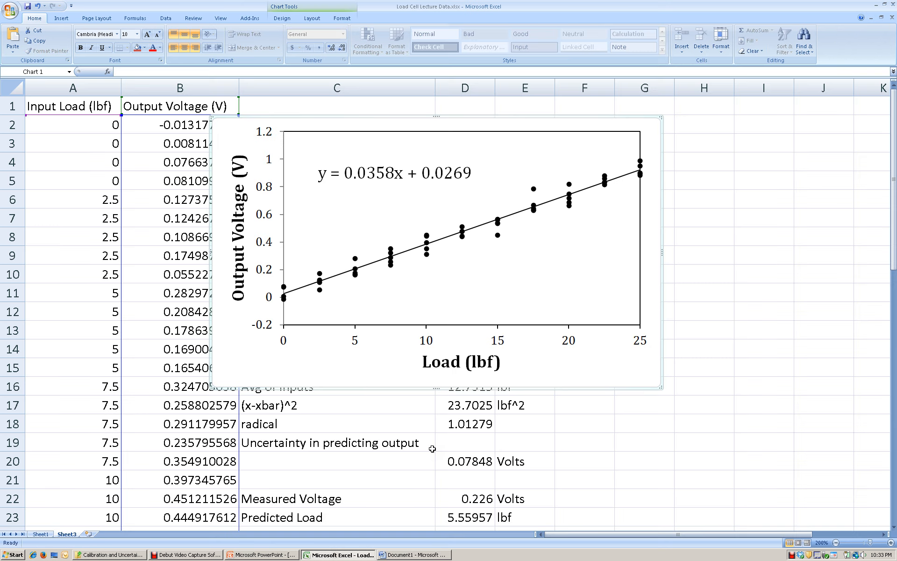
click(414, 554)
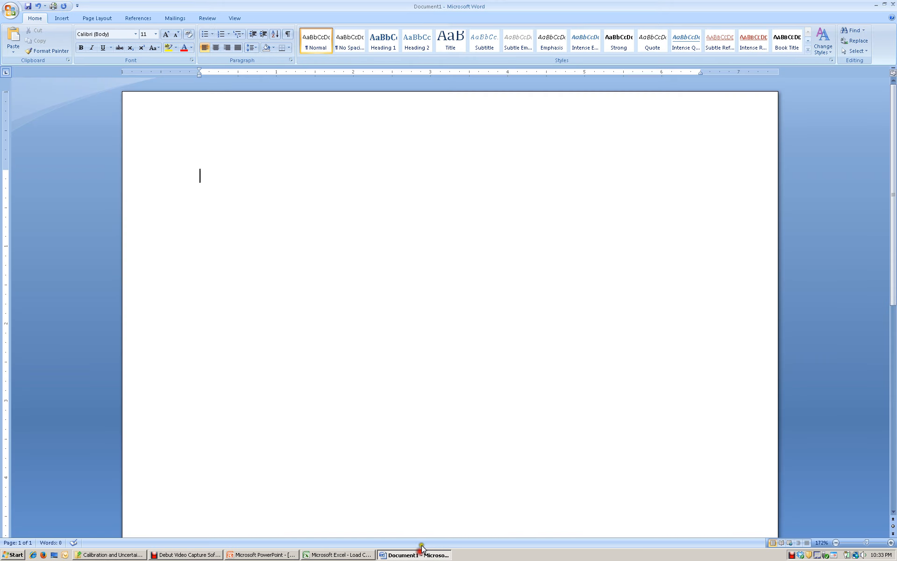
Paste the updated chart with the smaller Load (lbf) title into Word
key(ctrl+v)
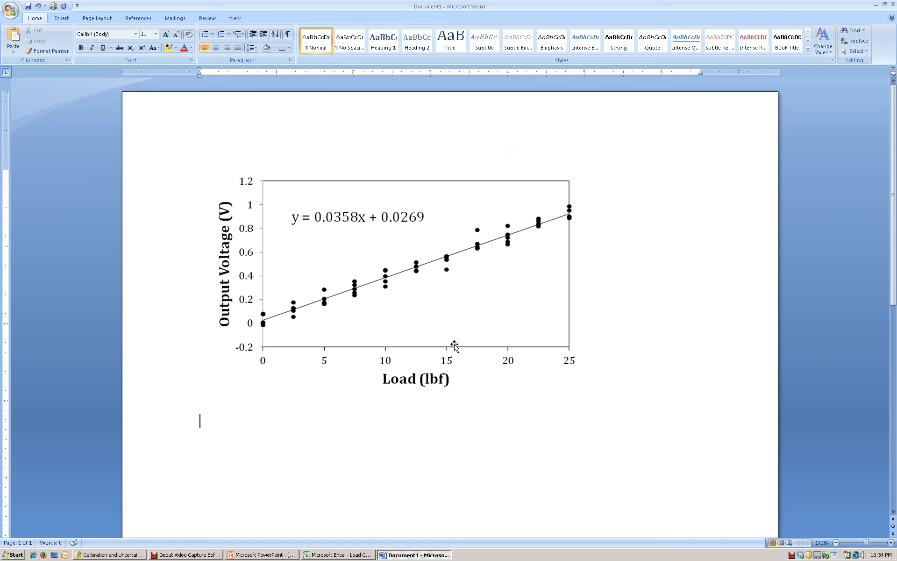
Type the caption 'Figure 1 – Linear calibration of a load cell.' below the chart, fixing capitalization
text(Figure 1 – C)
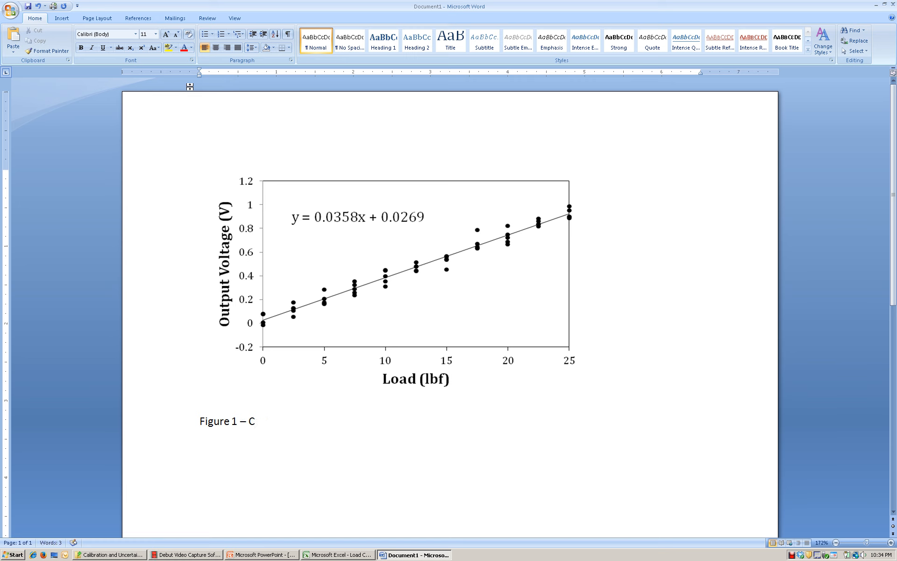
text(Linear Calibr)
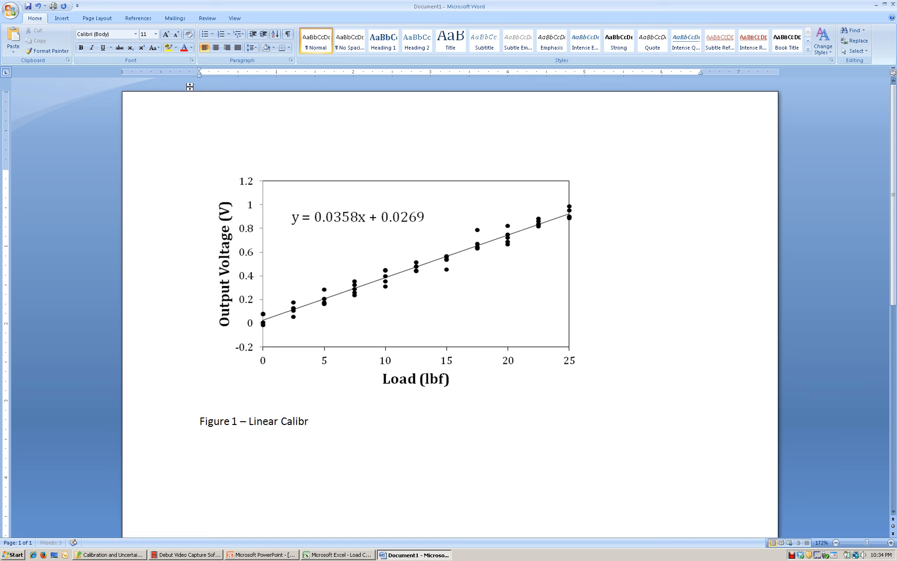
text(ation)
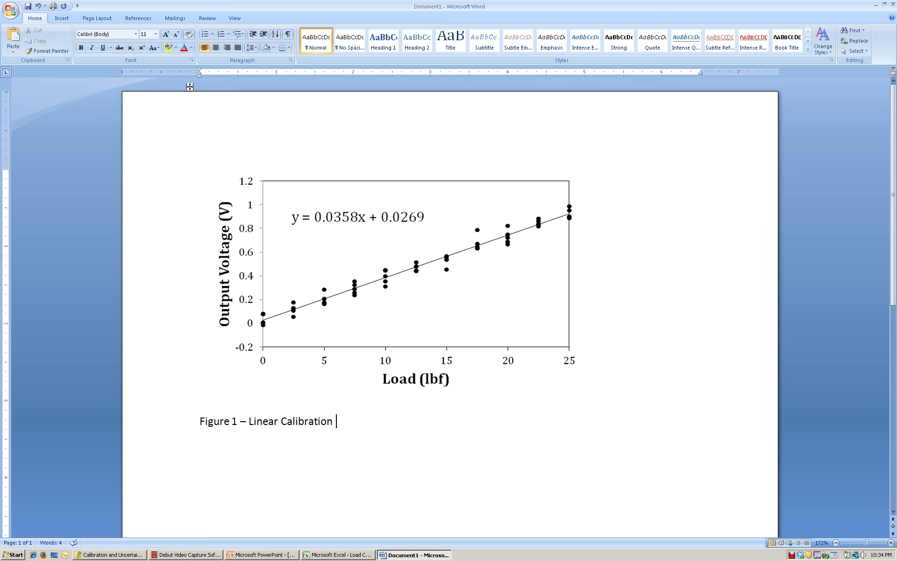
text(of a Load C)
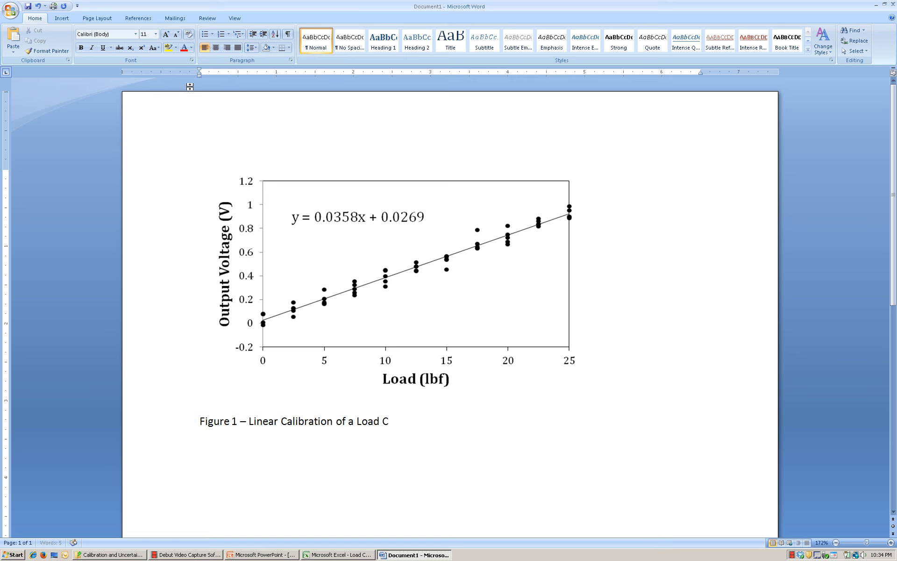
text(ell.)
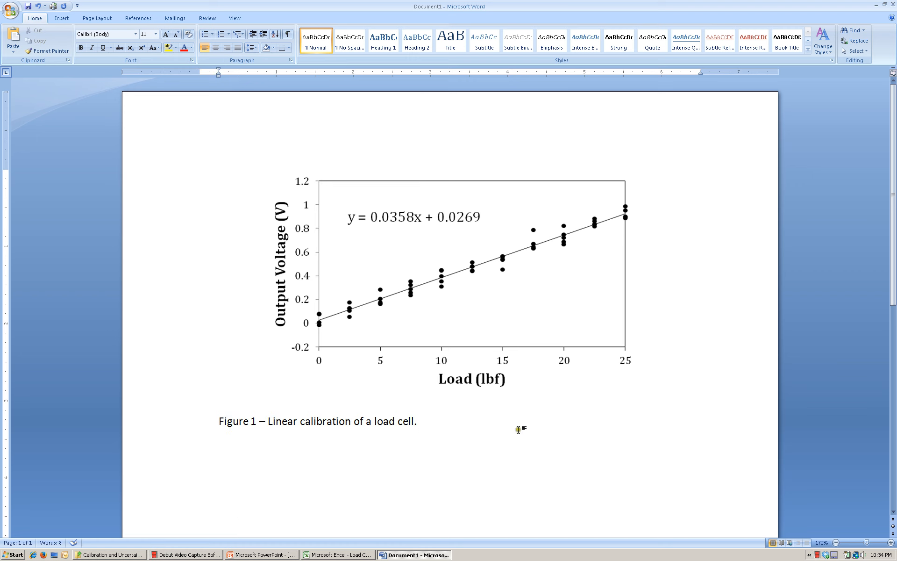
click(417, 421)
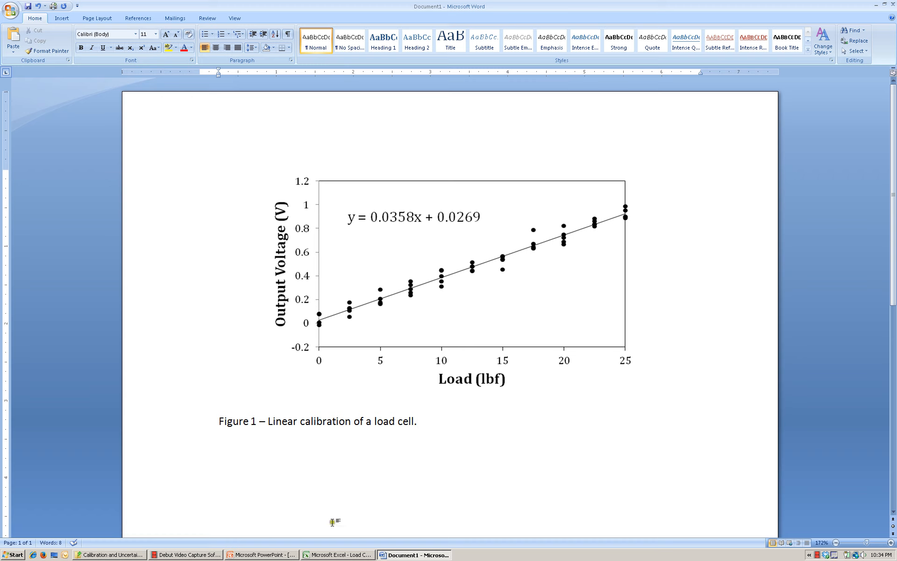
click(338, 553)
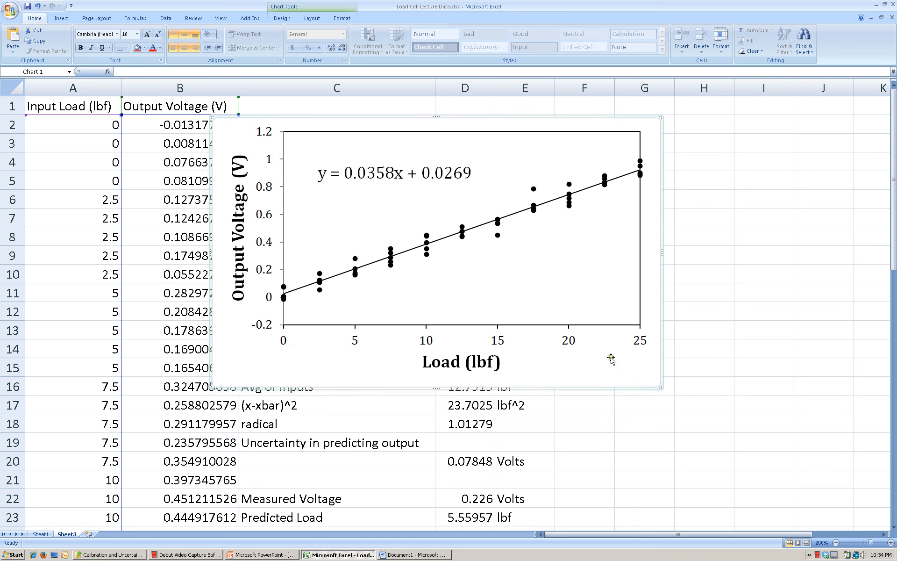
mouse_move(305, 370)
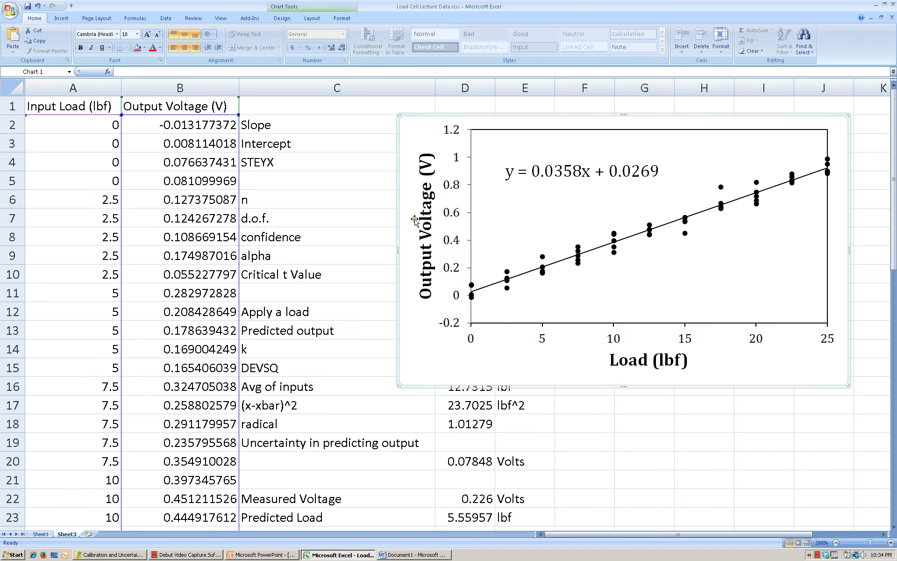
mouse_move(338, 309)
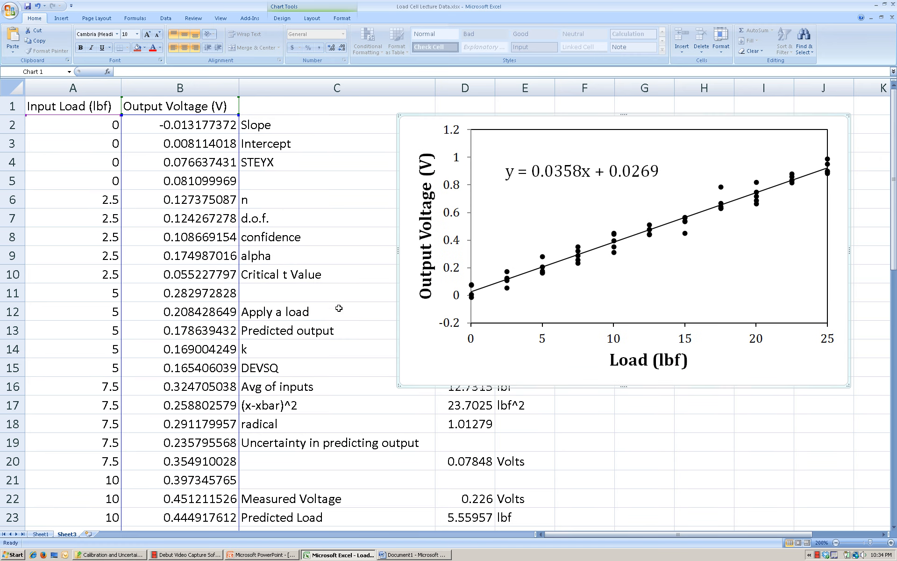